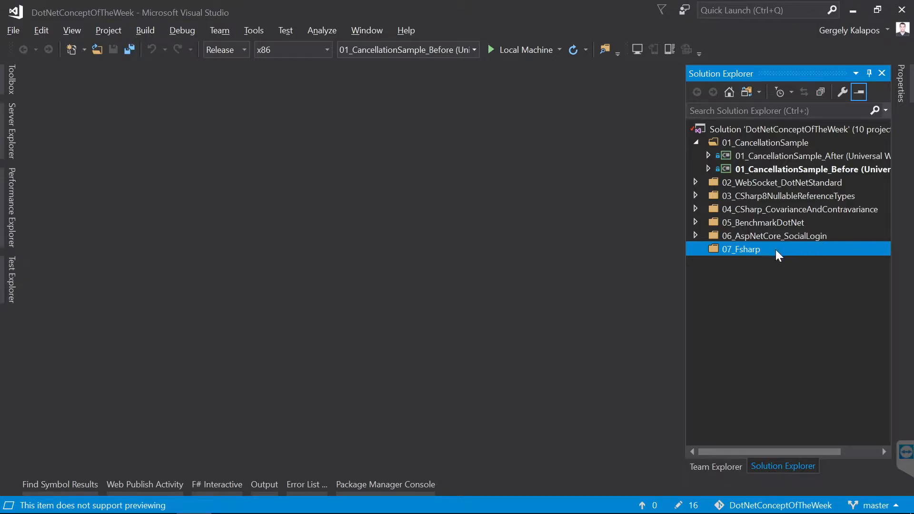
pyautogui.moveTo(747, 253)
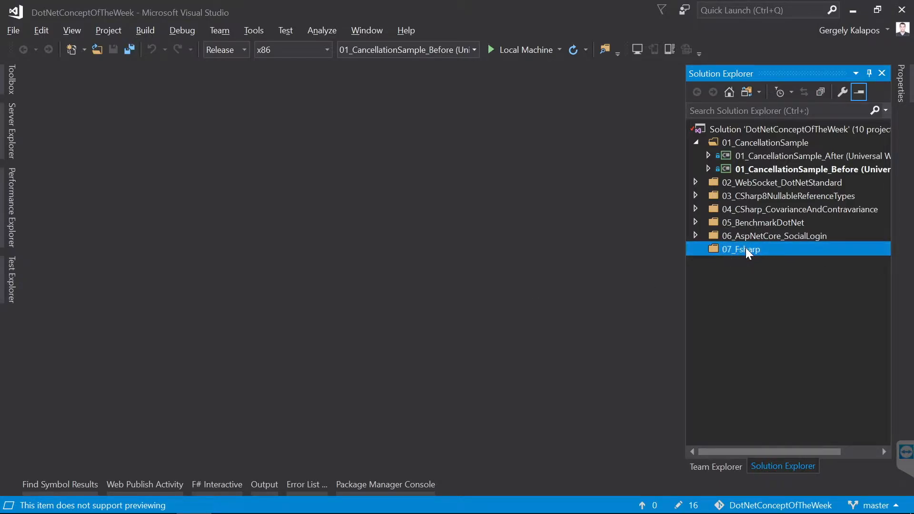
# Create a Visual F# .NET Standard class library named StockAnalyticsLib under the 07_Fsharp folder
pyautogui.rightClick(740, 249)
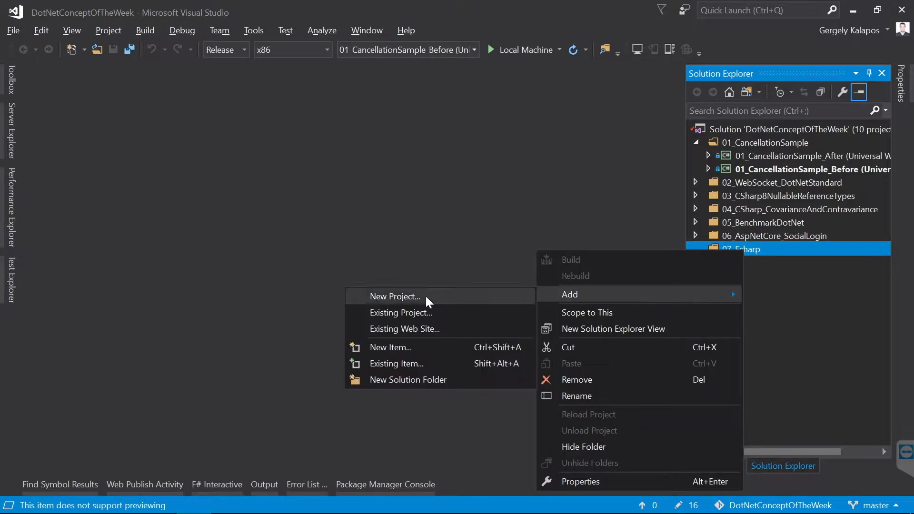
pyautogui.click(394, 296)
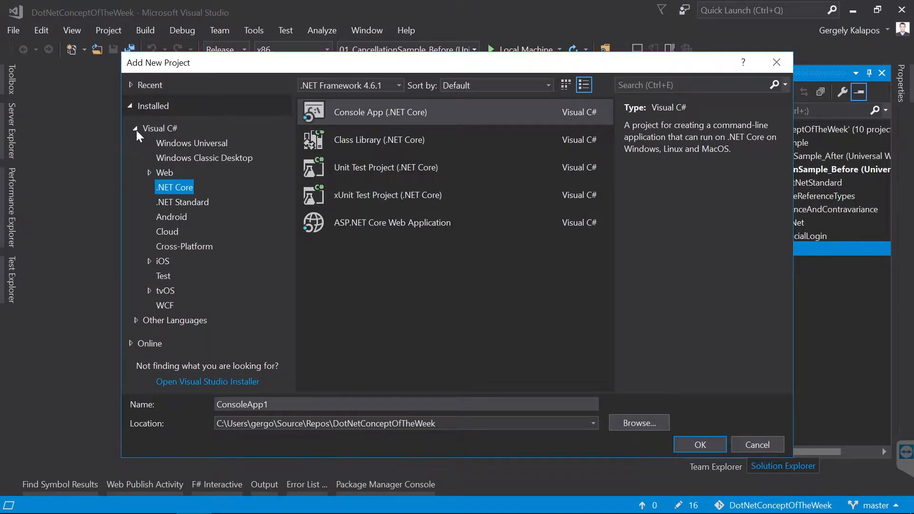
pyautogui.click(159, 127)
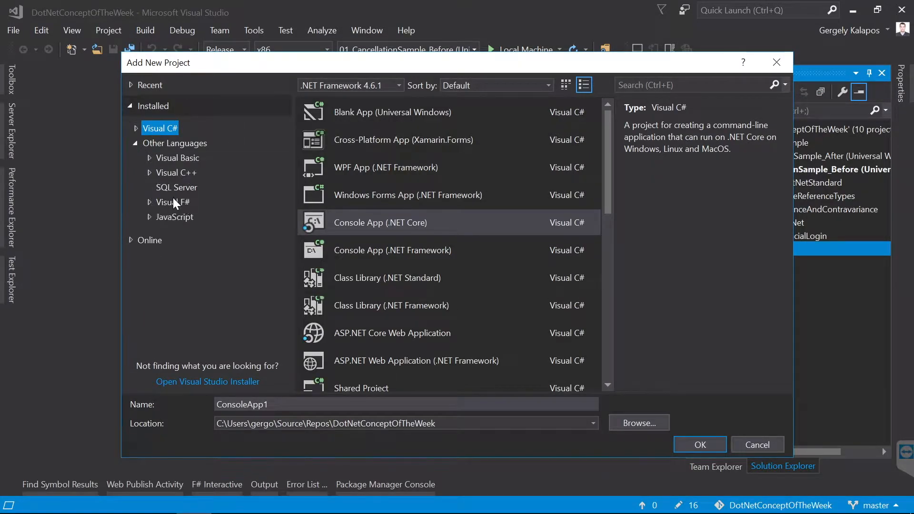
pyautogui.click(172, 202)
pyautogui.write('StockAnalyticsLib')
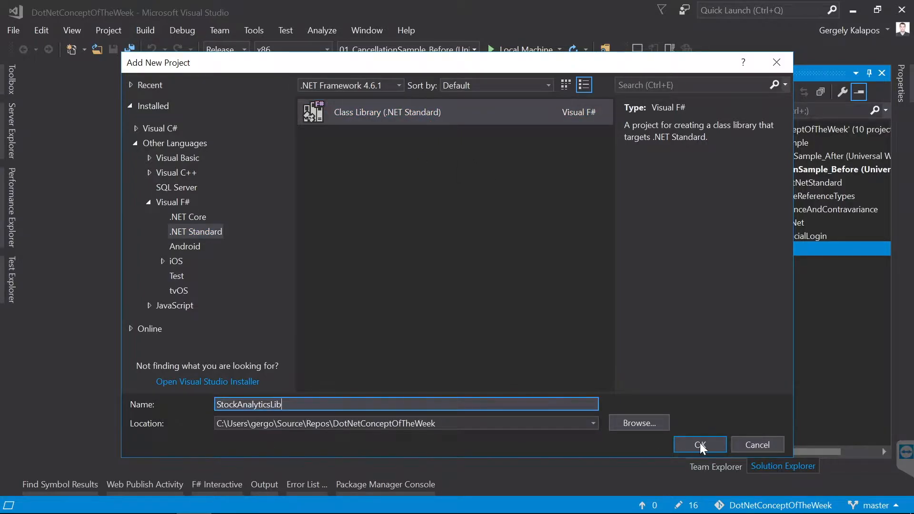
pyautogui.click(698, 445)
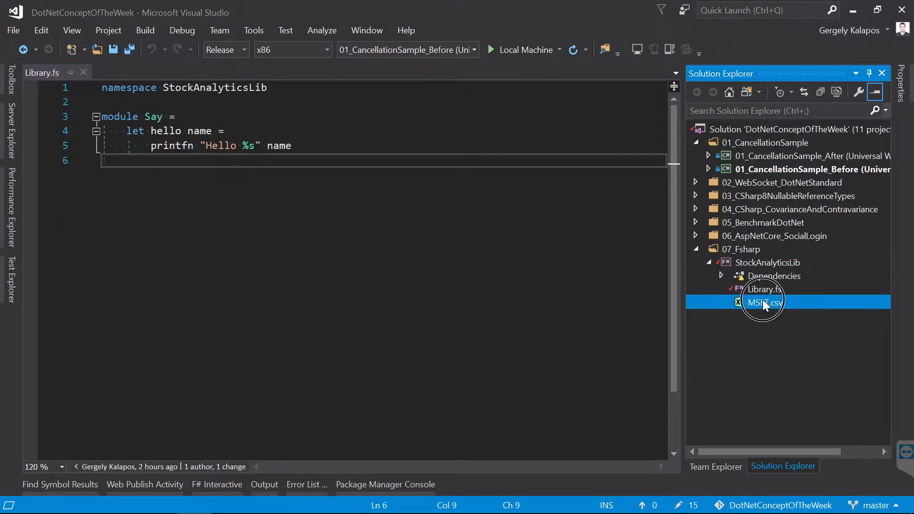
pyautogui.doubleClick(764, 302)
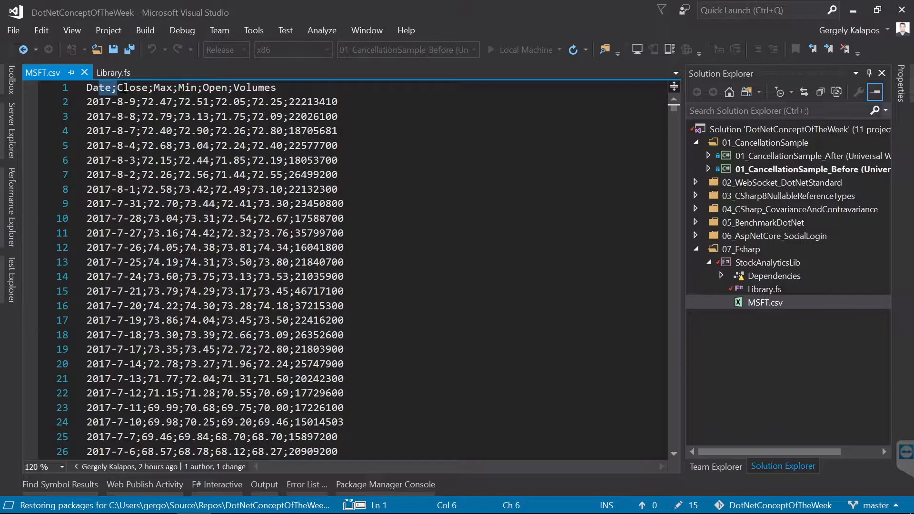
pyautogui.click(209, 87)
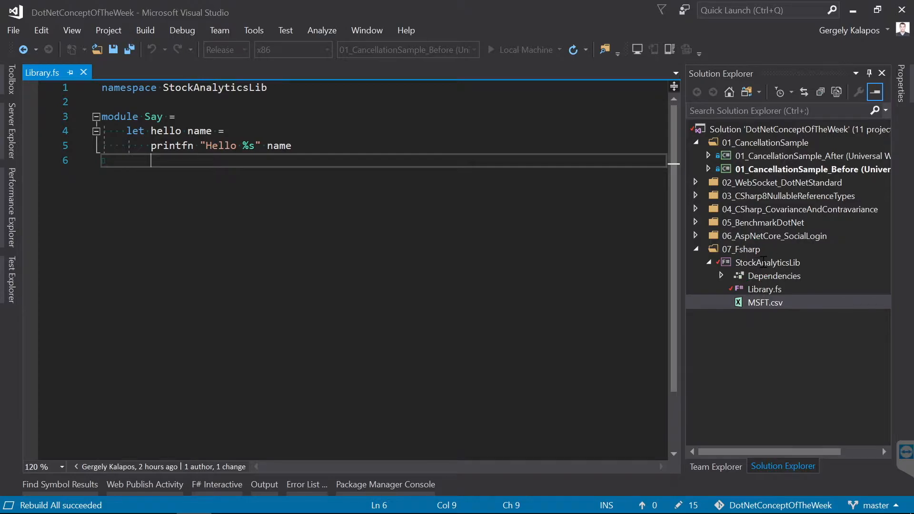
pyautogui.moveTo(765, 262)
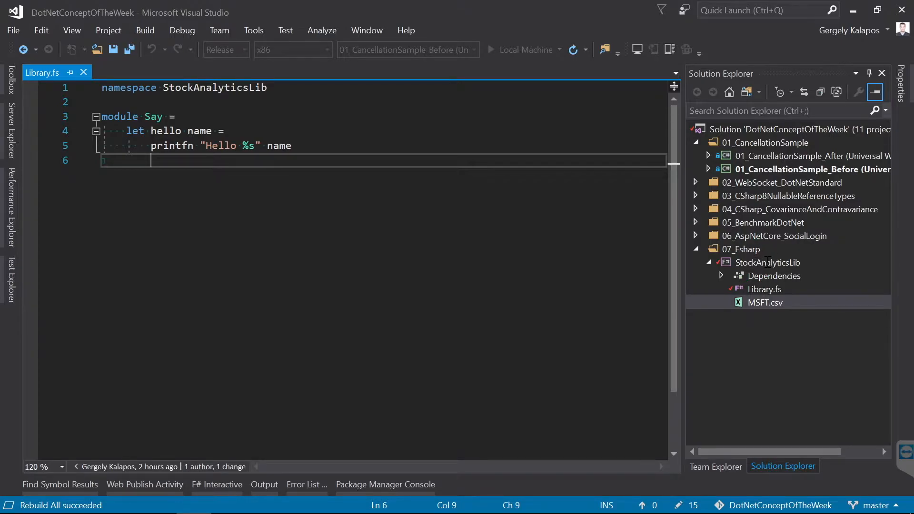
# Add a new F# Script File item, Script1.fsx, to the StockAnalyticsLib project
pyautogui.click(766, 262)
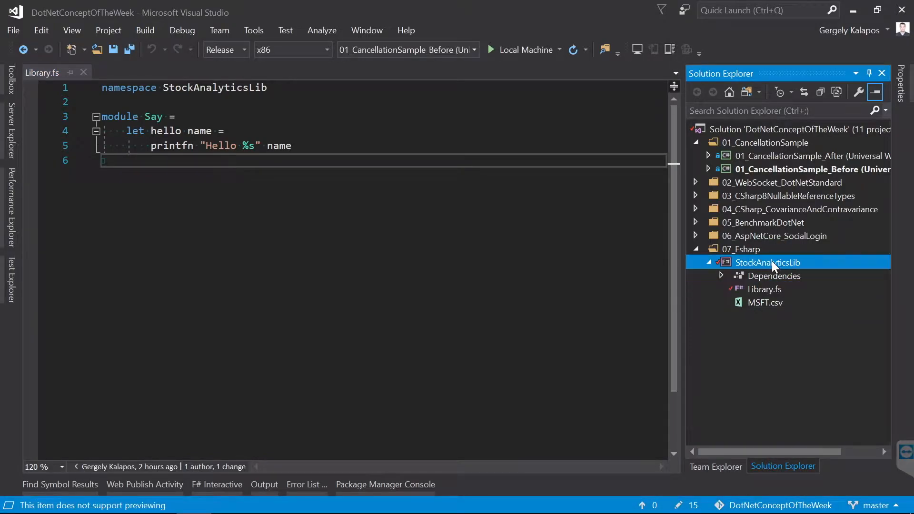
pyautogui.rightClick(767, 263)
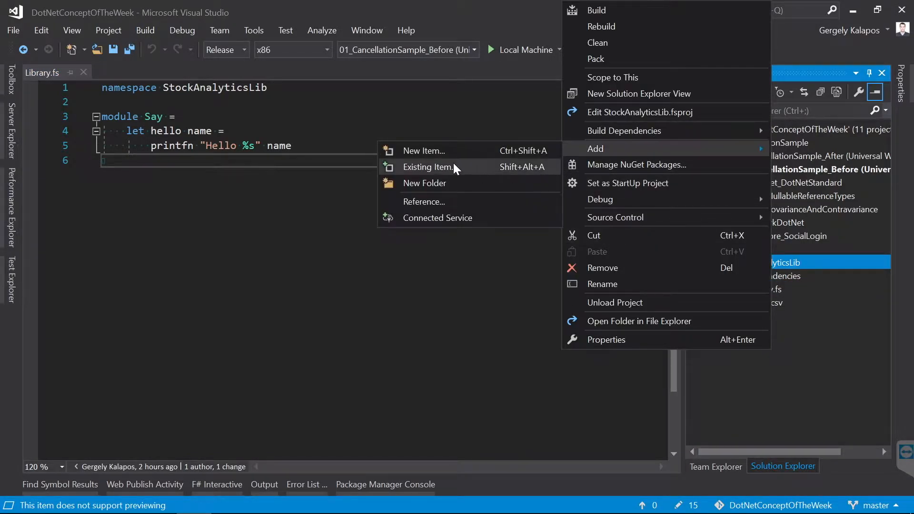
pyautogui.click(423, 151)
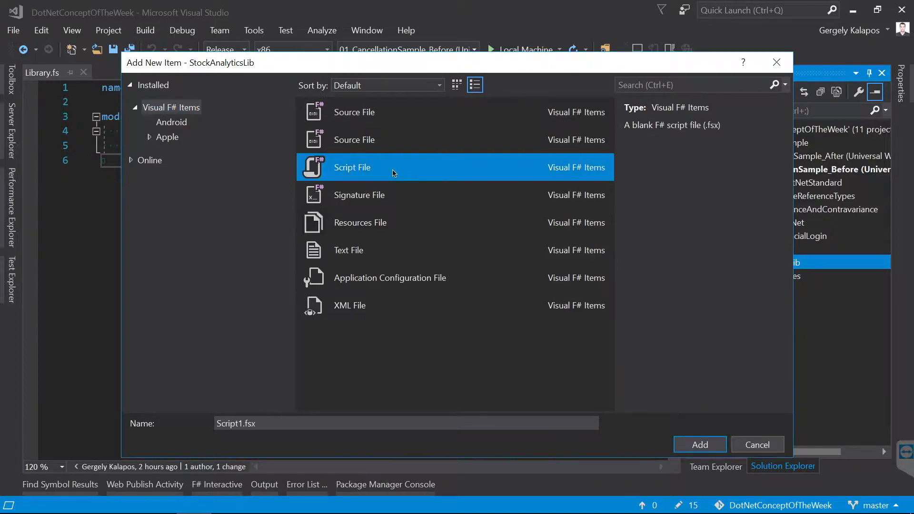
pyautogui.moveTo(352, 169)
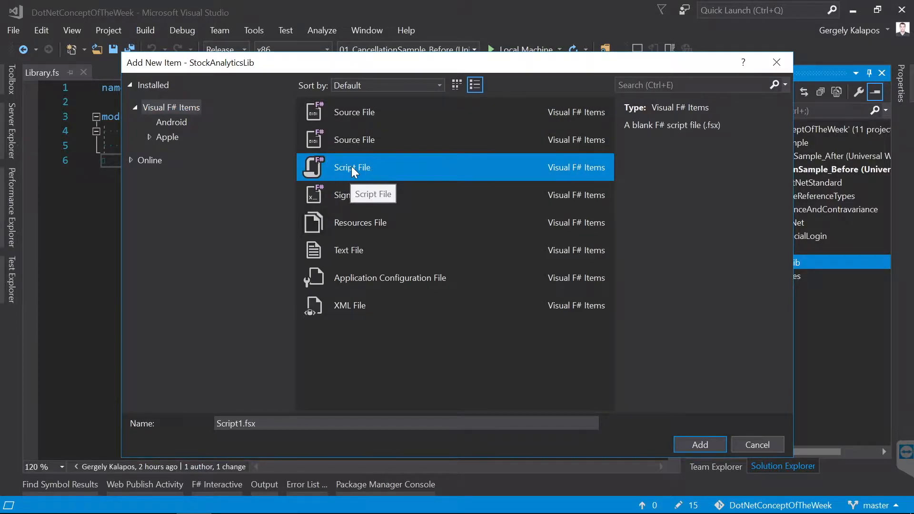
pyautogui.click(699, 445)
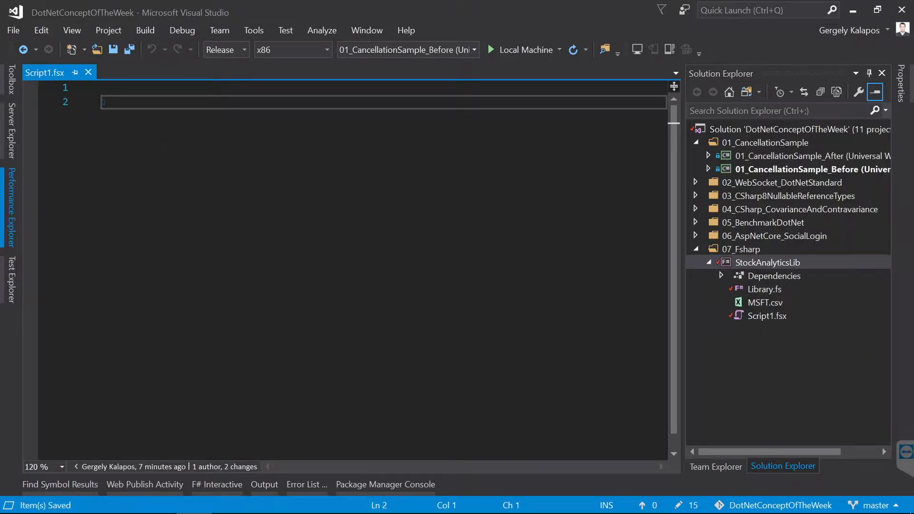
pyautogui.moveTo(498, 114)
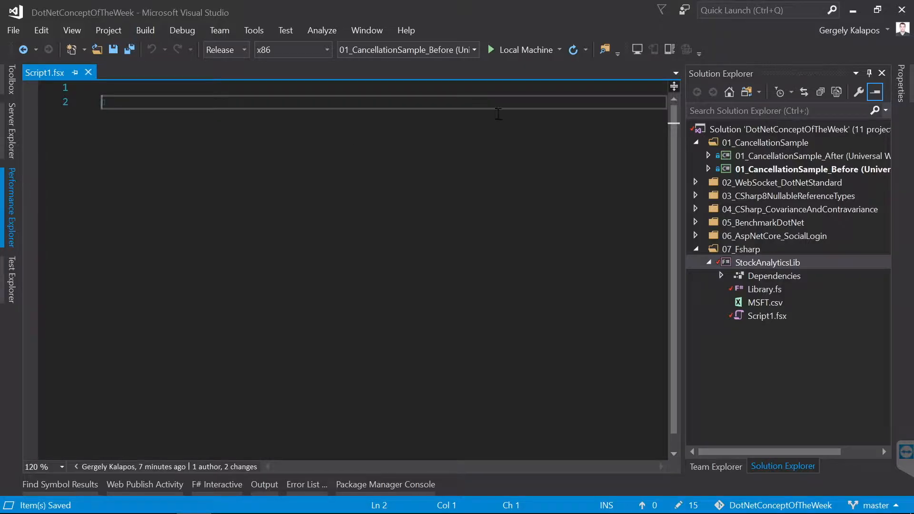
# Install the FSharp.Data 2.4.4 NuGet package via Dependencies, then return to Script1.fsx
pyautogui.rightClick(773, 275)
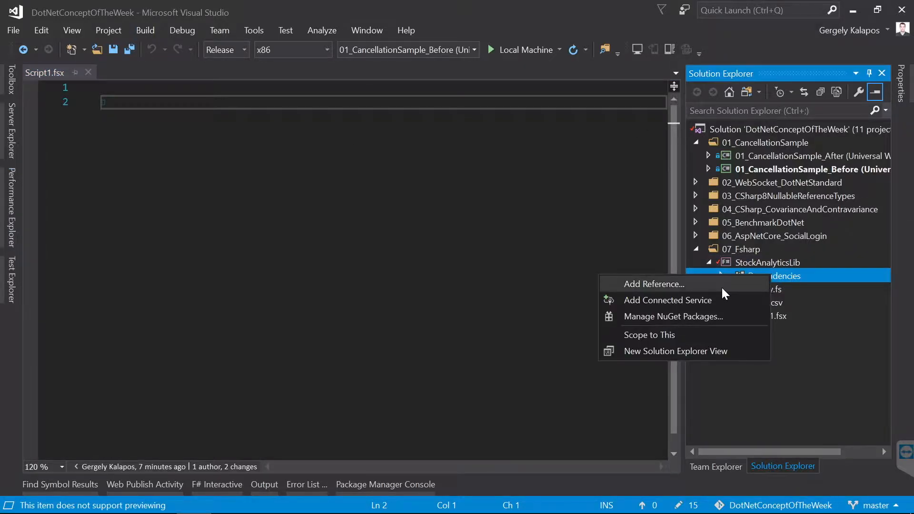
pyautogui.click(672, 316)
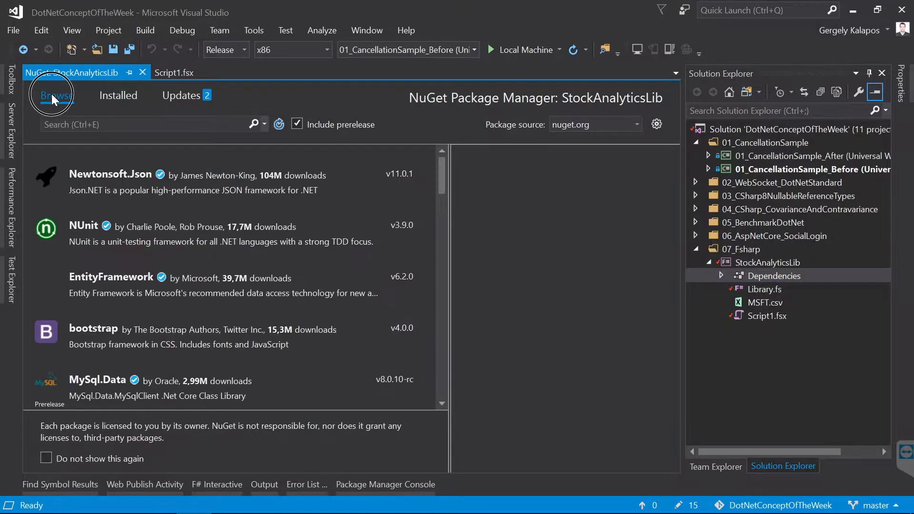
pyautogui.write('Fsharp.data')
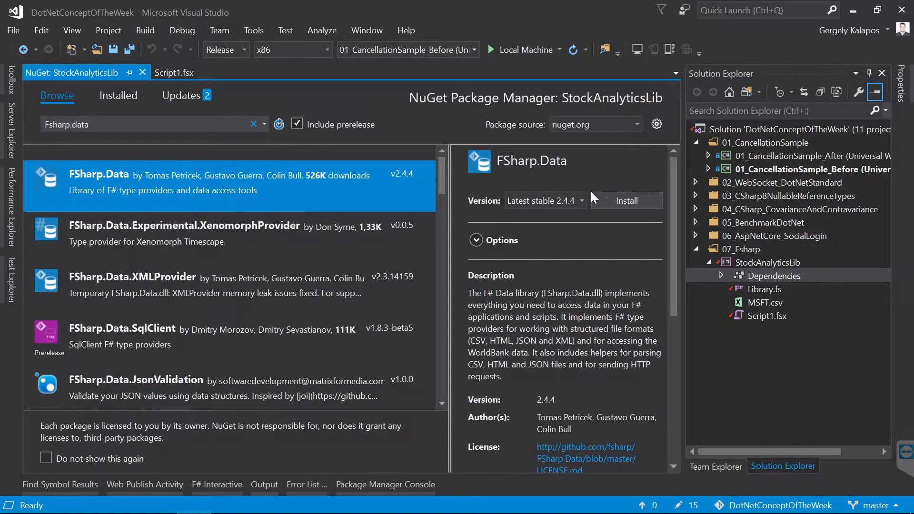
pyautogui.click(625, 201)
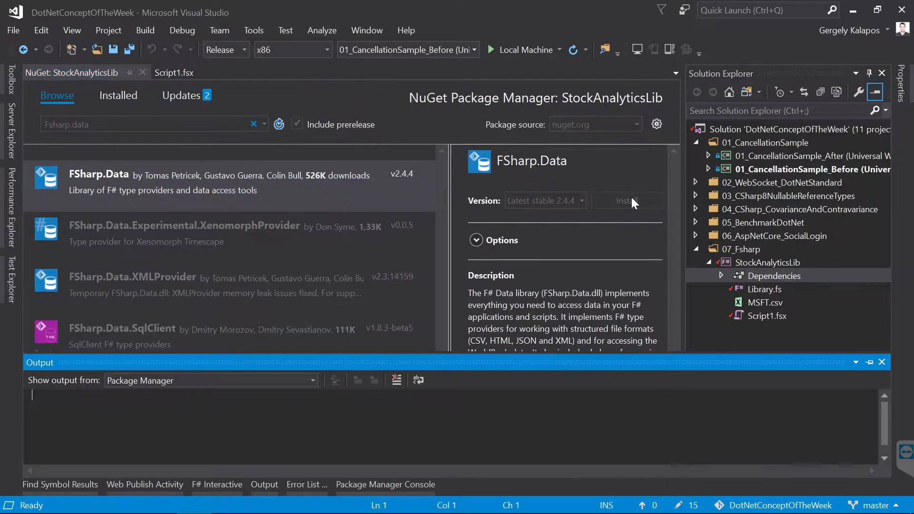
pyautogui.click(626, 201)
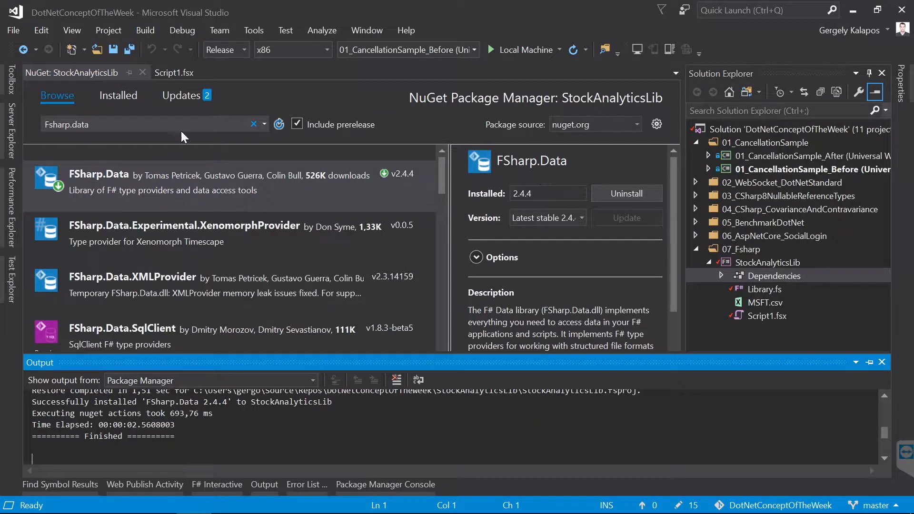
pyautogui.click(142, 72)
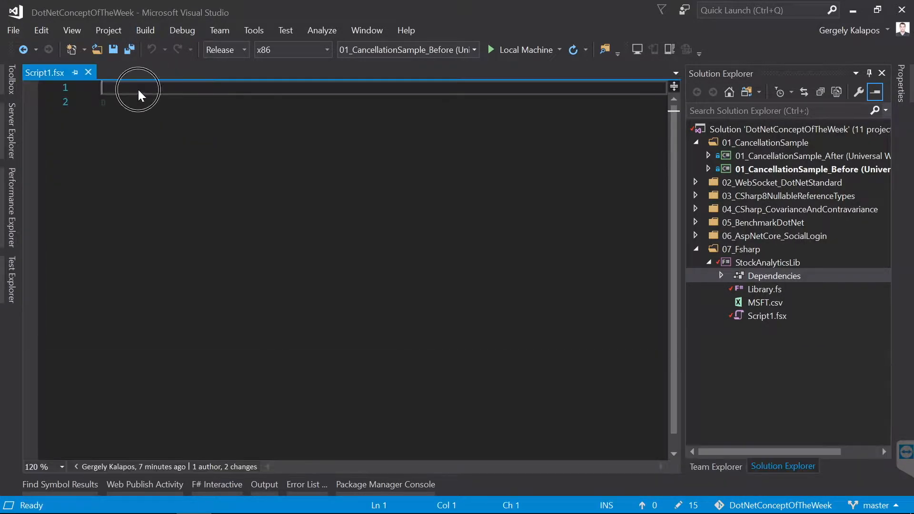
# Reference Fsharp.Data.dll with #r from the .nuget 2.4.4 net45 folder and begin an open FSharp line
pyautogui.write('#r "C:\\\\Users\\\\gergo\\\\.nuget\\\\packages\\\\fsharp.data\\\\2.4.4\\\\lib\\\\net45\\\\Fsharp.Data.dll"')
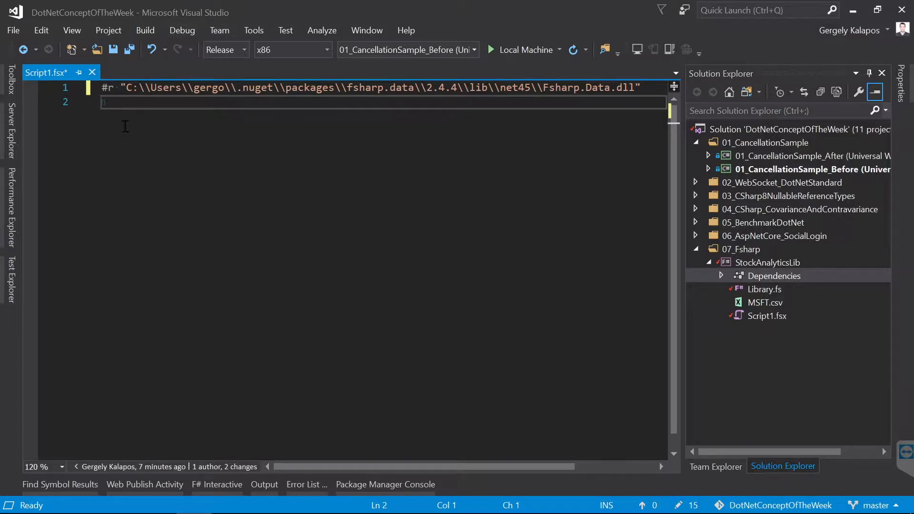
pyautogui.click(108, 87)
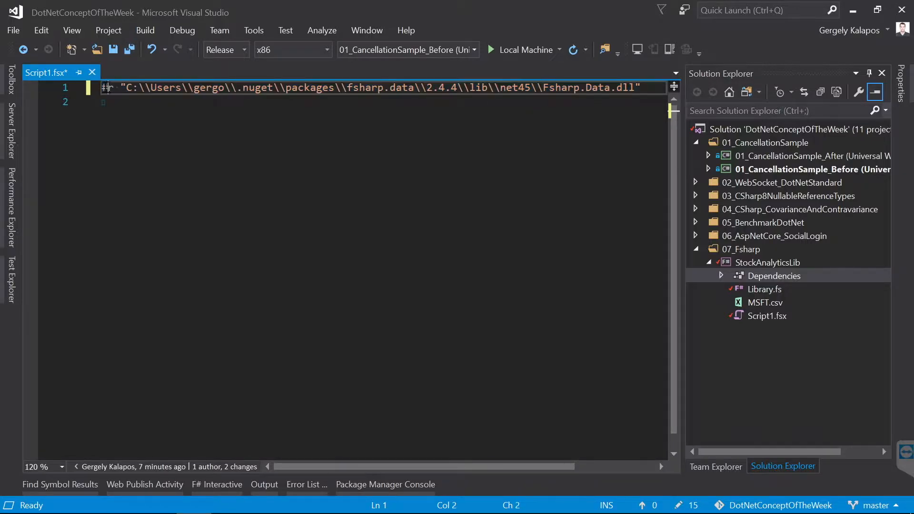
pyautogui.click(637, 88)
pyautogui.write('open FSharp')
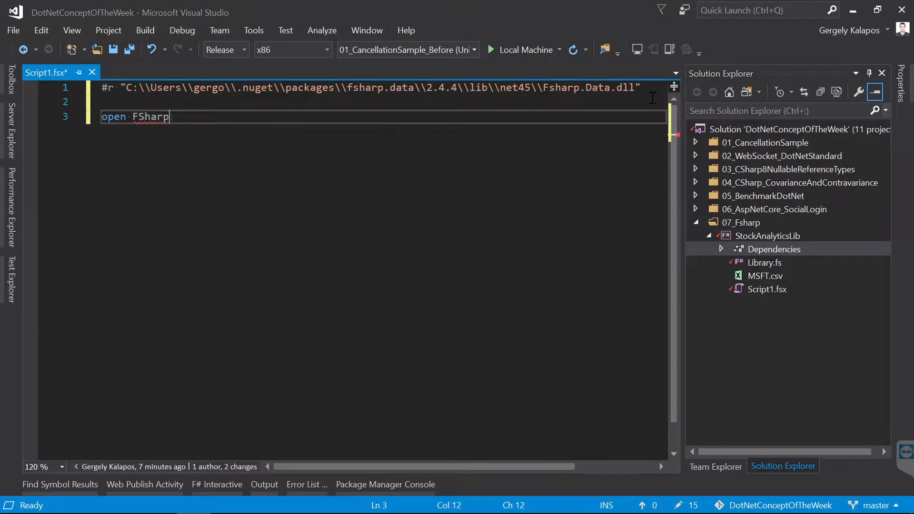
# Open FSharp.Data, load MSFT.csv via MsftCsvProvider.Load, and explore the first row's properties
pyautogui.write('.Data')
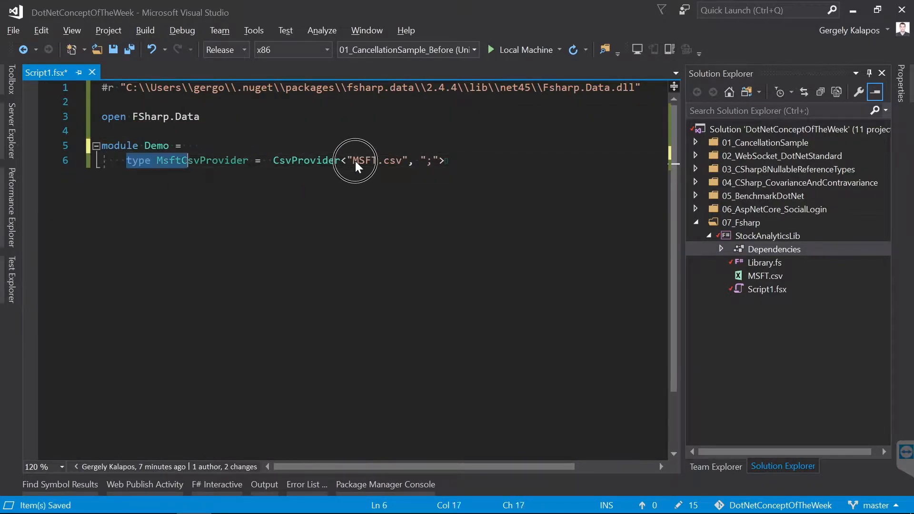
pyautogui.doubleClick(302, 160)
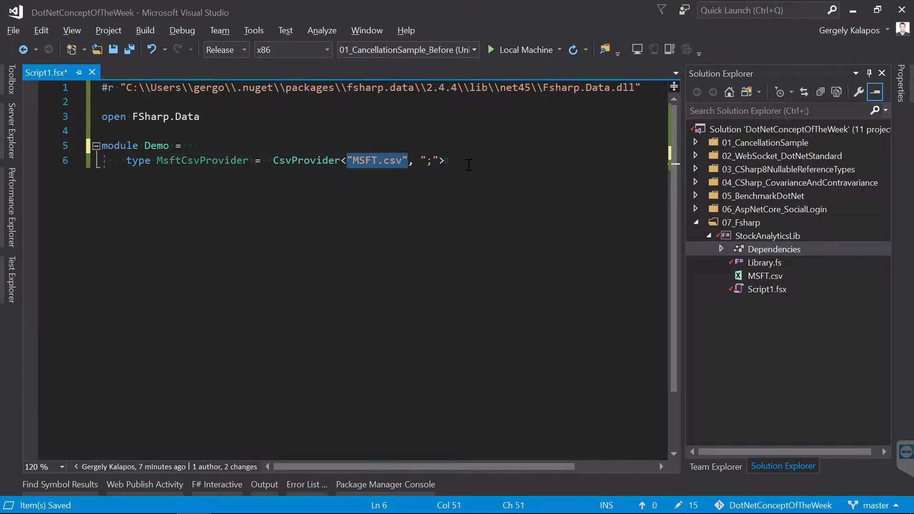
pyautogui.write('let data = MsftCsvProvider.Load("MSFT.csv");')
pyautogui.write('data.ro')
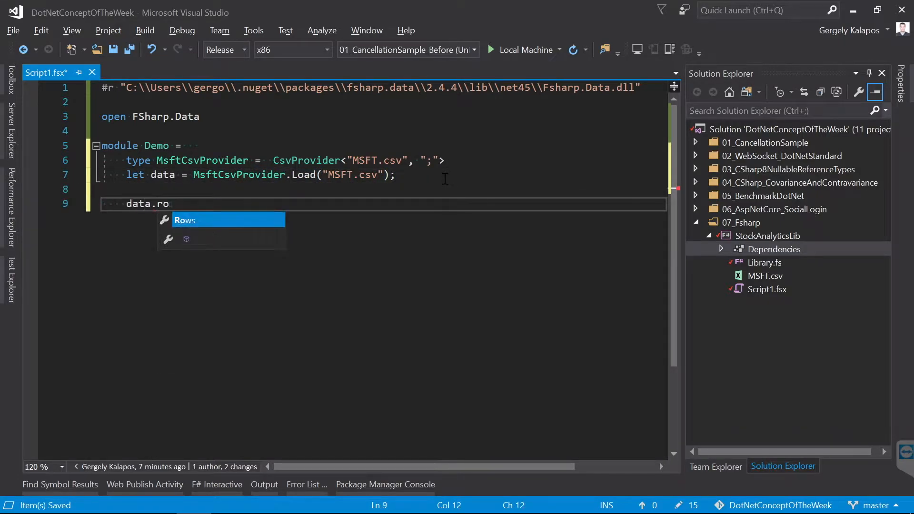
pyautogui.moveTo(192, 224)
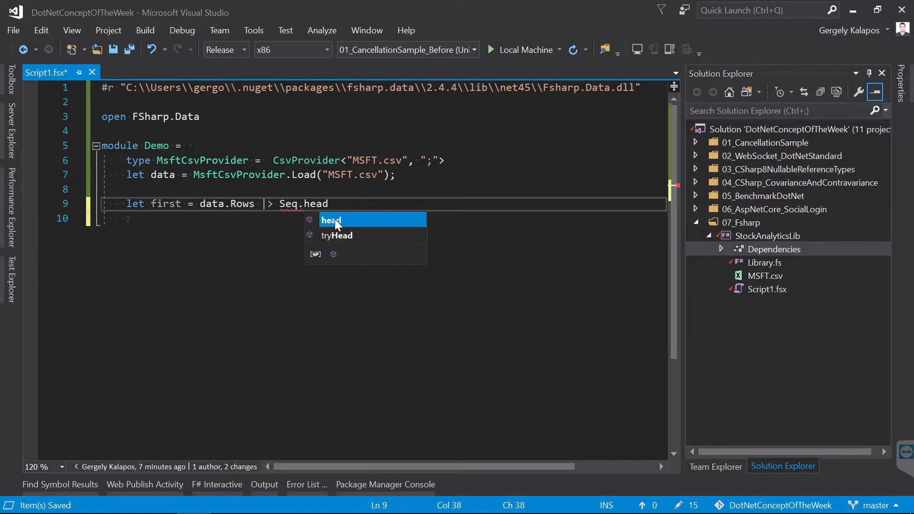
pyautogui.write('firs')
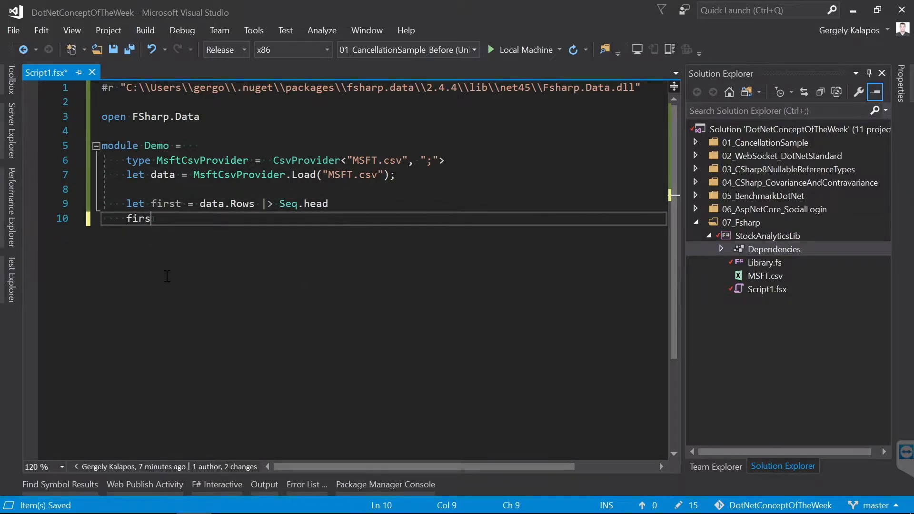
pyautogui.write('t.')
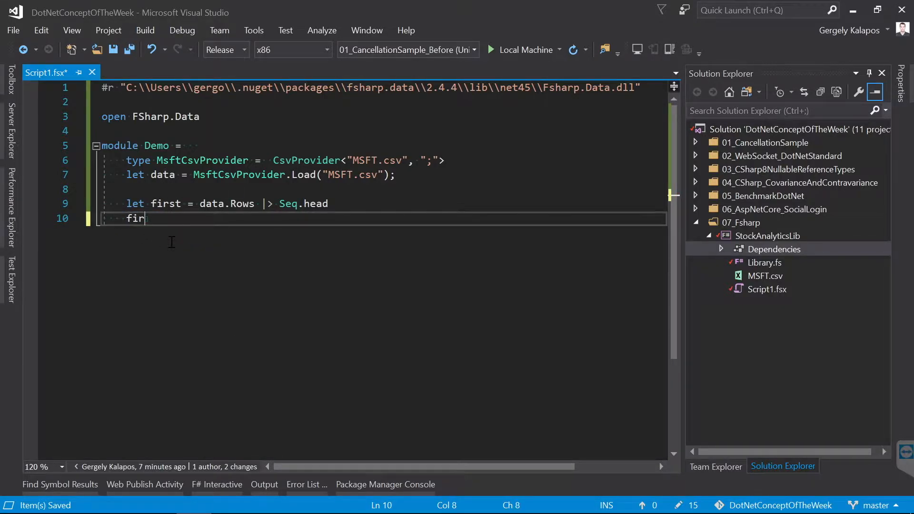
pyautogui.write('st.')
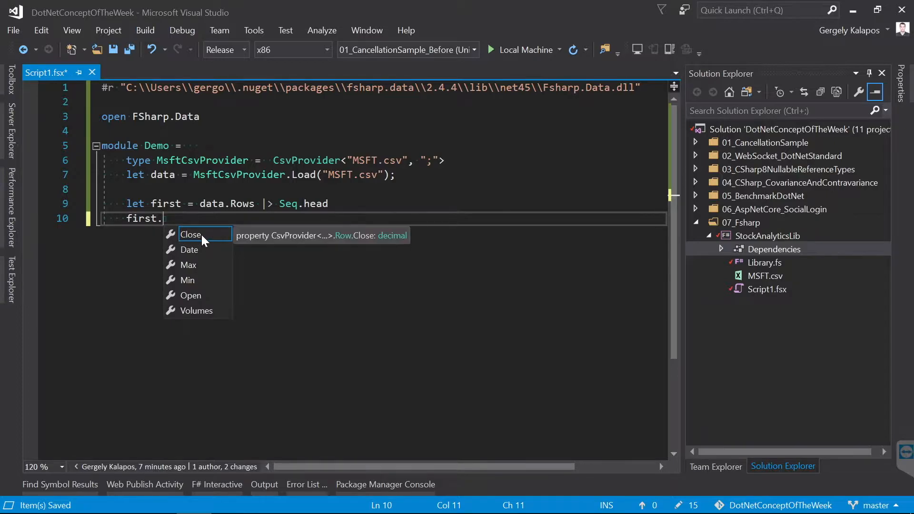
pyautogui.click(190, 235)
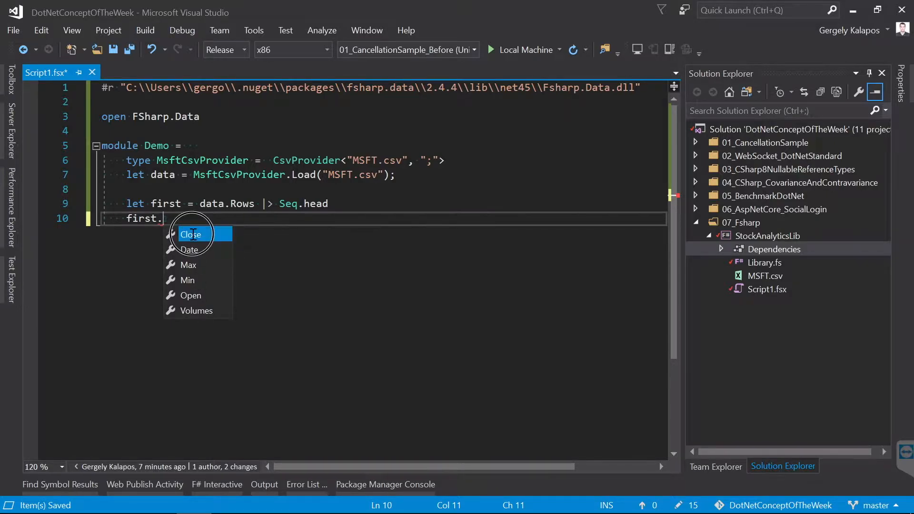
pyautogui.moveTo(191, 234)
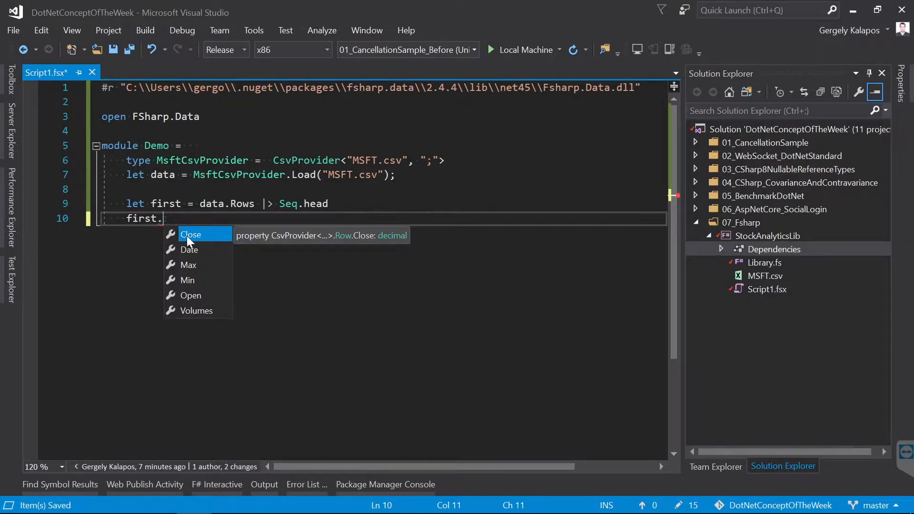
pyautogui.moveTo(195, 239)
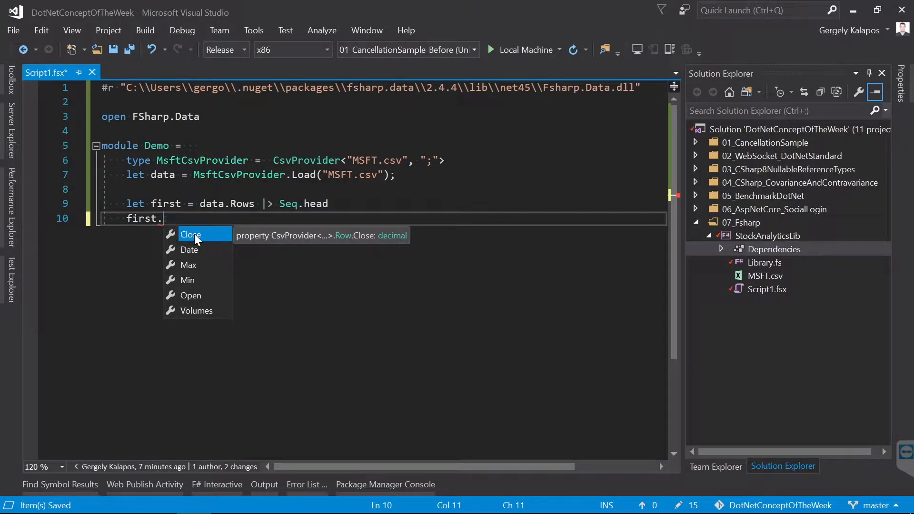
pyautogui.moveTo(193, 259)
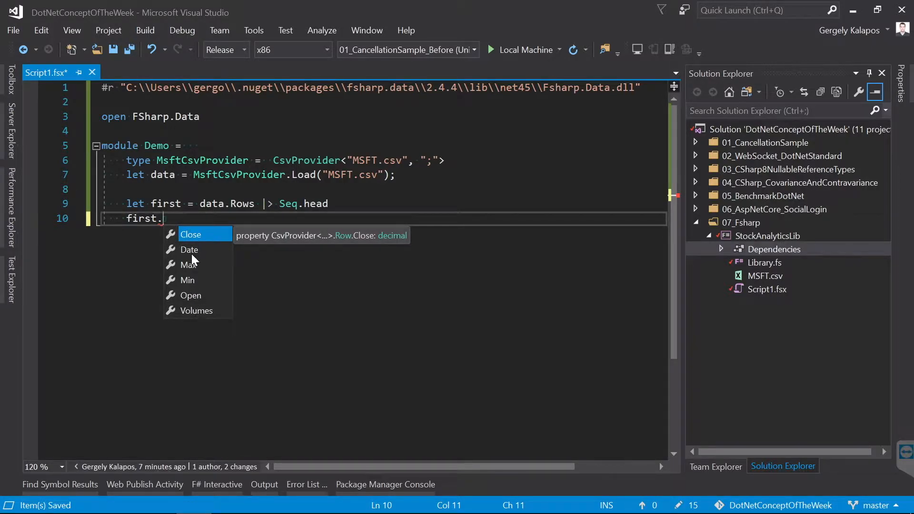
pyautogui.moveTo(189, 315)
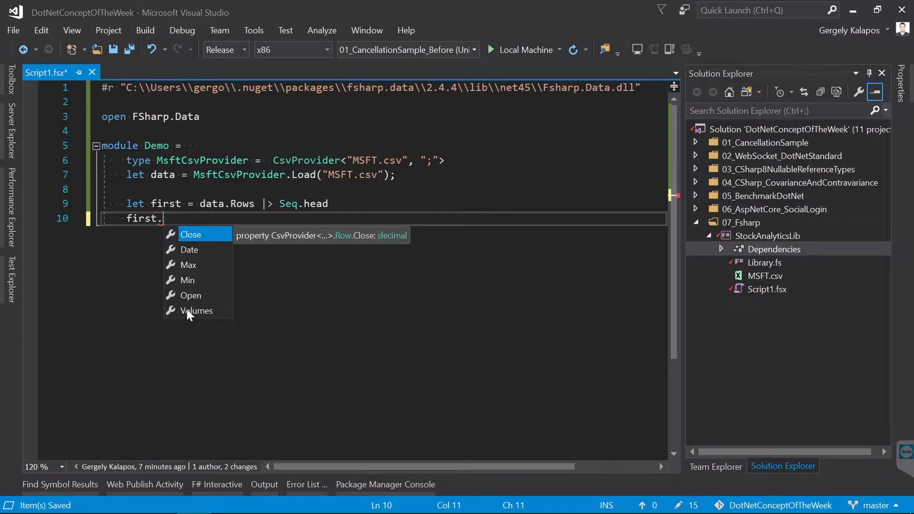
pyautogui.press('Escape')
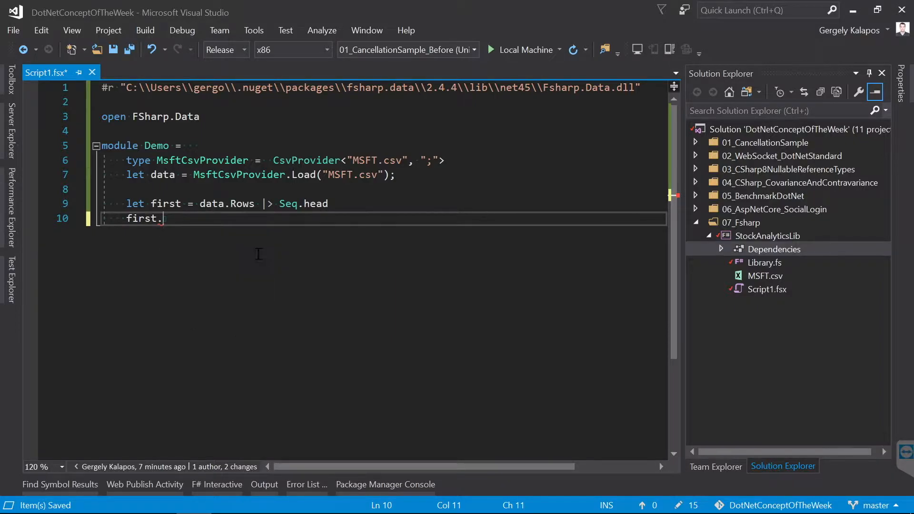
# Check MSFT.csv headers, then rewrite the line as let second = data.Rows |> Seq.tail |> Seq.head
pyautogui.doubleClick(764, 276)
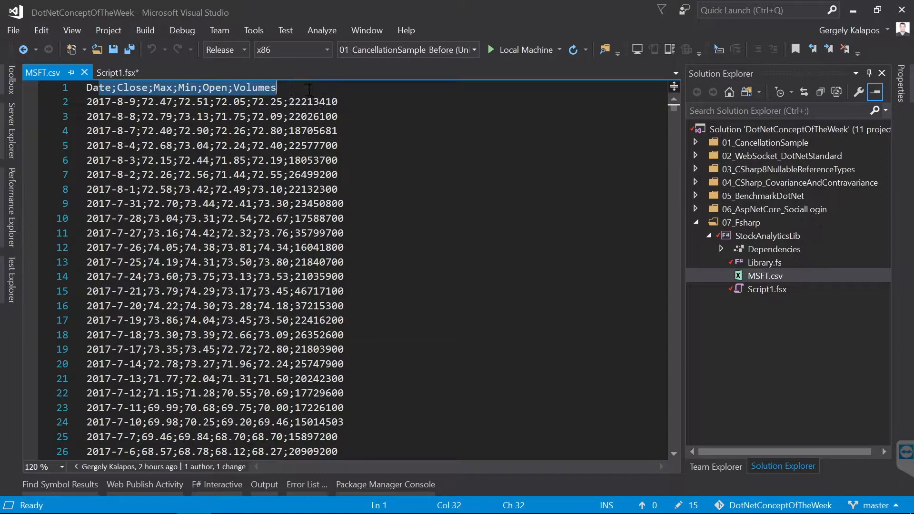
pyautogui.click(116, 72)
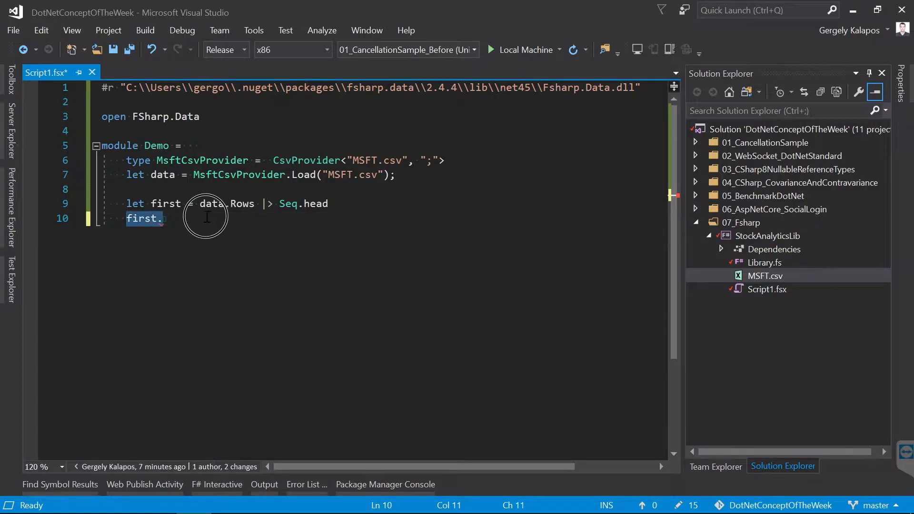
pyautogui.press('Backspace')
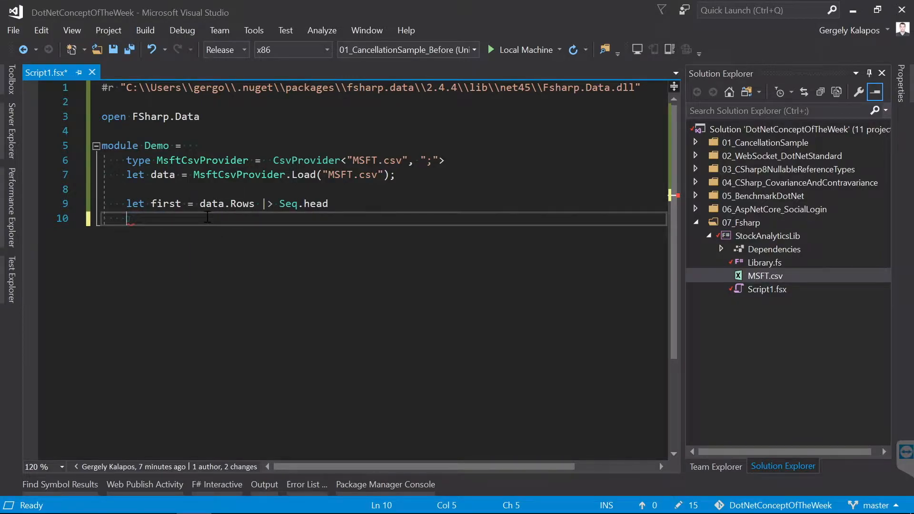
pyautogui.doubleClick(315, 204)
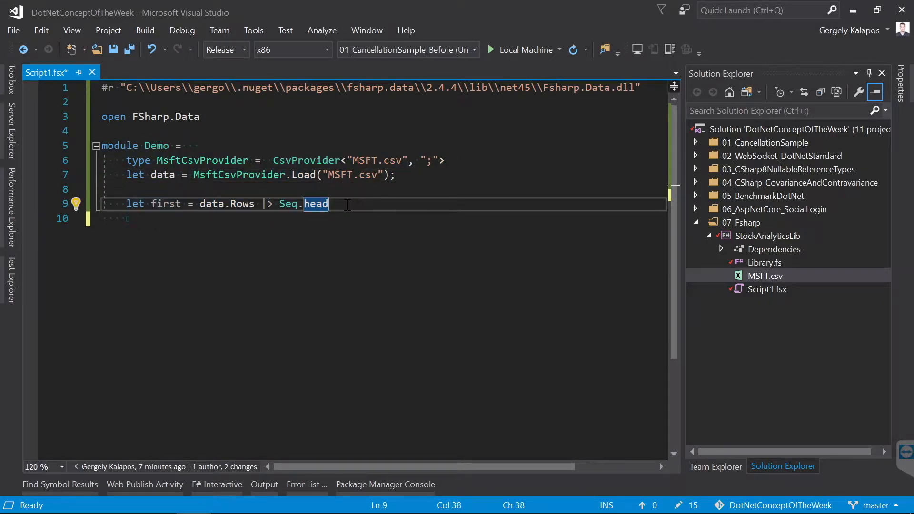
pyautogui.press('ctrl+a')
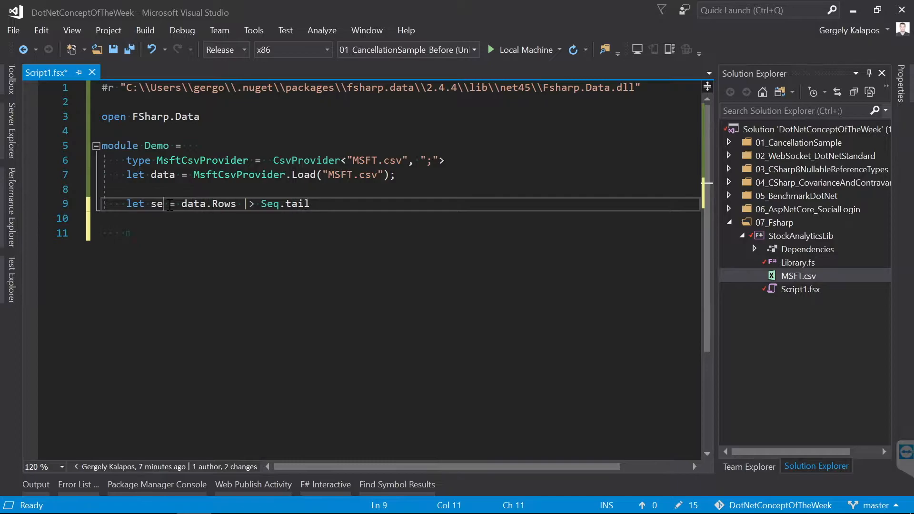
pyautogui.write('cond')
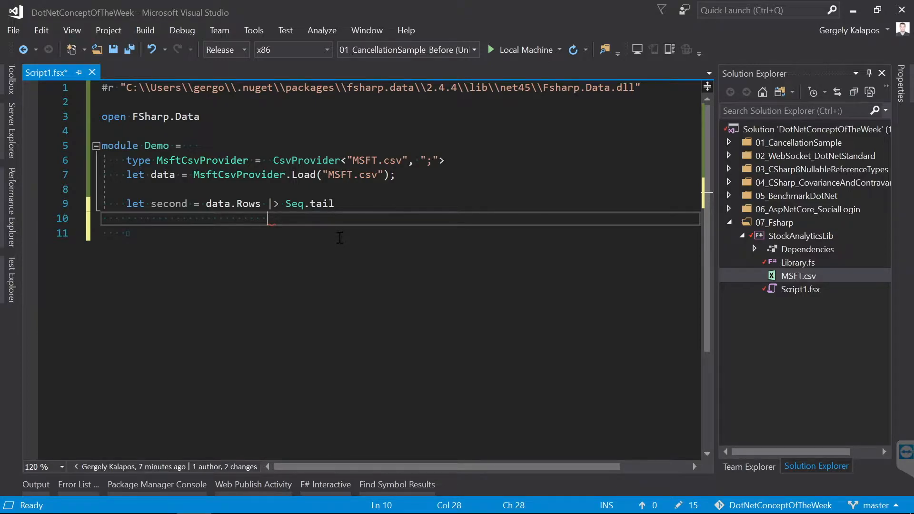
pyautogui.write('|> S')
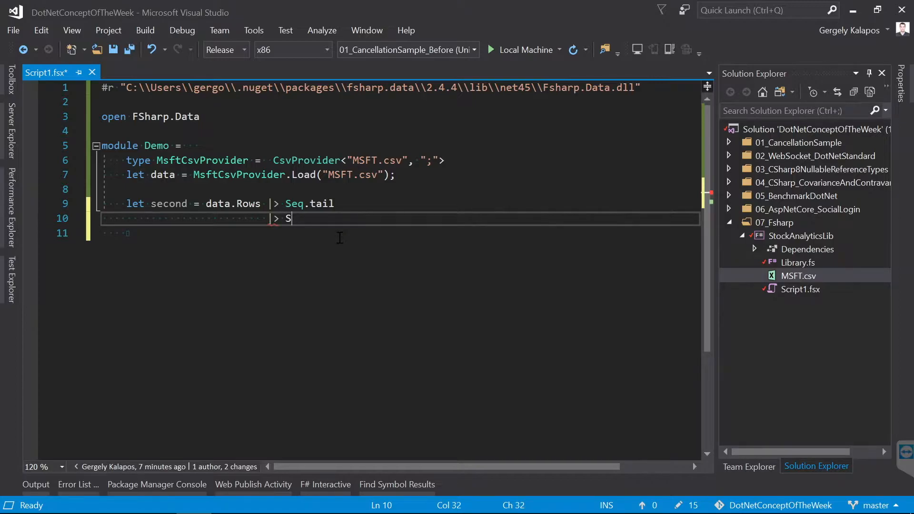
pyautogui.write('eq.head')
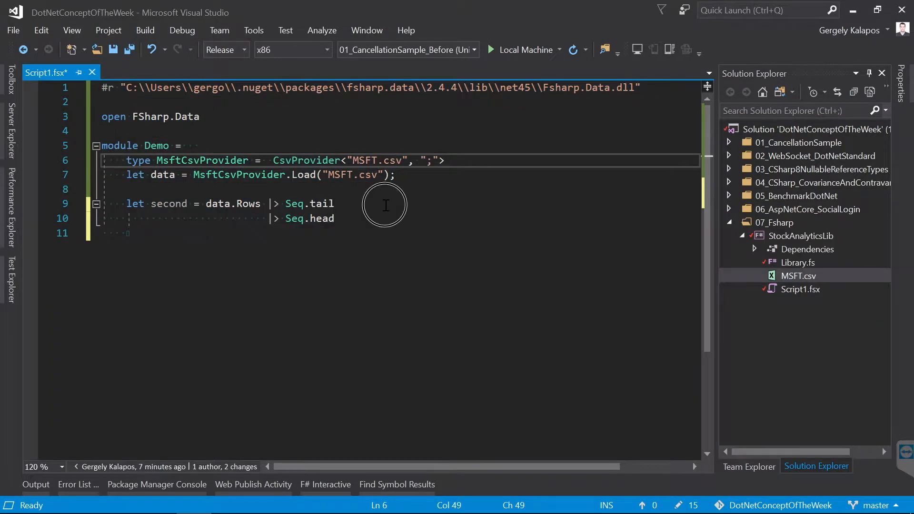
# Define a DataModel module with an OHCL record, open DataModel in Demo, and map rows into date-sorted OHCL records
pyautogui.doubleClick(322, 203)
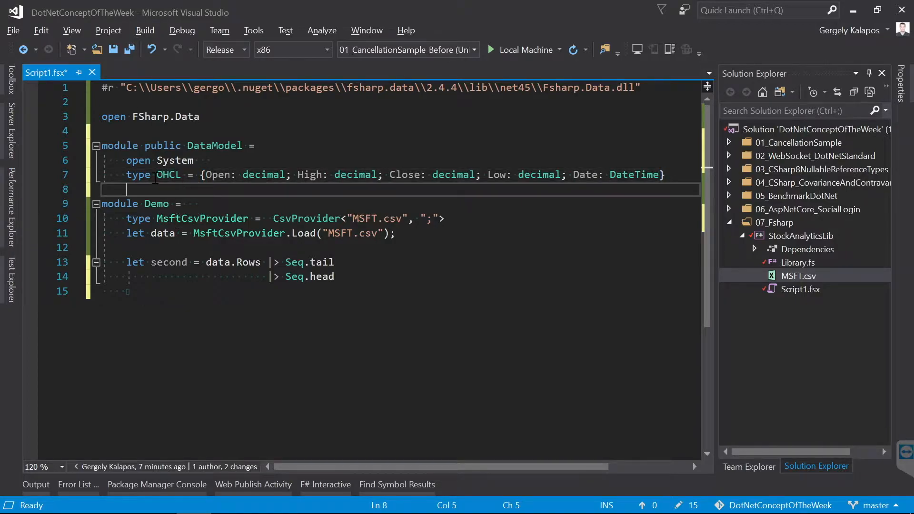
pyautogui.click(214, 175)
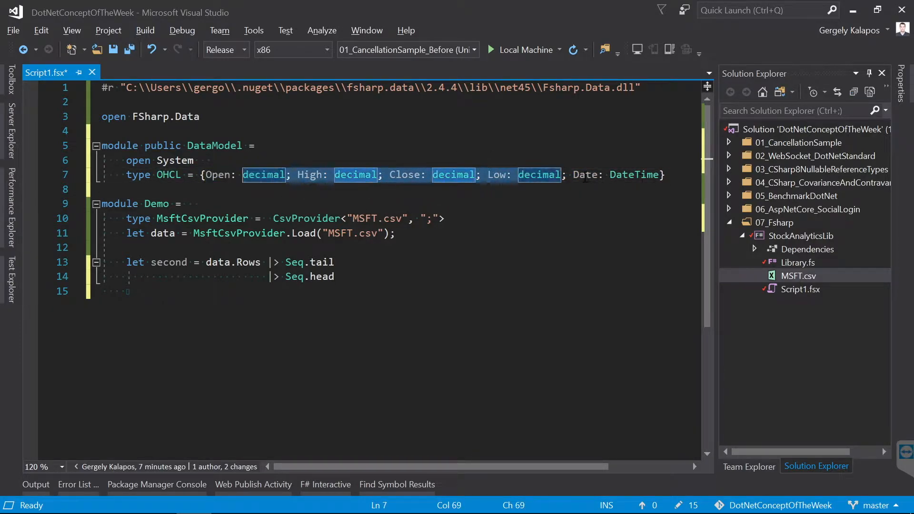
pyautogui.doubleClick(632, 175)
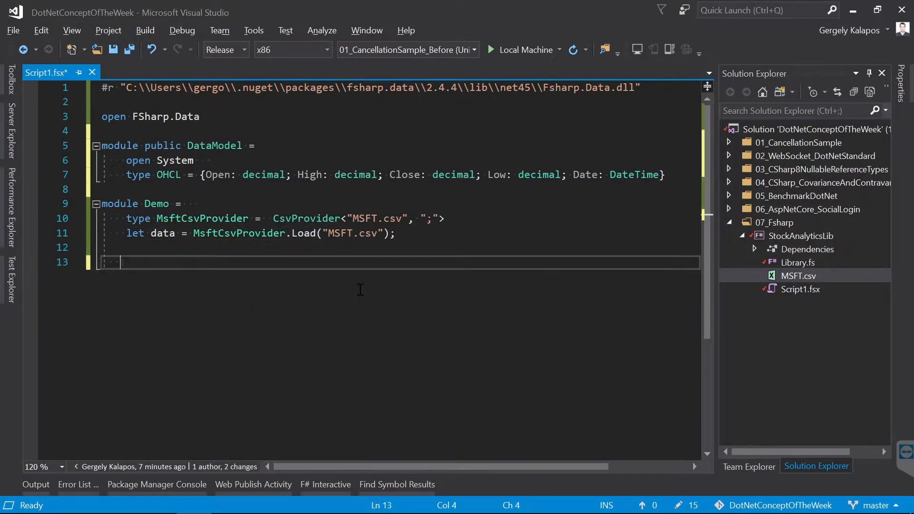
pyautogui.write('open DataModel')
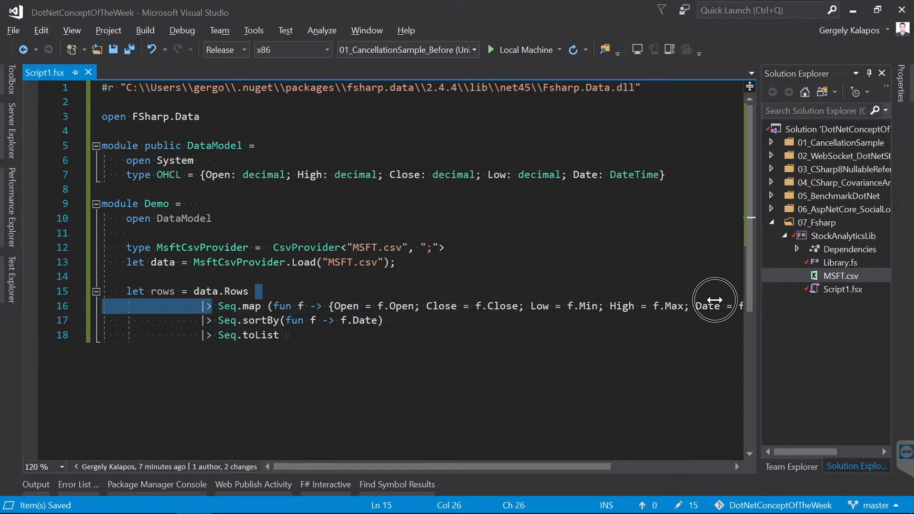
pyautogui.doubleClick(441, 306)
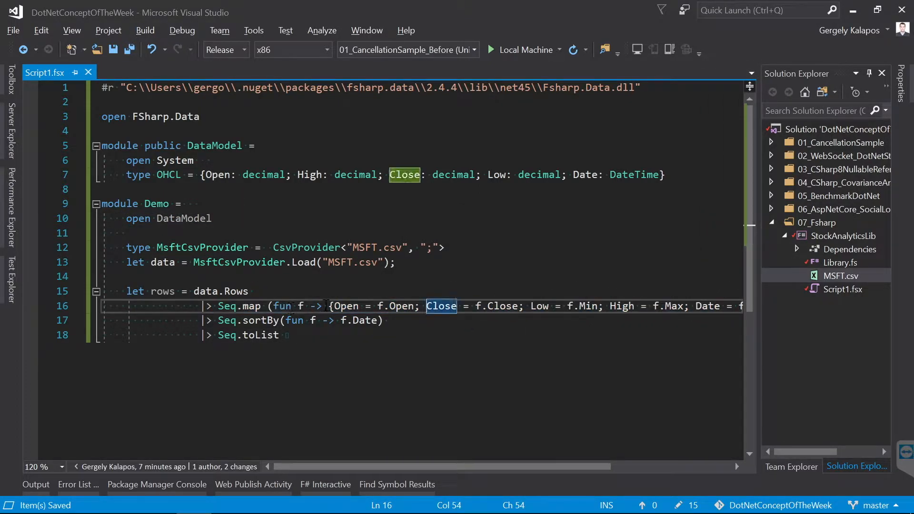
pyautogui.click(346, 306)
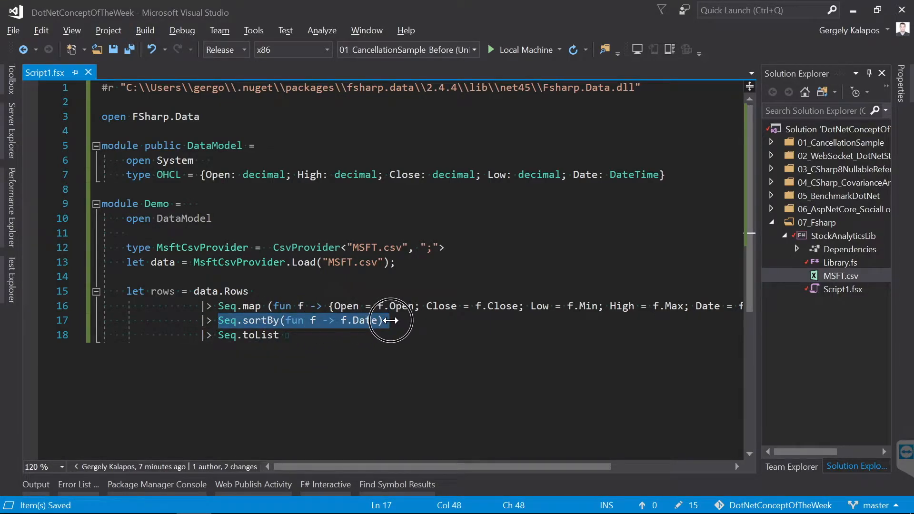
pyautogui.moveTo(198, 334)
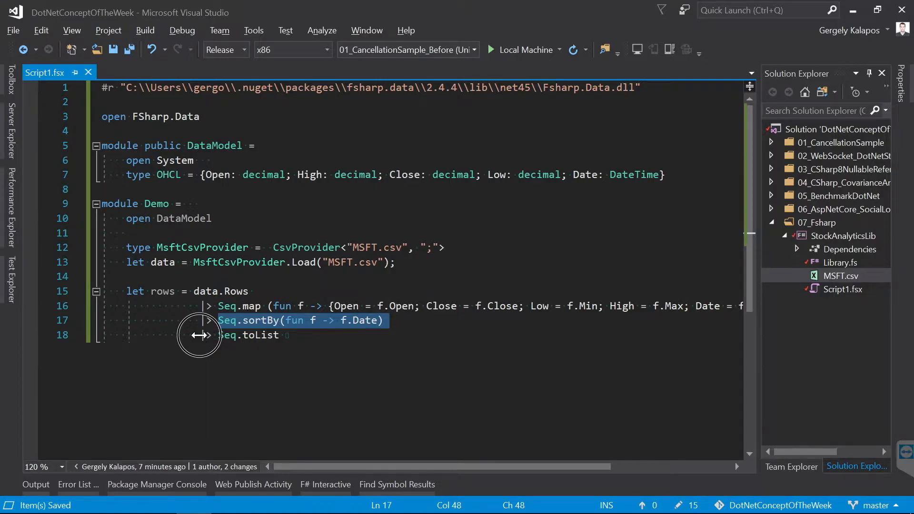
pyautogui.moveTo(251, 334)
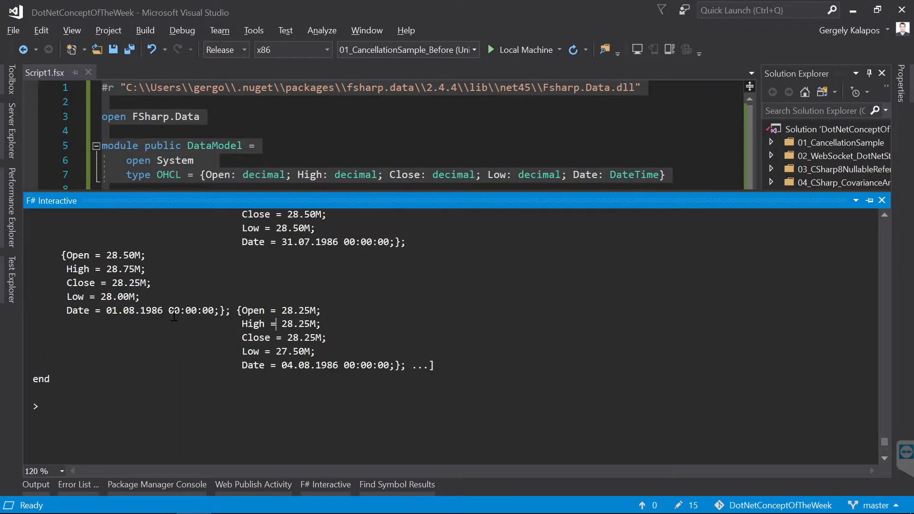
pyautogui.moveTo(48, 245)
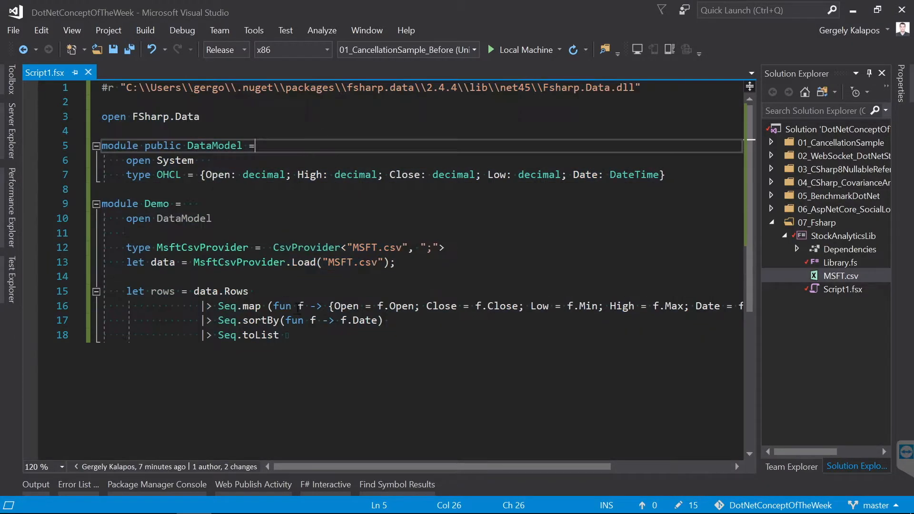
# Run the script in F# Interactive and move to the blank line after the Direction union's Side case
pyautogui.click(286, 336)
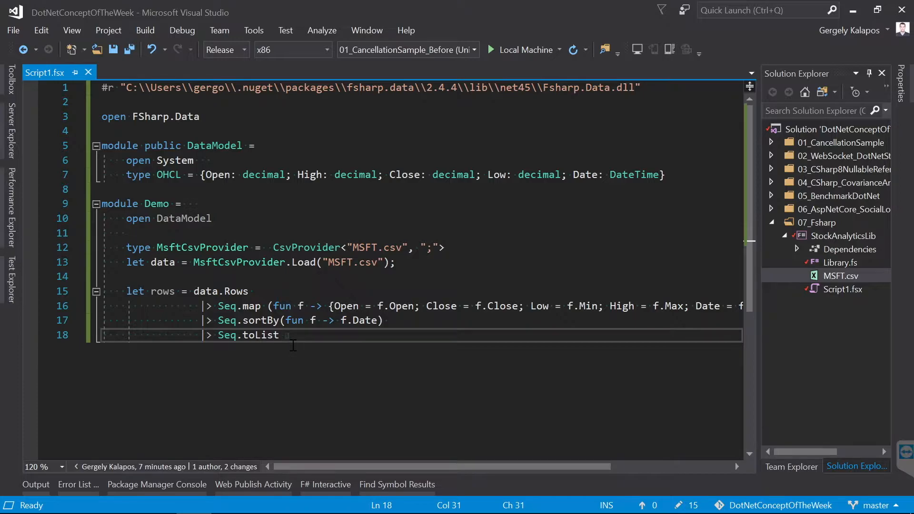
pyautogui.moveTo(698, 195)
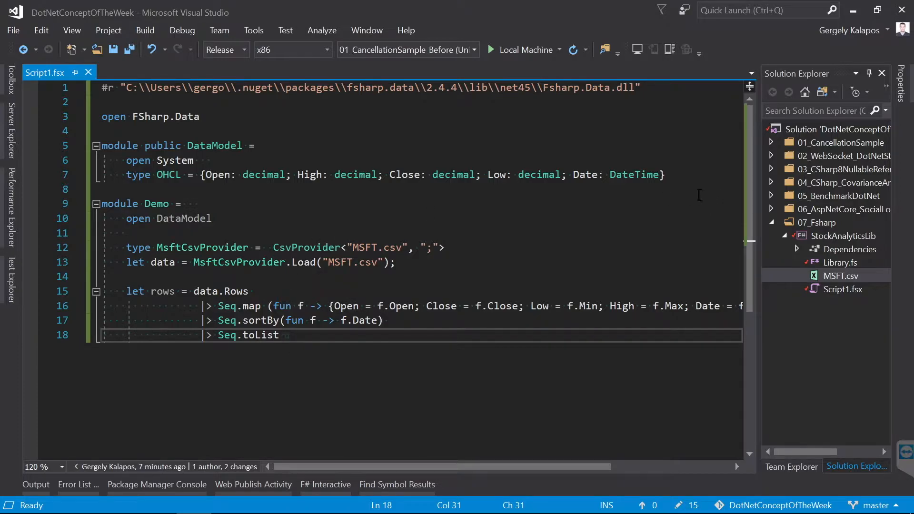
pyautogui.press('Enter')
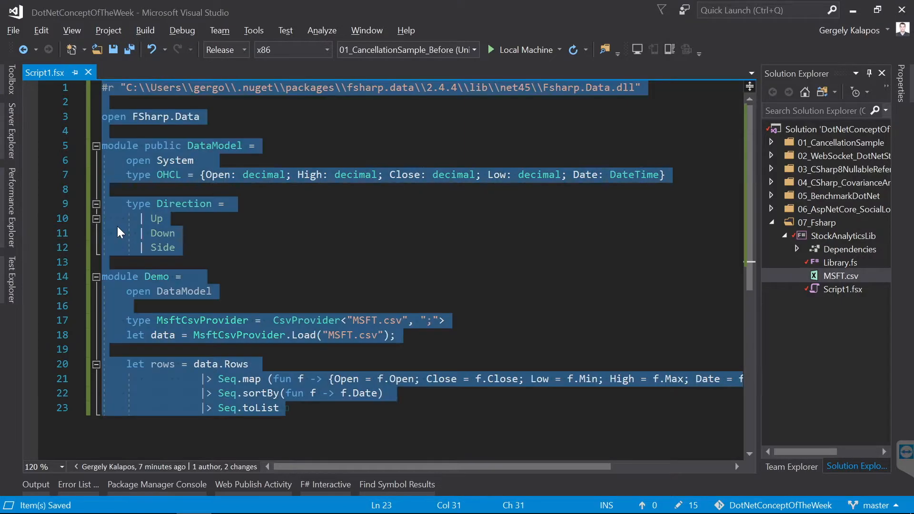
pyautogui.click(157, 218)
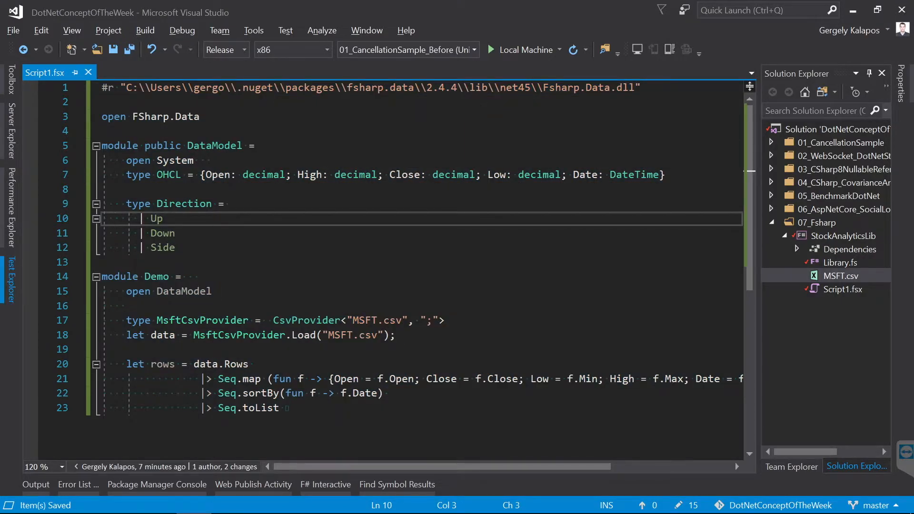
pyautogui.click(123, 262)
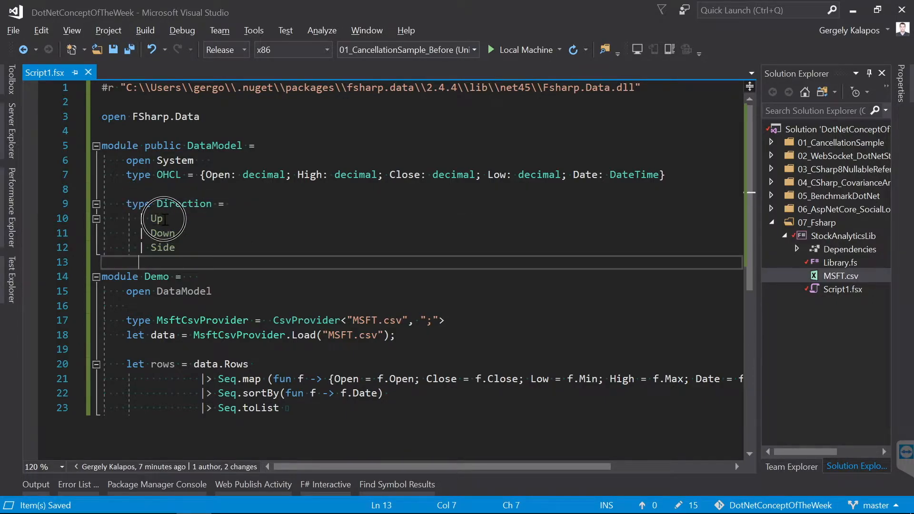
pyautogui.doubleClick(162, 248)
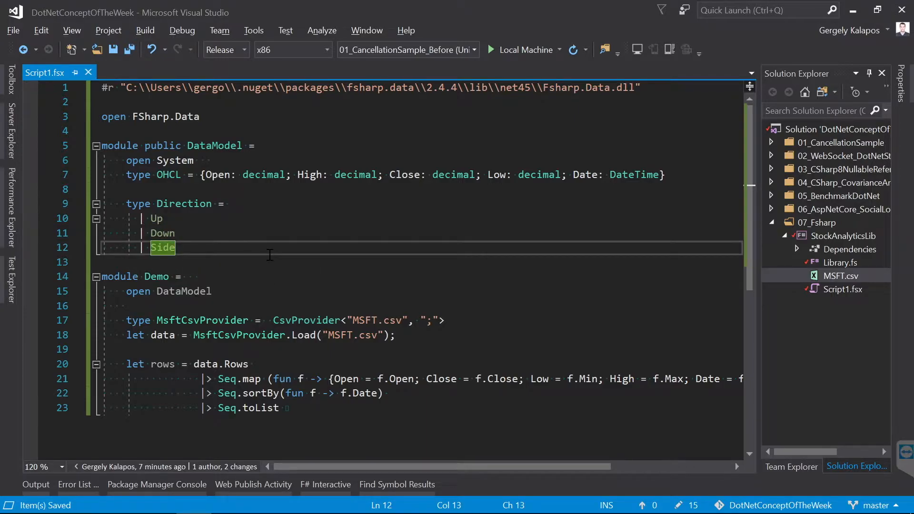
# Define type IntOrBool with cases | I of int and | B of bool
pyautogui.write('t')
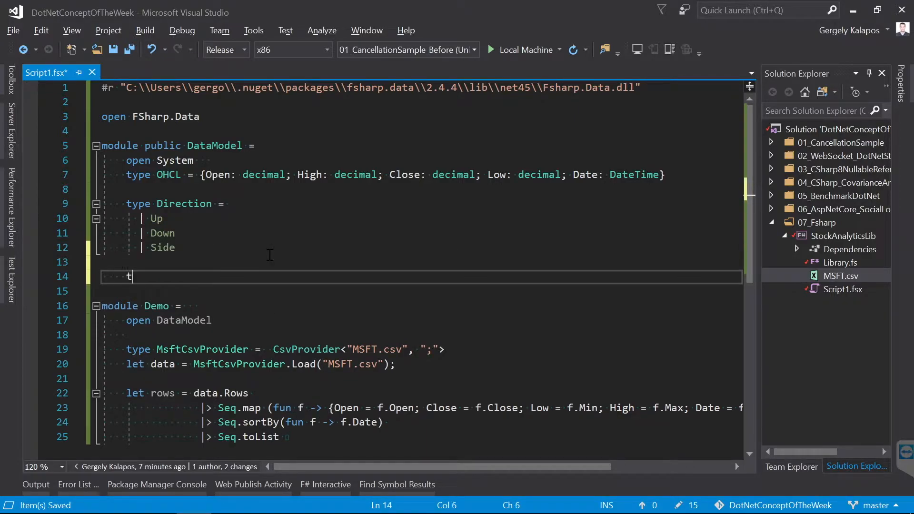
pyautogui.write('ype')
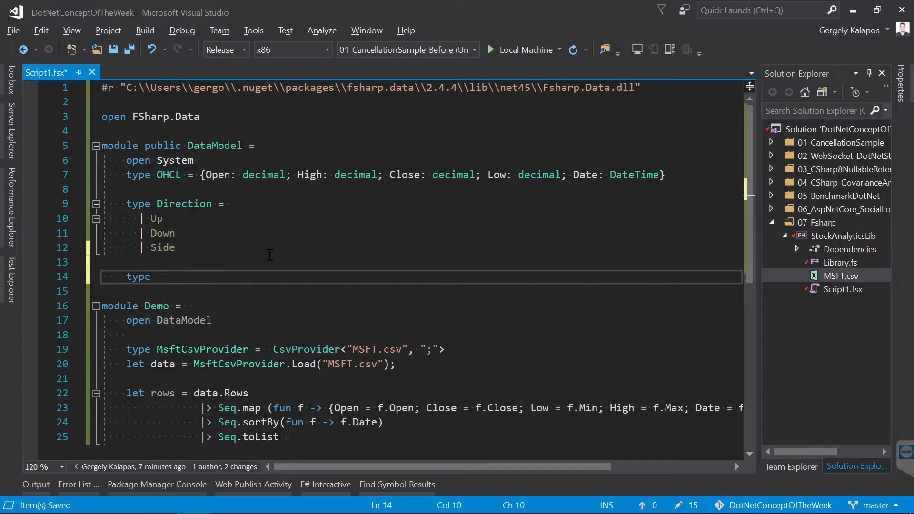
pyautogui.write('IntOrBool =')
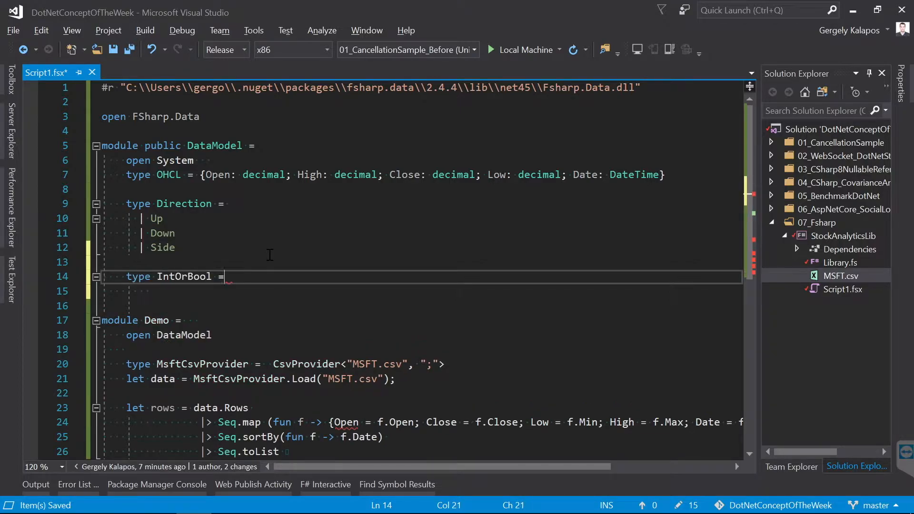
pyautogui.press('enter')
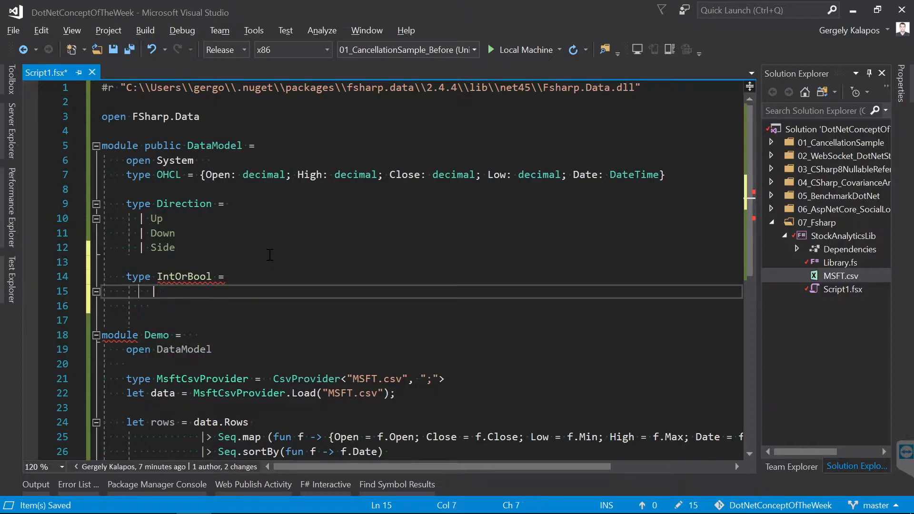
pyautogui.write('| I of int')
pyautogui.click(420, 306)
pyautogui.write('| B of b')
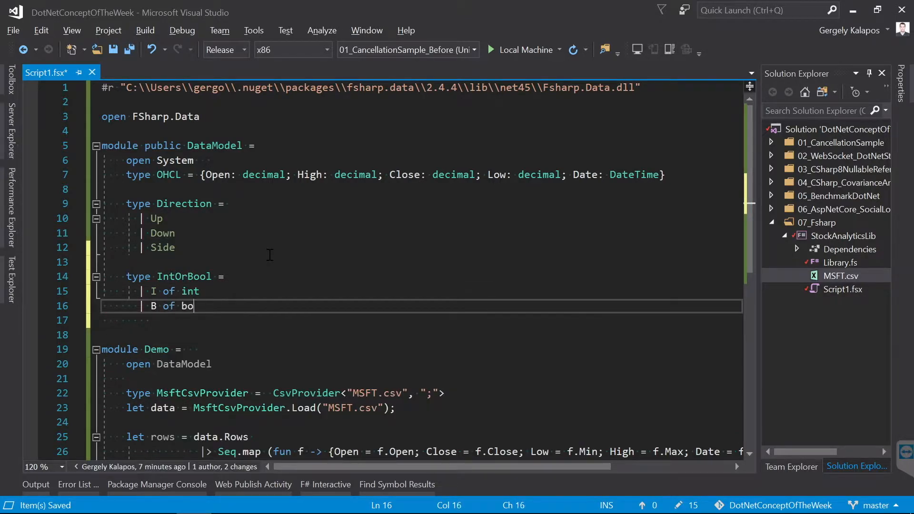
pyautogui.write('ol')
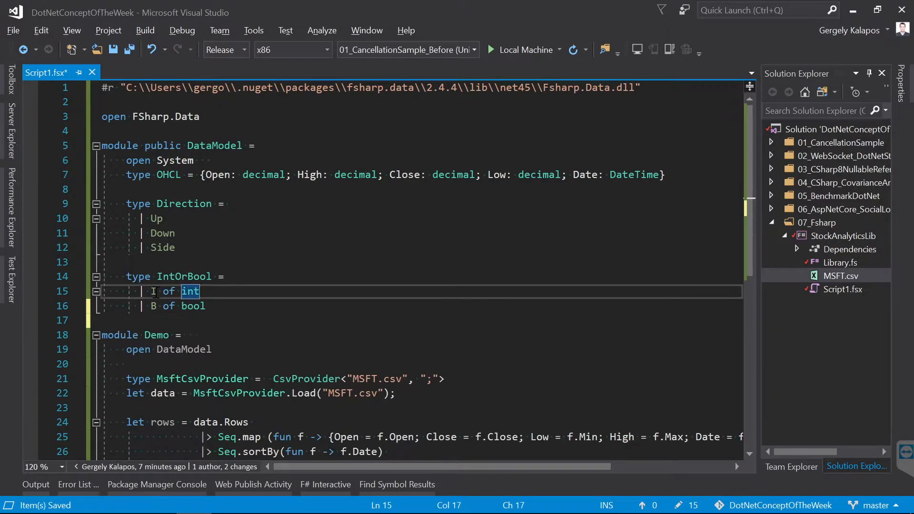
pyautogui.moveTo(190, 291)
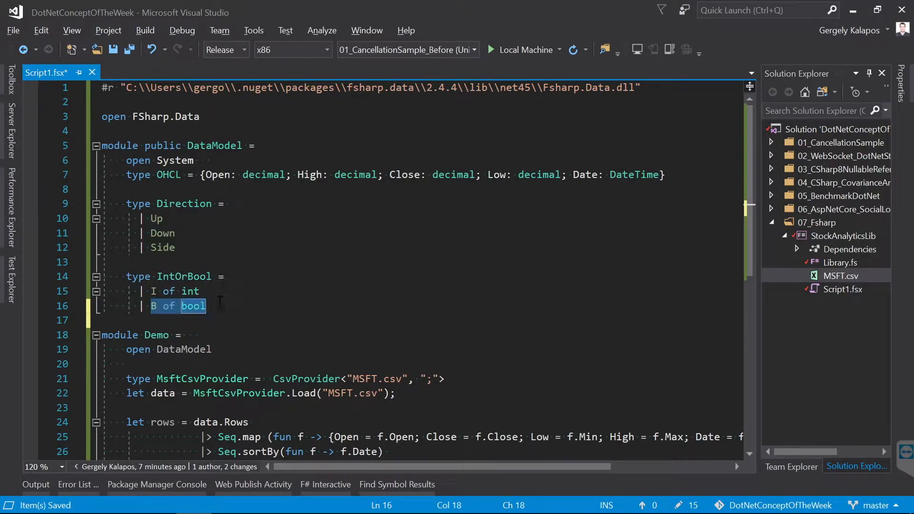
pyautogui.moveTo(194, 305)
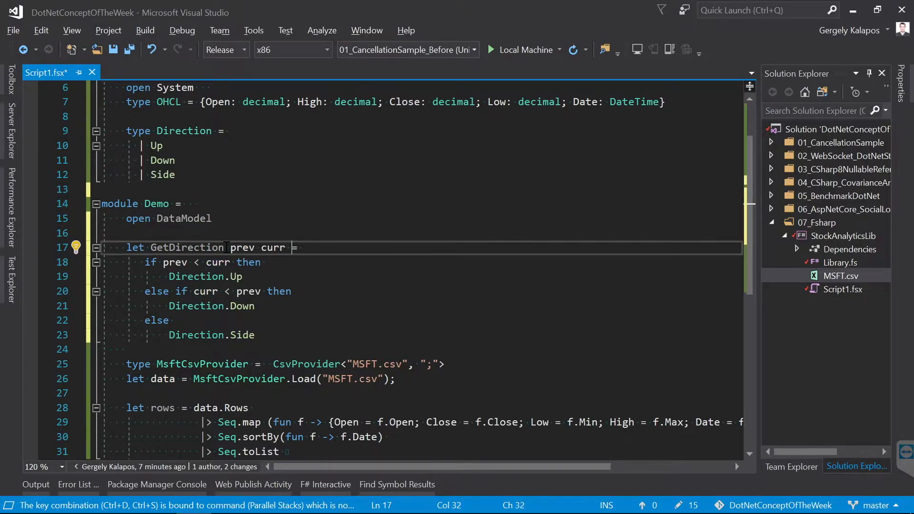
# Remove IntOrBool and add GetDirection prev curr returning Direction.Up, Down or Side, then save
pyautogui.doubleClick(271, 247)
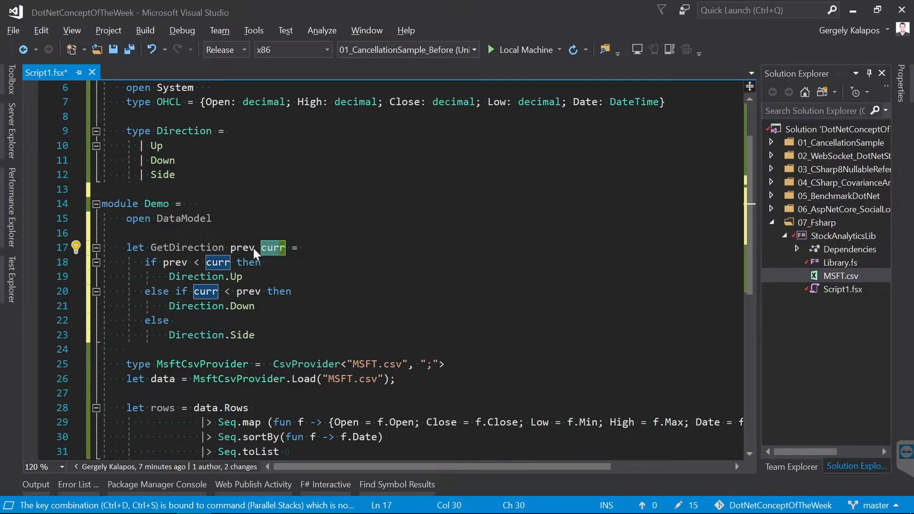
pyautogui.click(240, 248)
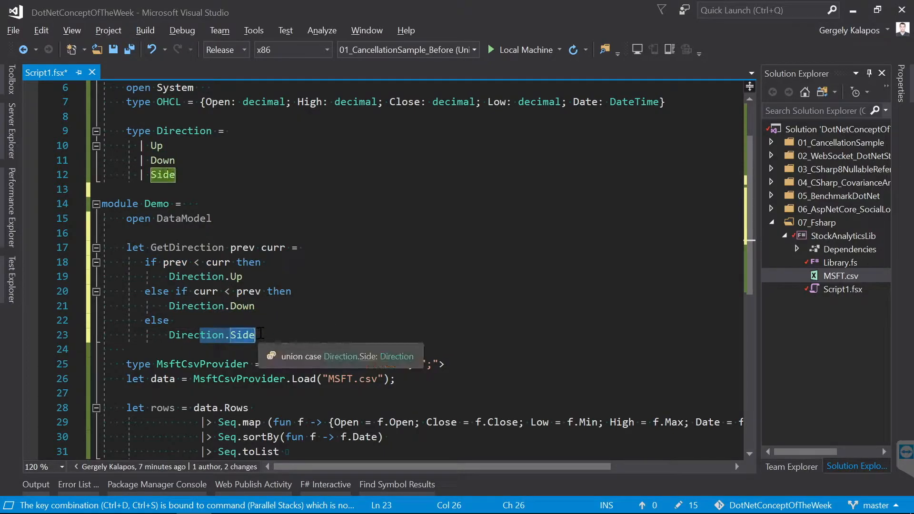
pyautogui.moveTo(282, 307)
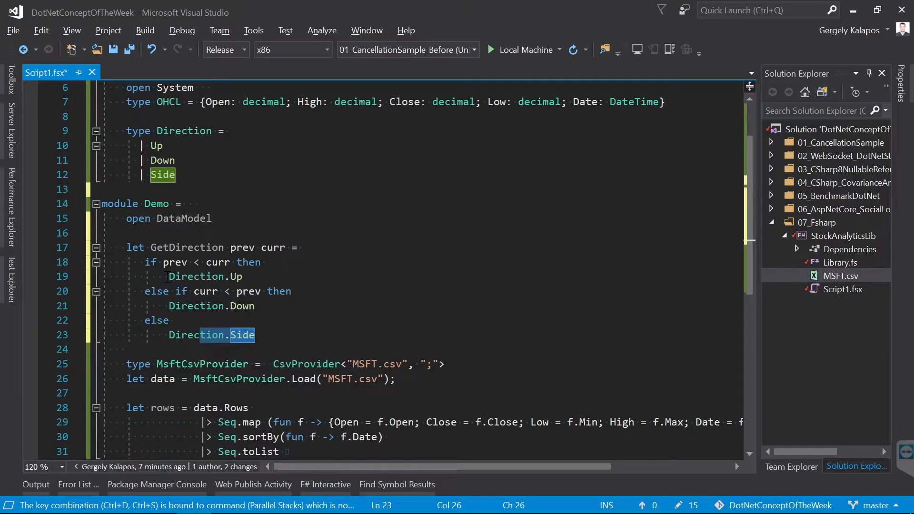
pyautogui.click(134, 276)
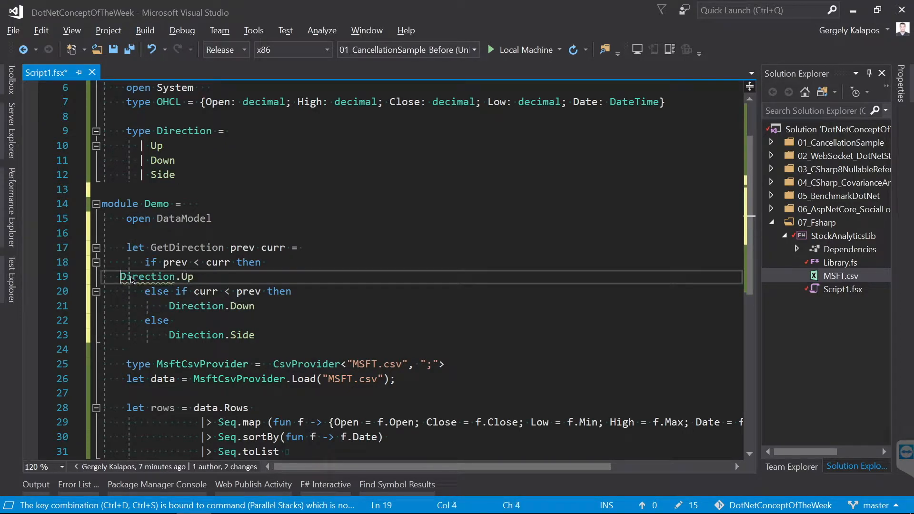
pyautogui.click(110, 263)
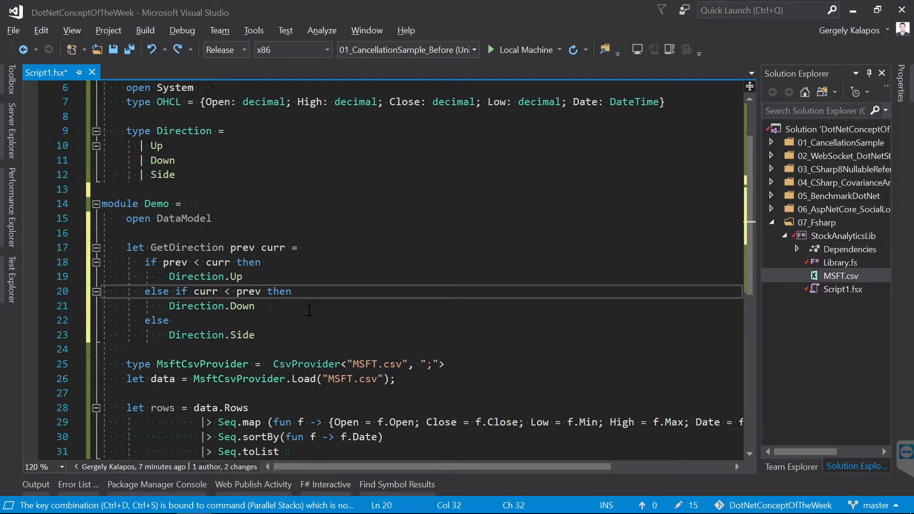
pyautogui.press('ctrl+s')
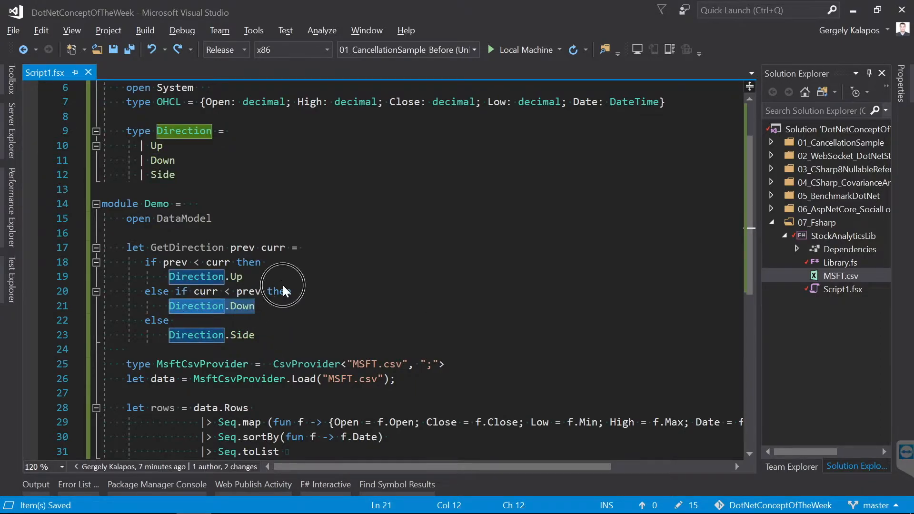
# Review ProcessList's list, prev, retData and predicate parameters and the [] -> retData case
pyautogui.click(289, 291)
pyautogui.write('let rec ProcessList list prev retData predicate =')
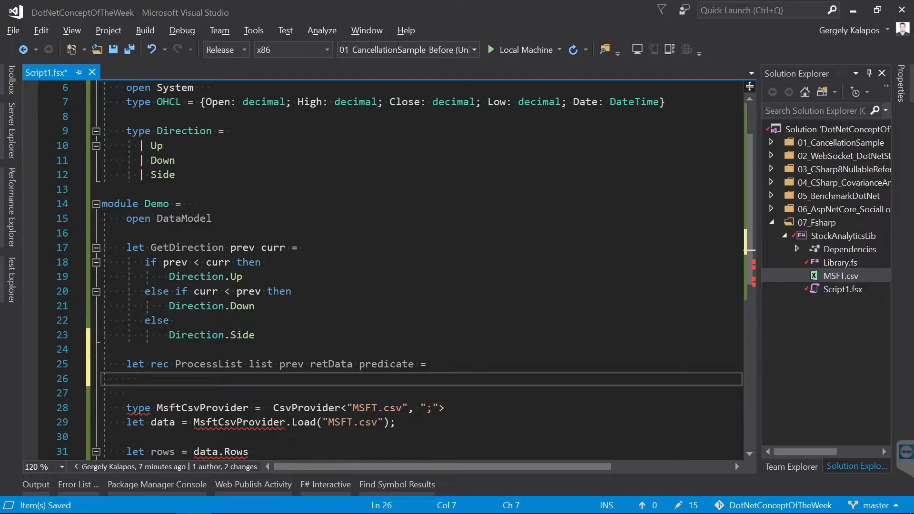
pyautogui.doubleClick(260, 364)
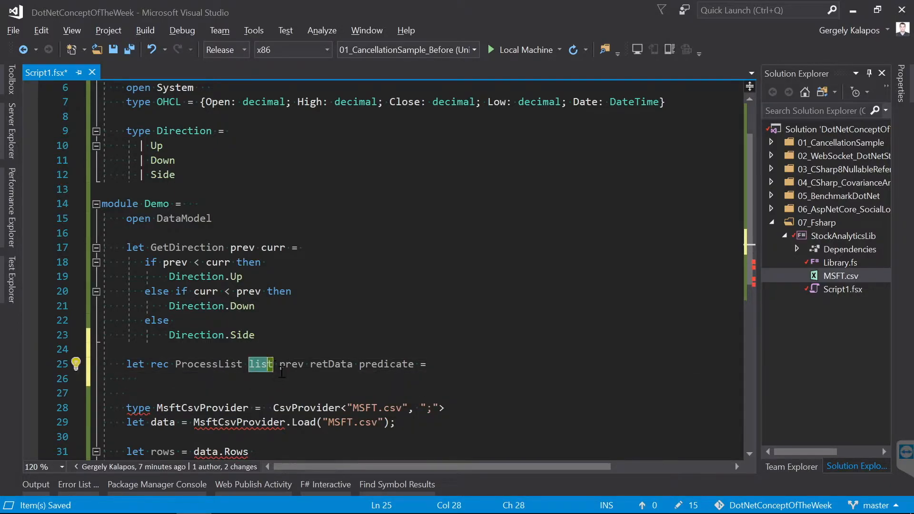
pyautogui.doubleClick(291, 363)
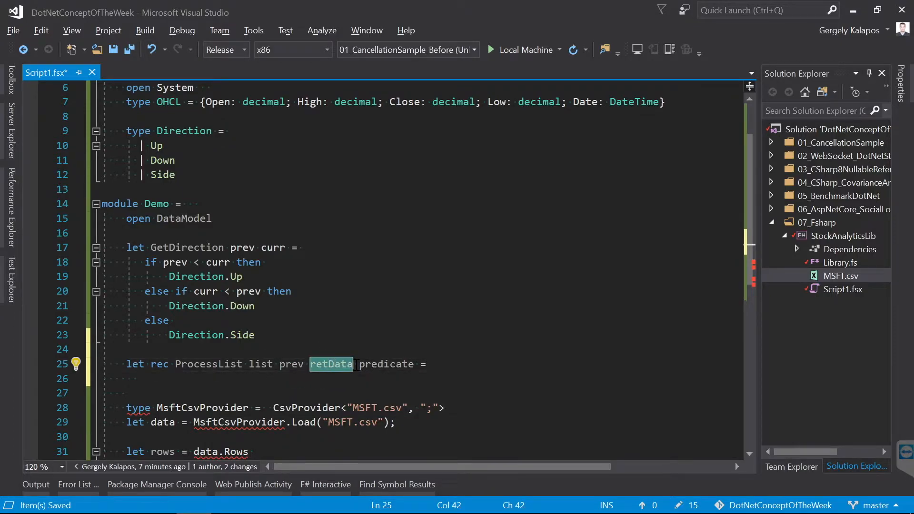
pyautogui.doubleClick(385, 364)
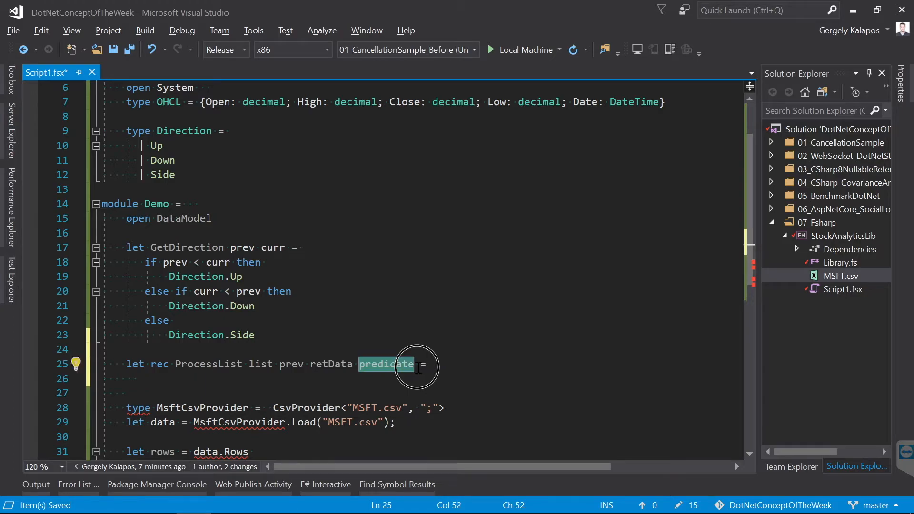
pyautogui.moveTo(386, 364)
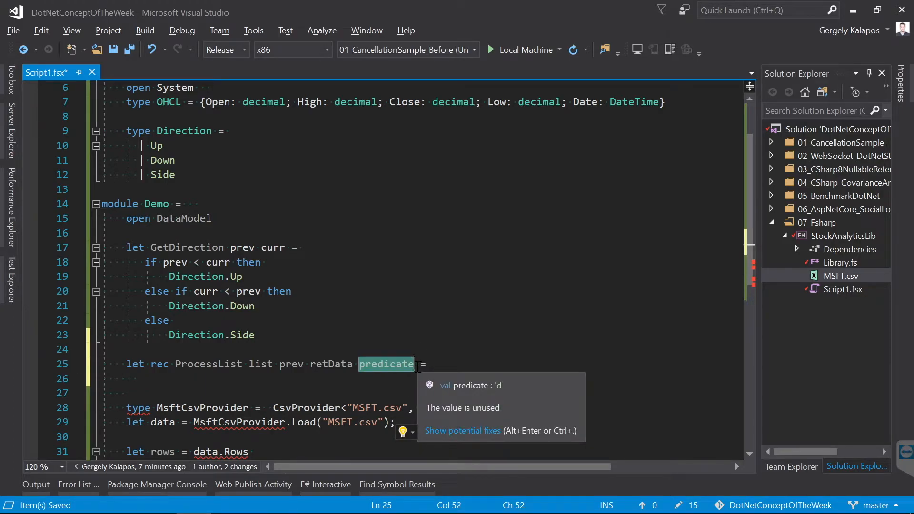
pyautogui.moveTo(260, 363)
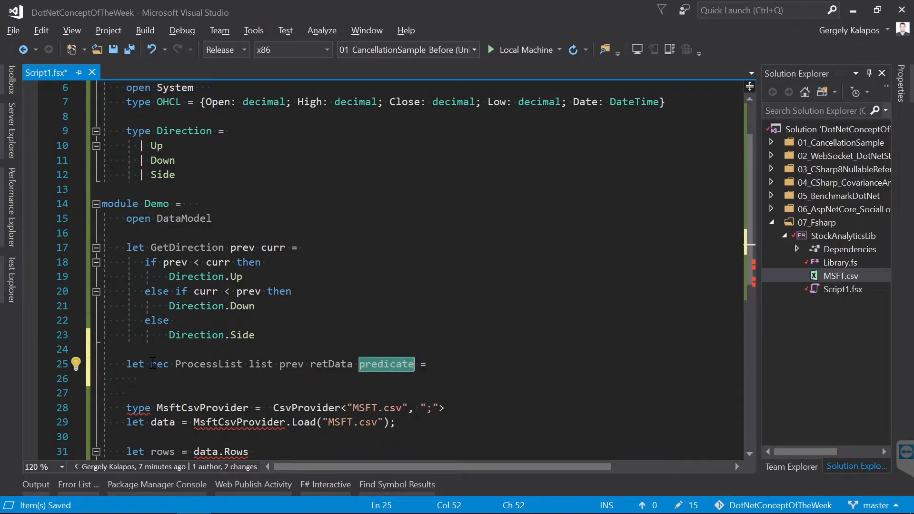
pyautogui.doubleClick(159, 363)
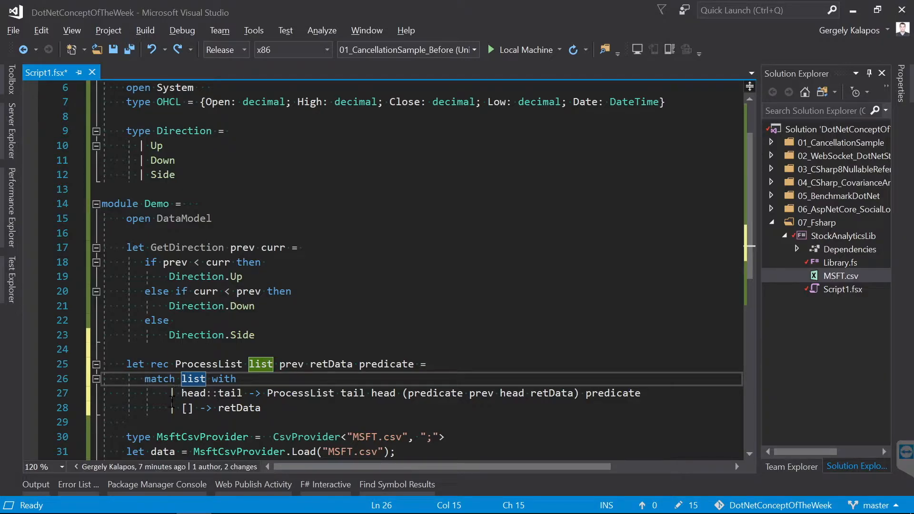
pyautogui.click(237, 408)
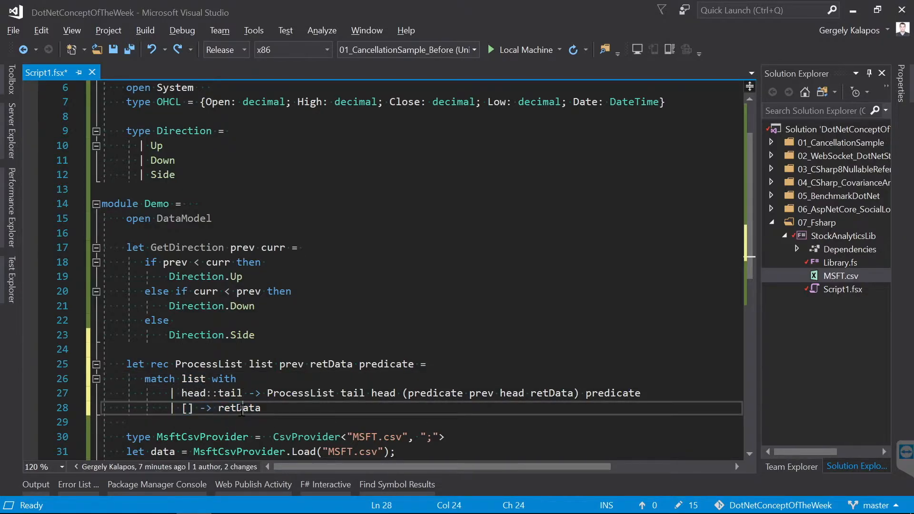
pyautogui.doubleClick(239, 407)
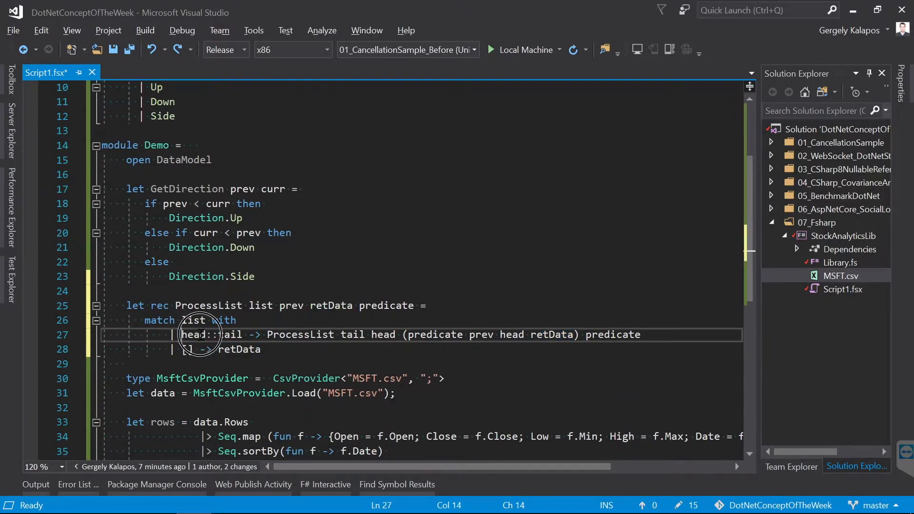
# Review the head::tail case recursing with ProcessList tail head and predicate applied to prev
pyautogui.doubleClick(230, 334)
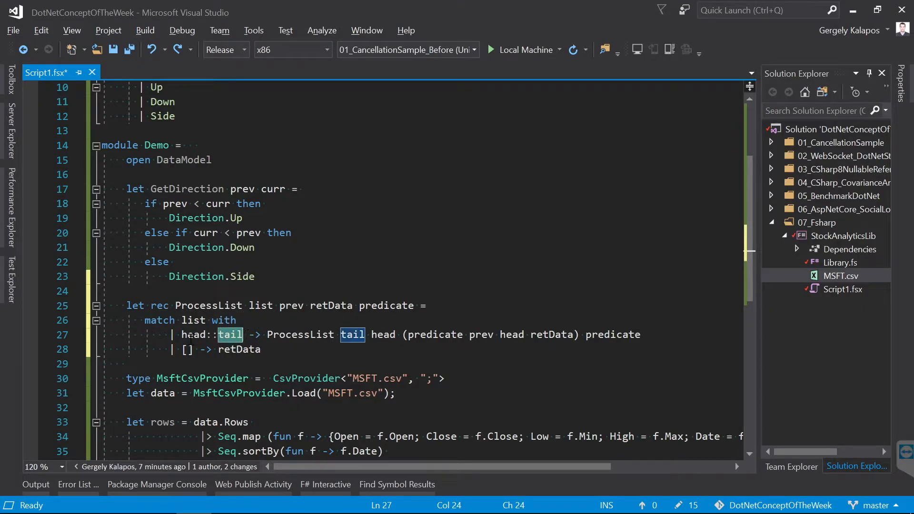
pyautogui.click(291, 320)
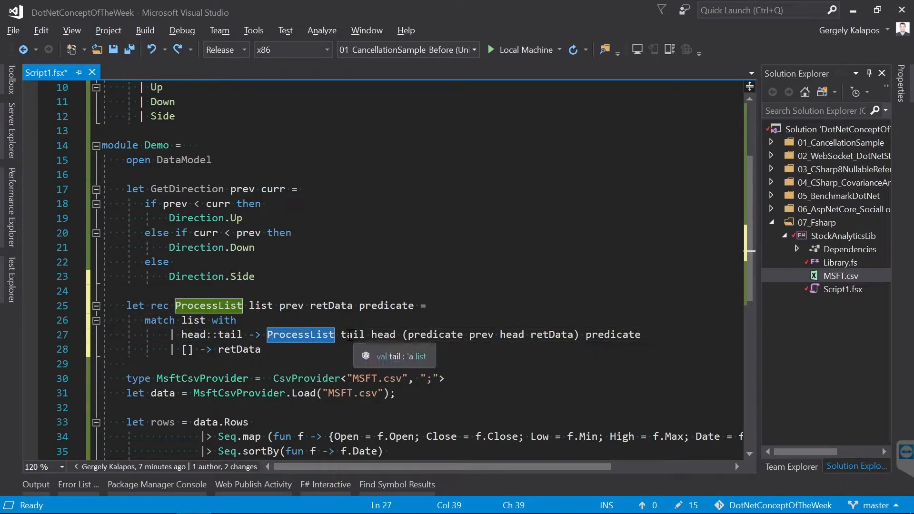
pyautogui.click(383, 334)
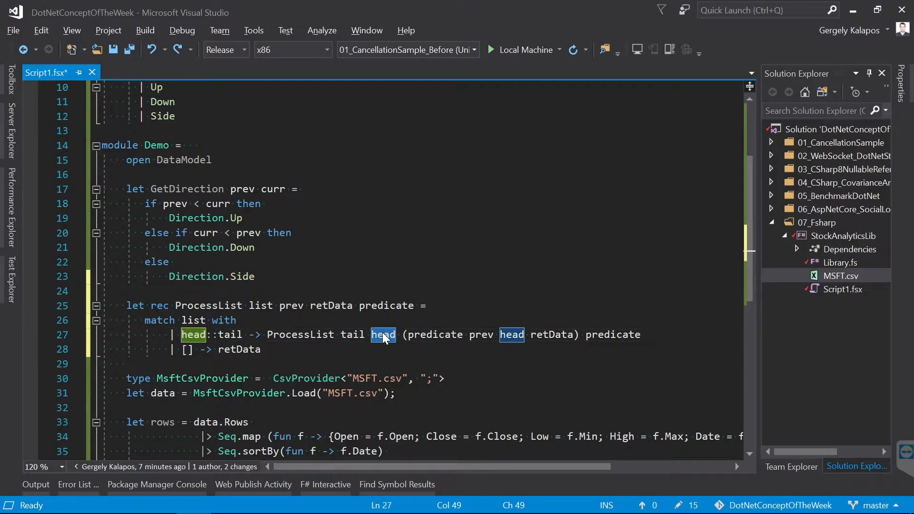
pyautogui.doubleClick(480, 334)
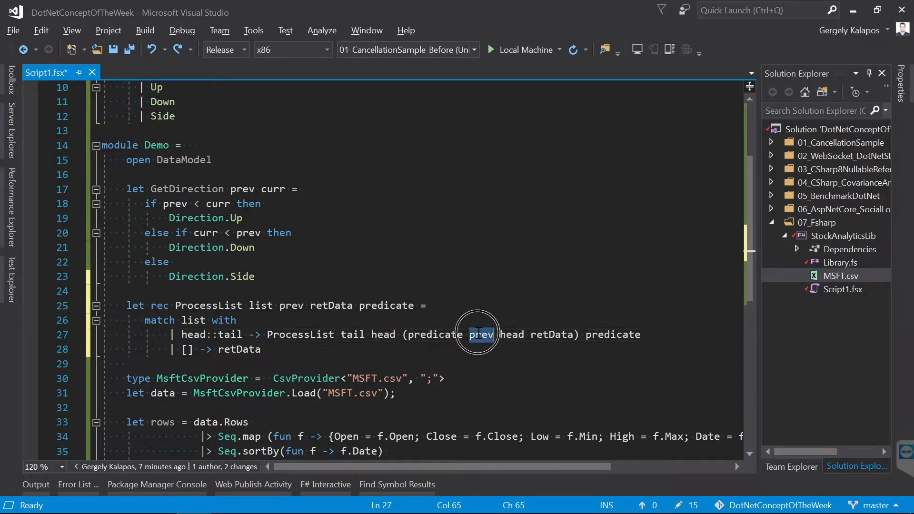
pyautogui.doubleClick(551, 334)
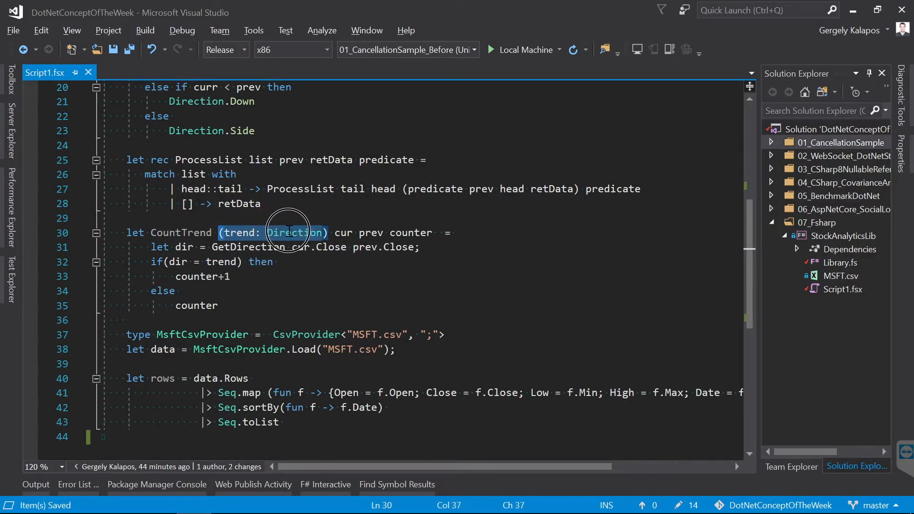
# Review CountTrend's Direction trend parameter, GetDirection call and counter increment, then save
pyautogui.doubleClick(371, 232)
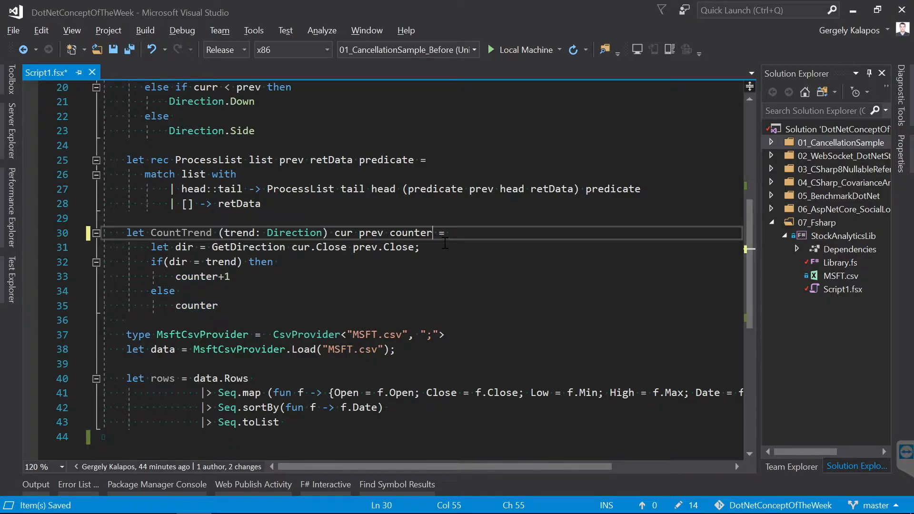
pyautogui.doubleClick(248, 247)
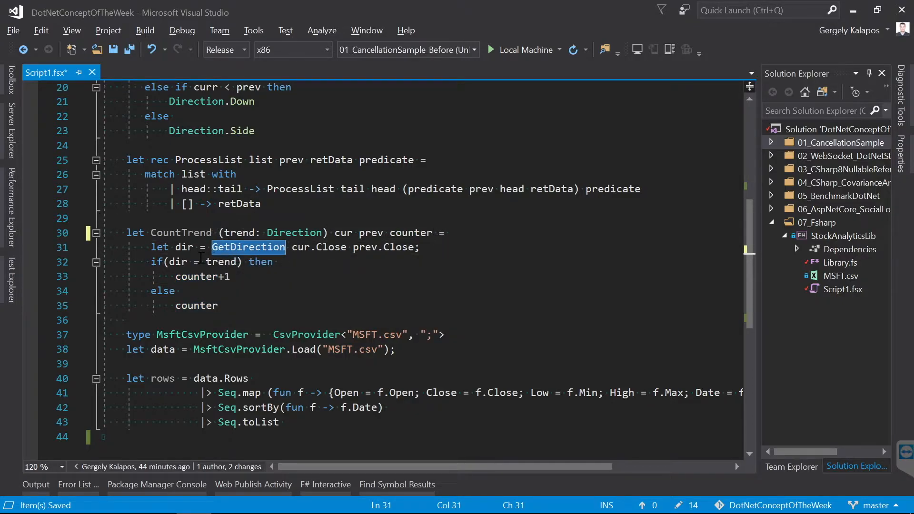
pyautogui.doubleClick(223, 261)
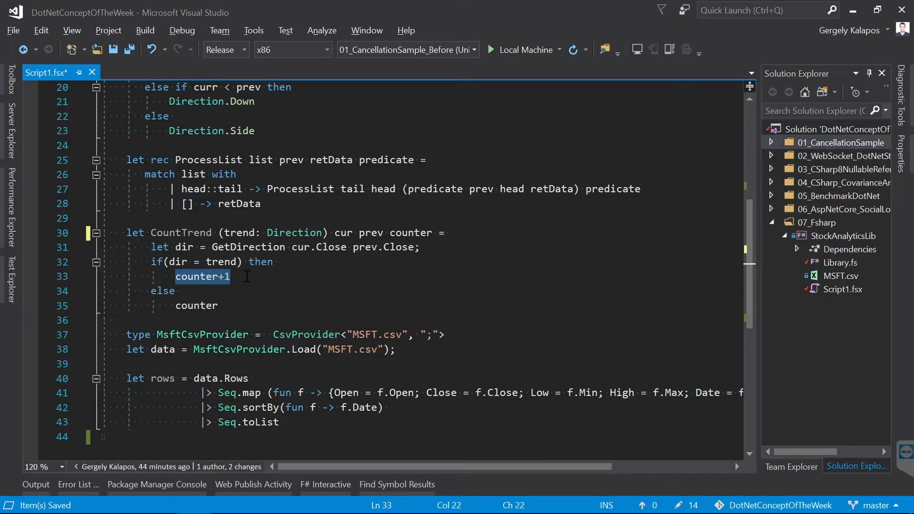
pyautogui.doubleClick(196, 305)
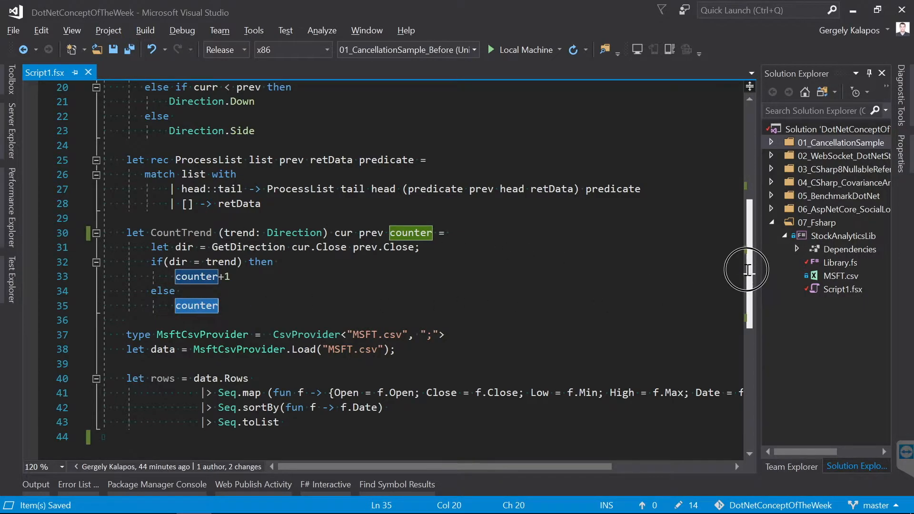
pyautogui.scroll(3)
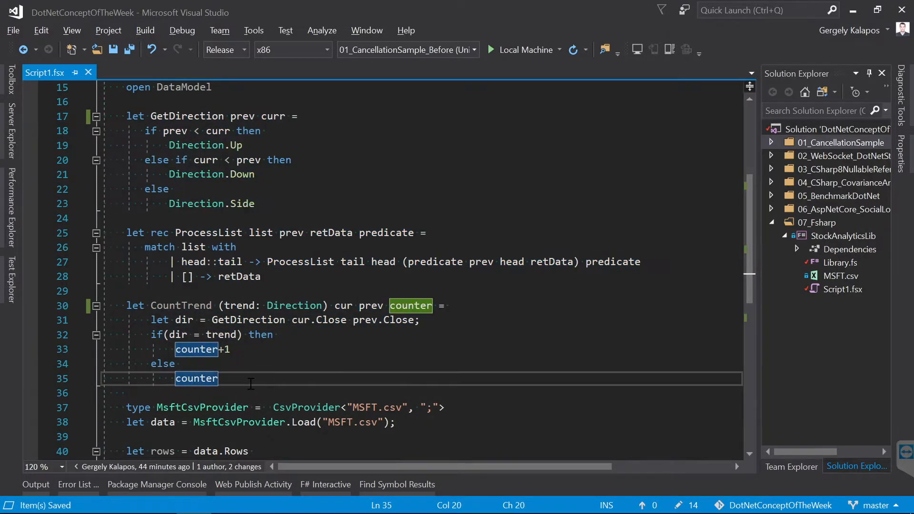
# Review the 'let up' ProcessList line with CountTrend Up and starting count 0 to reuse for down days
pyautogui.scroll(-3)
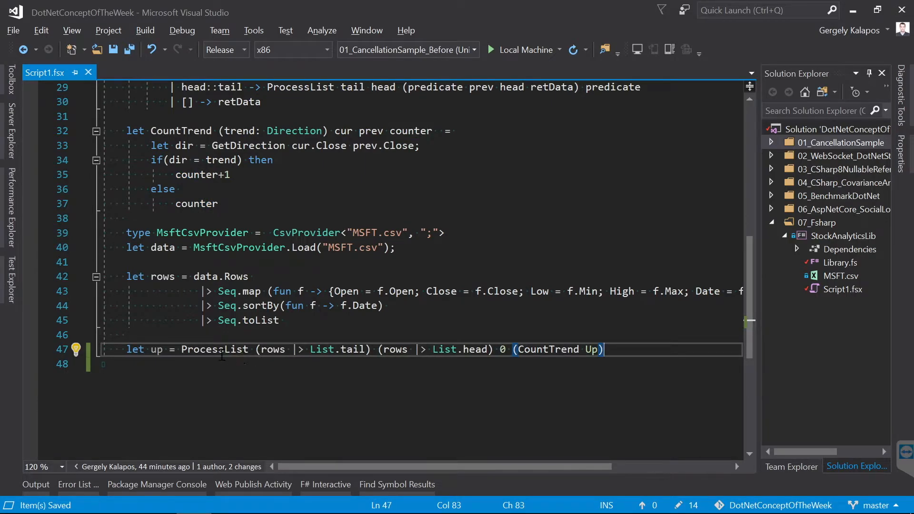
pyautogui.doubleClick(214, 350)
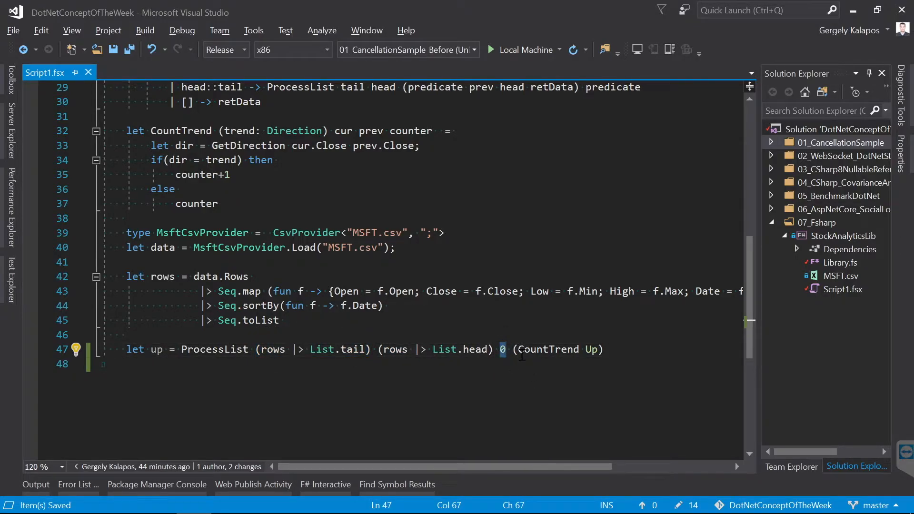
pyautogui.doubleClick(546, 349)
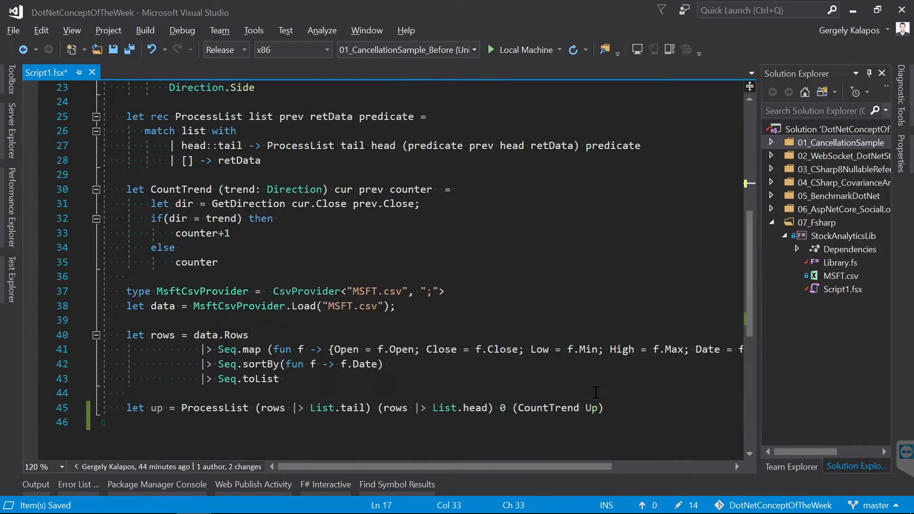
pyautogui.doubleClick(549, 408)
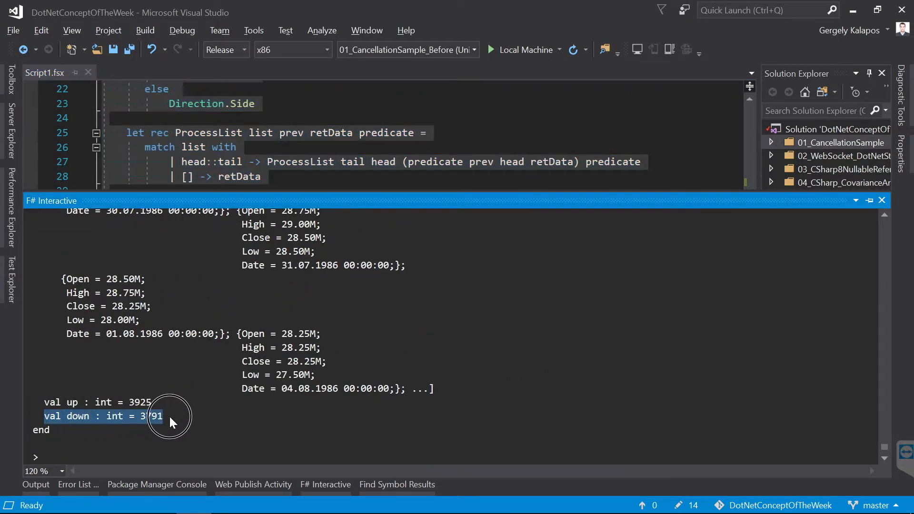
pyautogui.moveTo(584, 173)
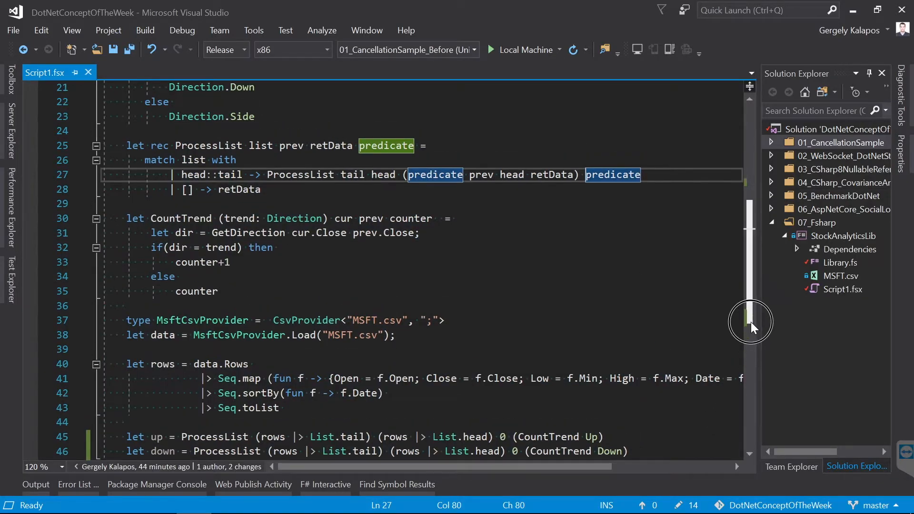
pyautogui.scroll(-3)
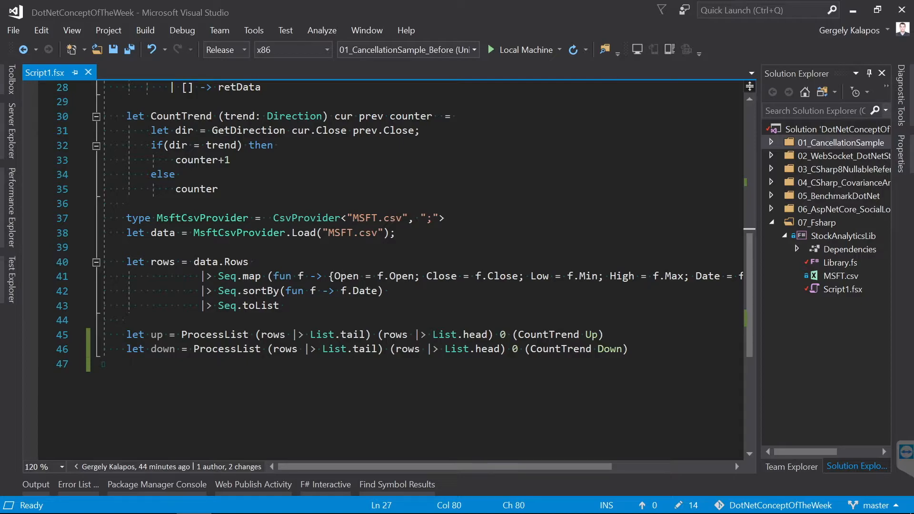
pyautogui.click(162, 262)
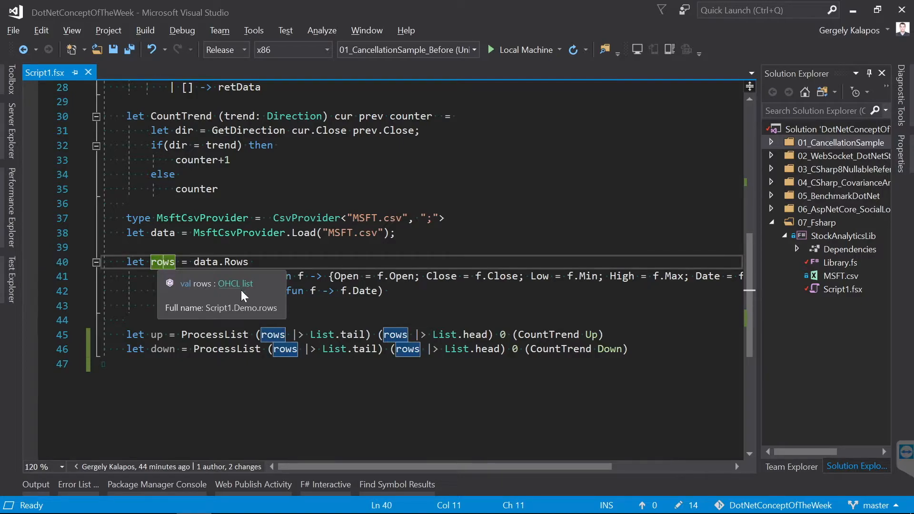
pyautogui.moveTo(495, 280)
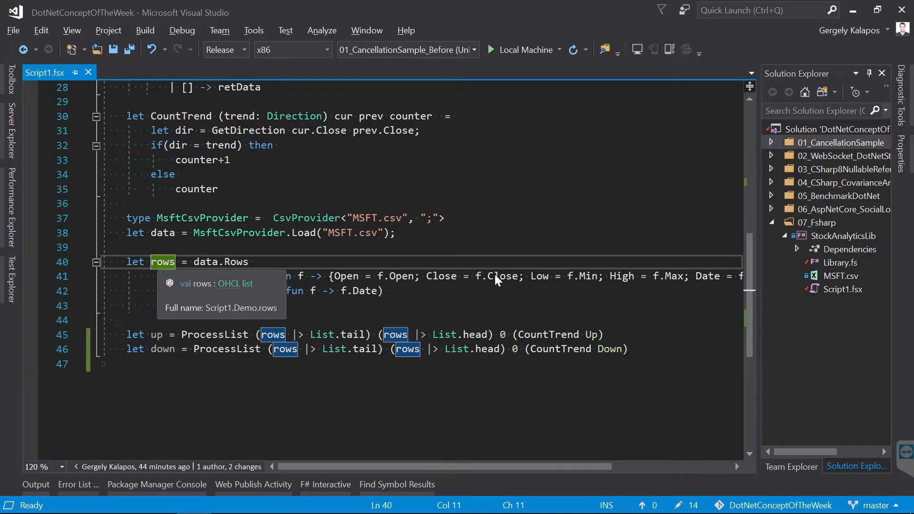
pyautogui.scroll(3)
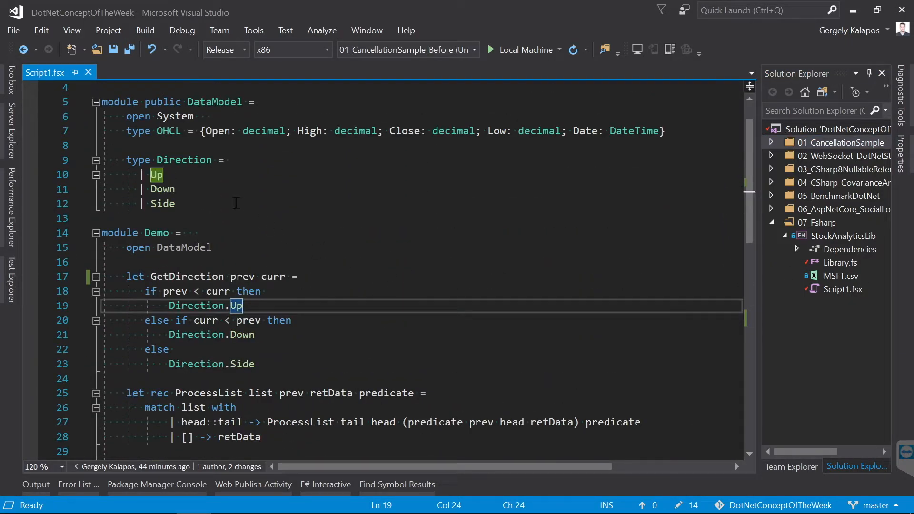
# Define 'type DayChangeData = {Close; Change; ``ChangeIn%``; Date}' with decimal fields below the Direction type
pyautogui.press('enter')
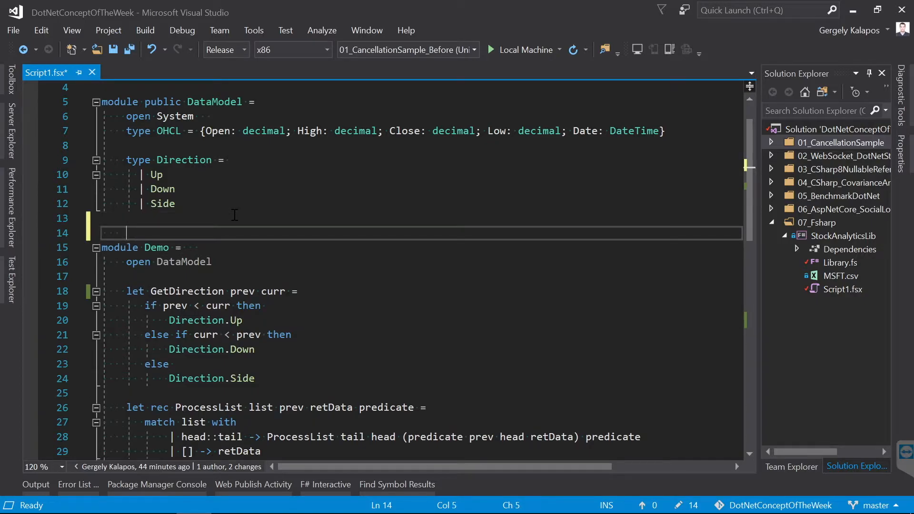
pyautogui.write('type DayChangeData = {Close: decimal; Change: decimal; ``ChangeIn%``: decimal; Date: DateTime}')
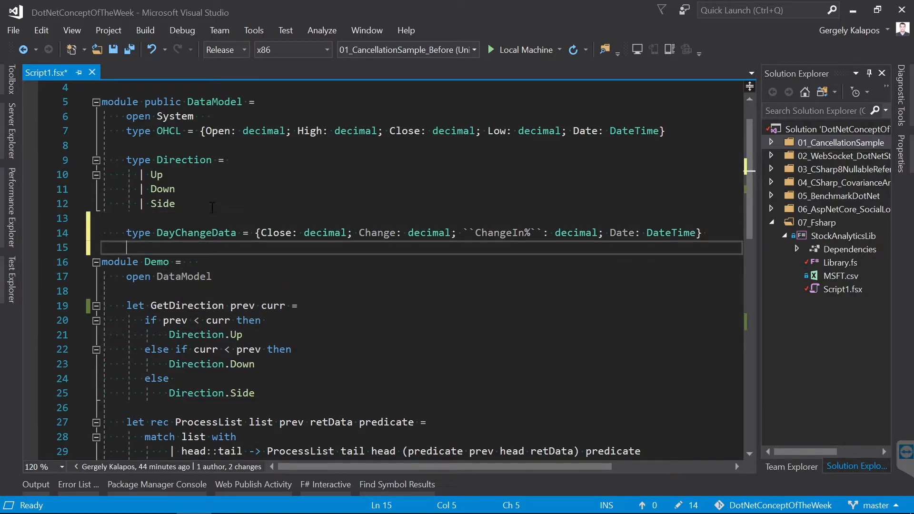
pyautogui.moveTo(240, 228)
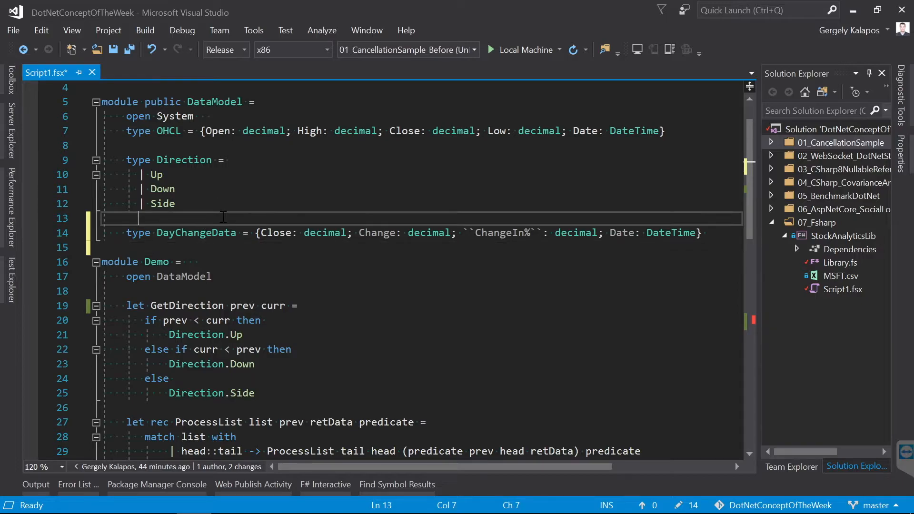
pyautogui.click(379, 233)
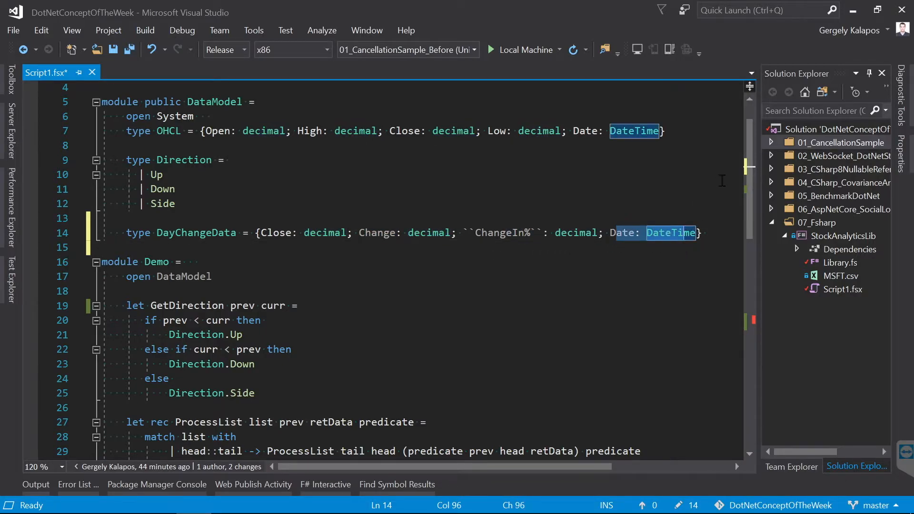
pyautogui.scroll(-3)
pyautogui.write('; Date = curr.Date')
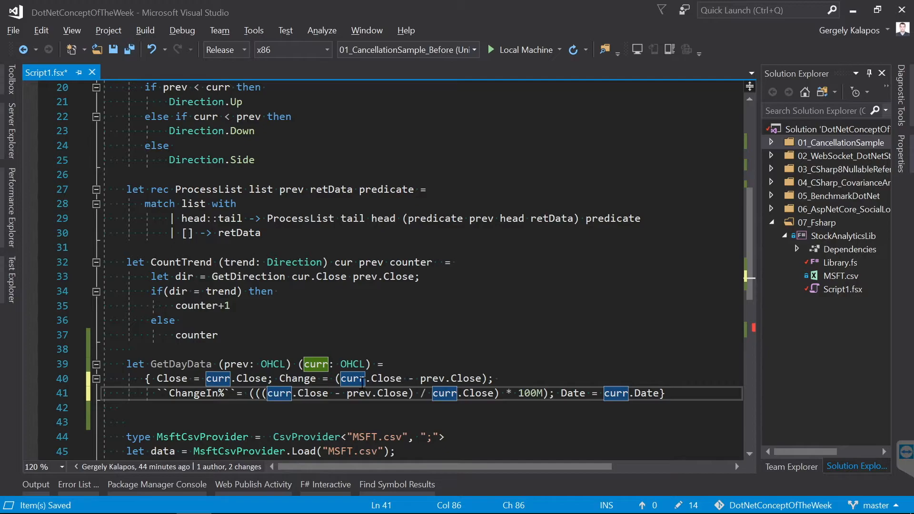
# Review GetDayData's use of curr and the list type in ProcessDayData within the Demo module
pyautogui.click(169, 363)
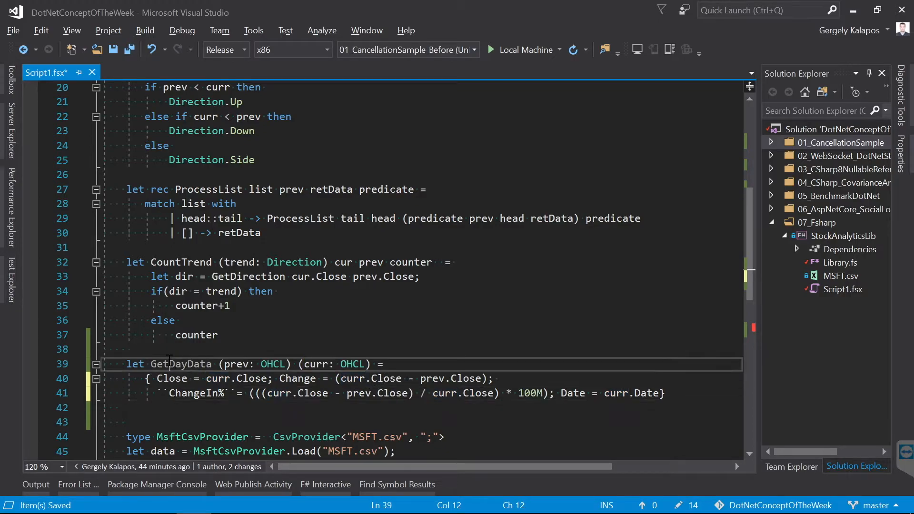
pyautogui.doubleClick(207, 189)
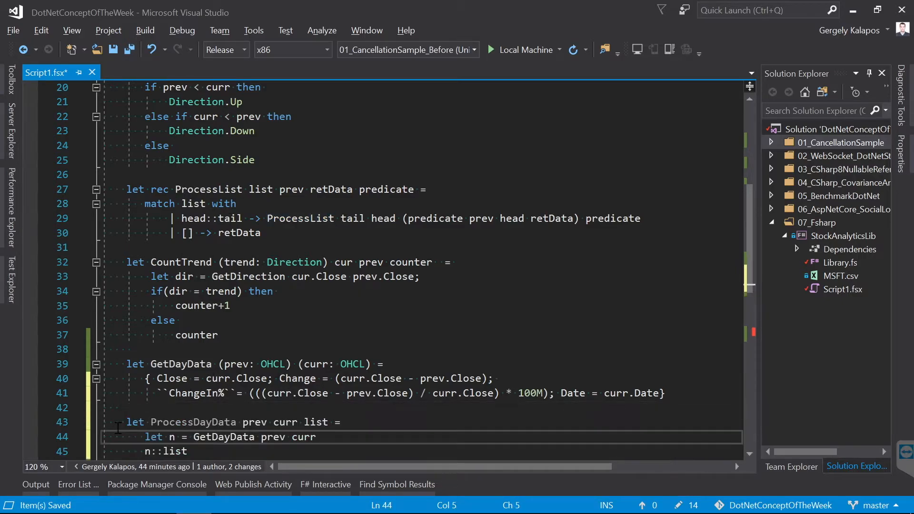
pyautogui.scroll(-3)
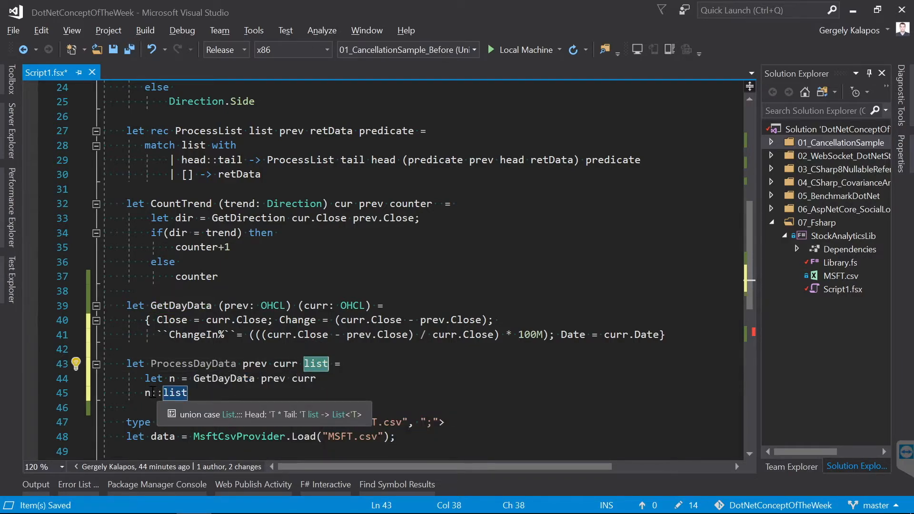
pyautogui.click(156, 392)
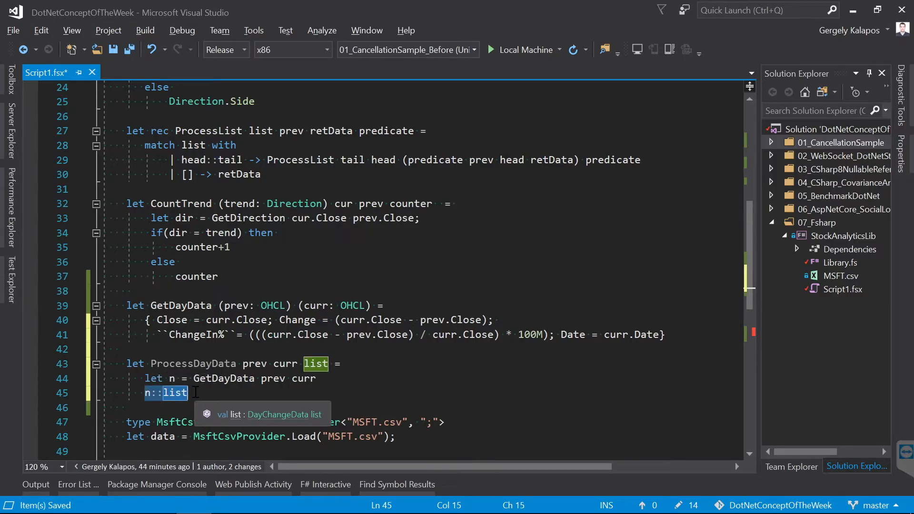
pyautogui.moveTo(195, 362)
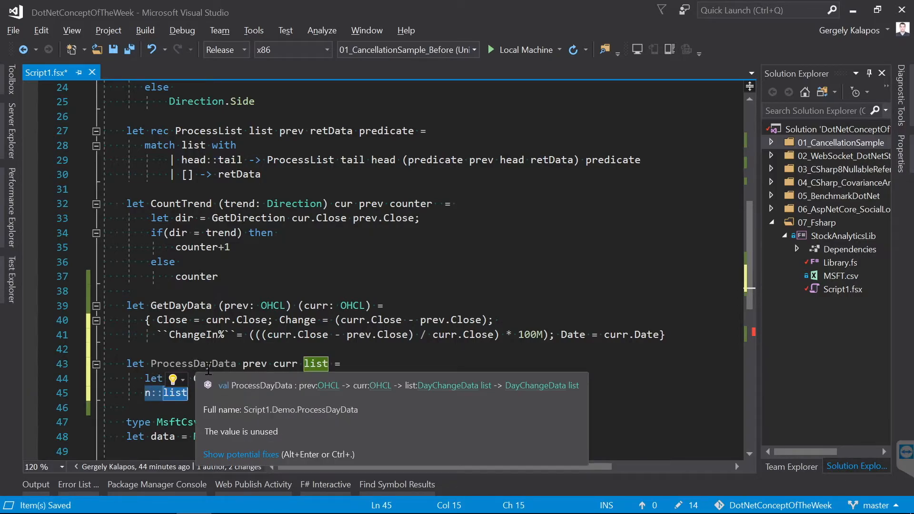
pyautogui.moveTo(585, 391)
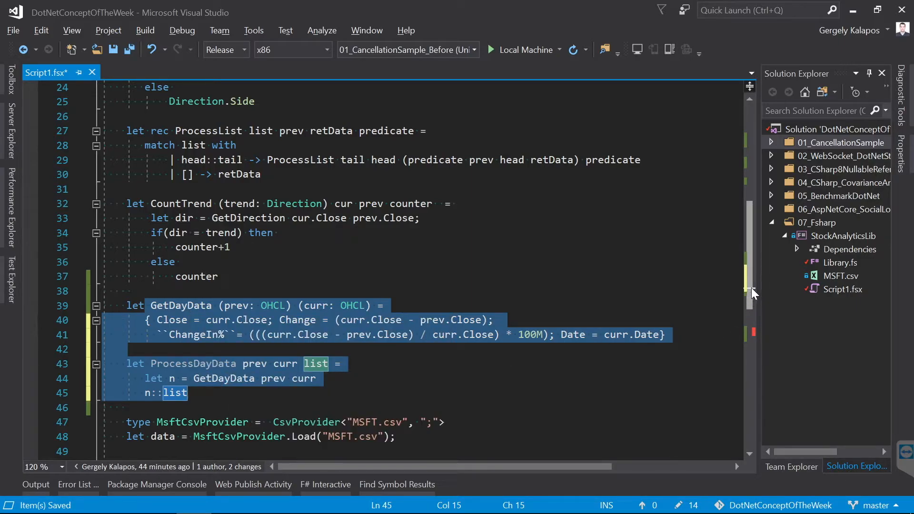
# Check the dayDataList line applying ProcessList with [] and ProcessDayData to the rows
pyautogui.scroll(-3)
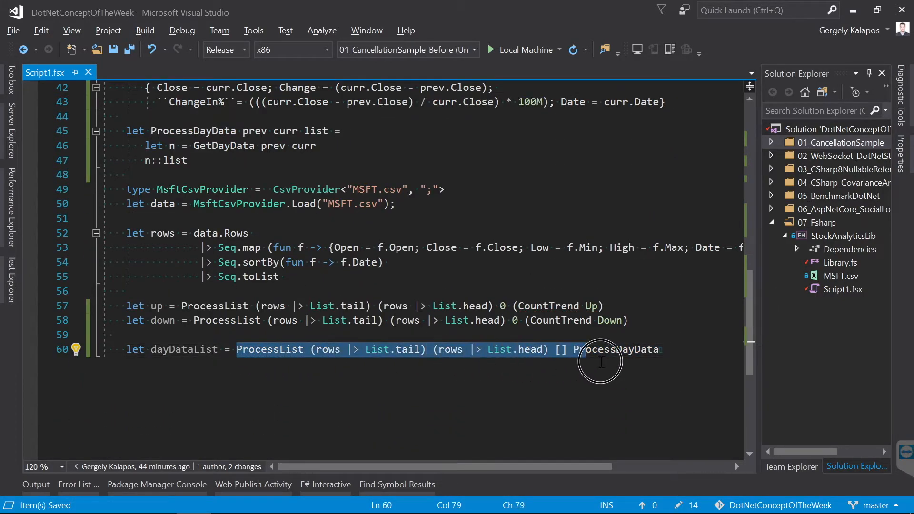
pyautogui.doubleClick(615, 350)
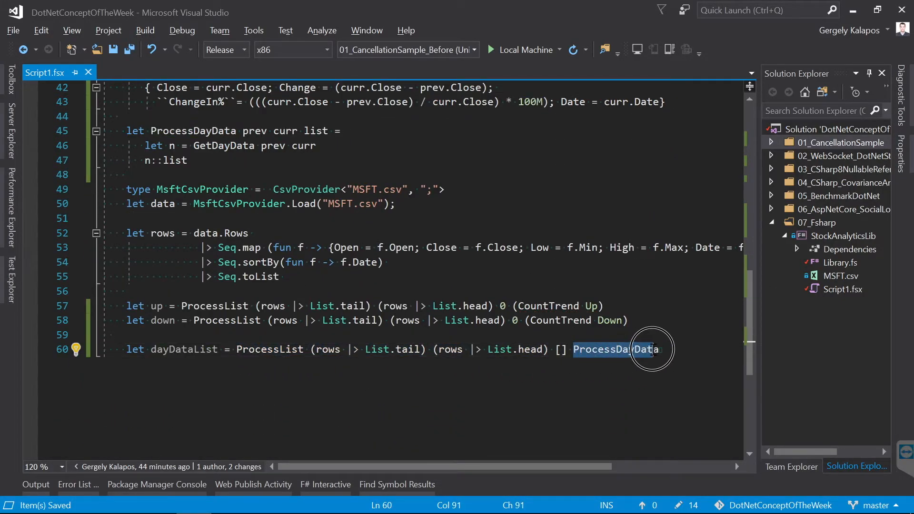
pyautogui.moveTo(615, 350)
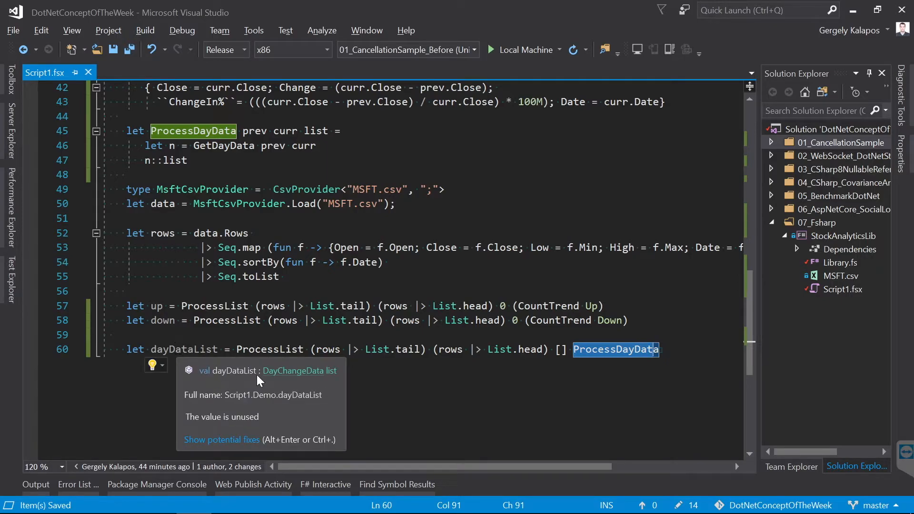
pyautogui.moveTo(320, 371)
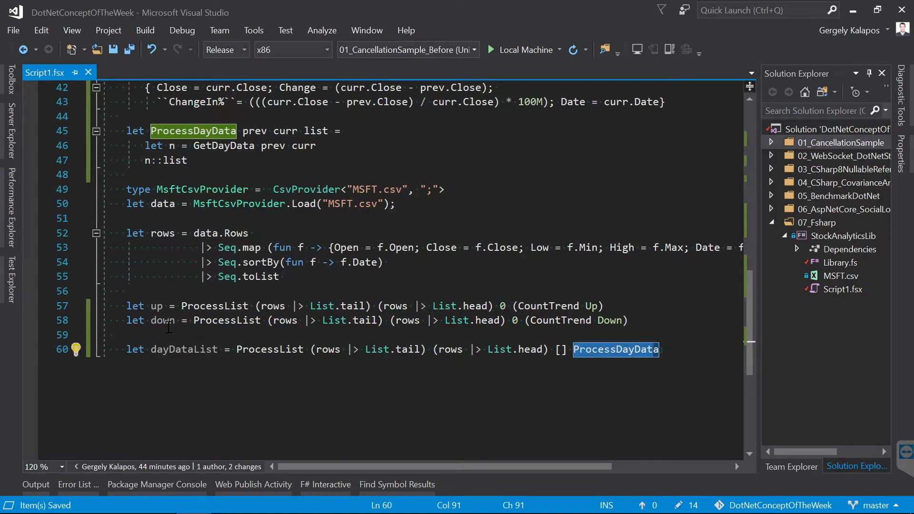
pyautogui.moveTo(164, 320)
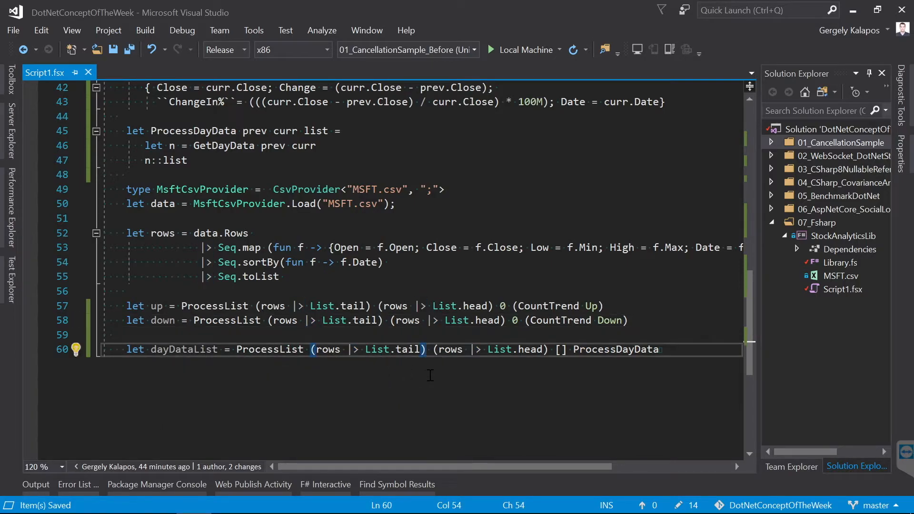
pyautogui.moveTo(270, 349)
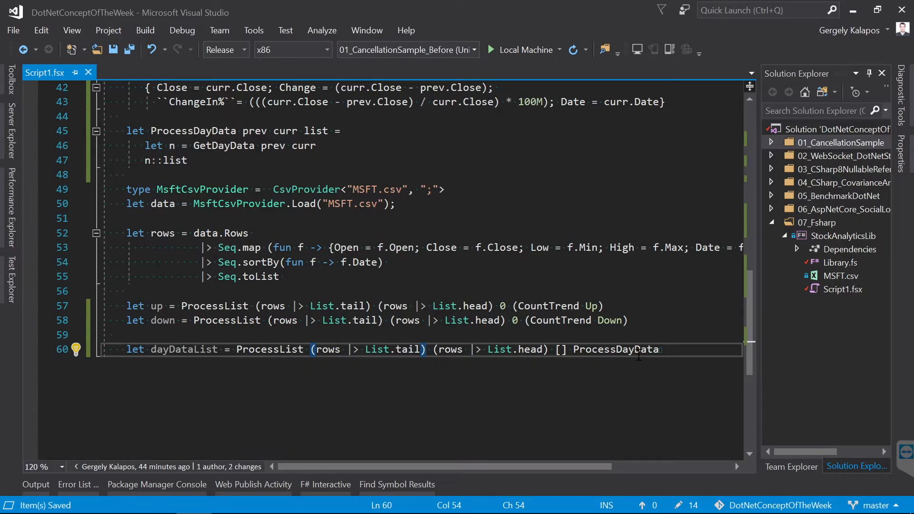
pyautogui.scroll(3)
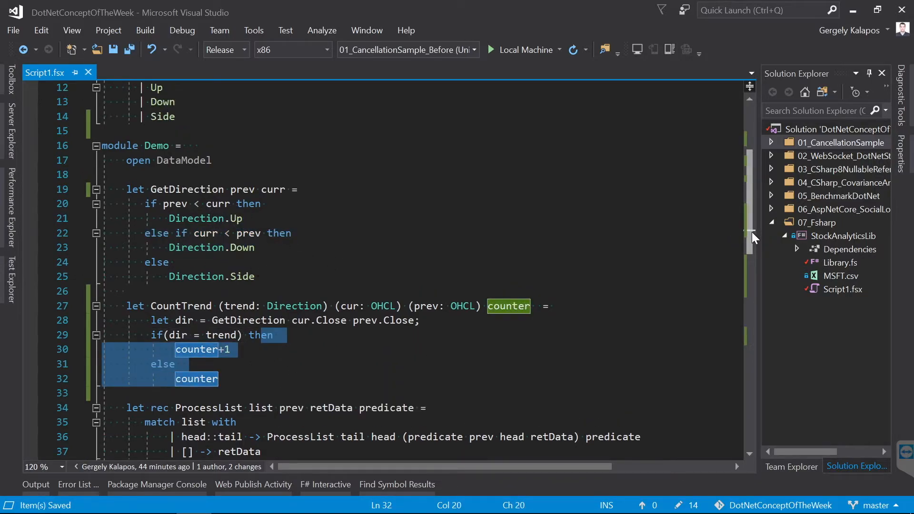
pyautogui.scroll(-3)
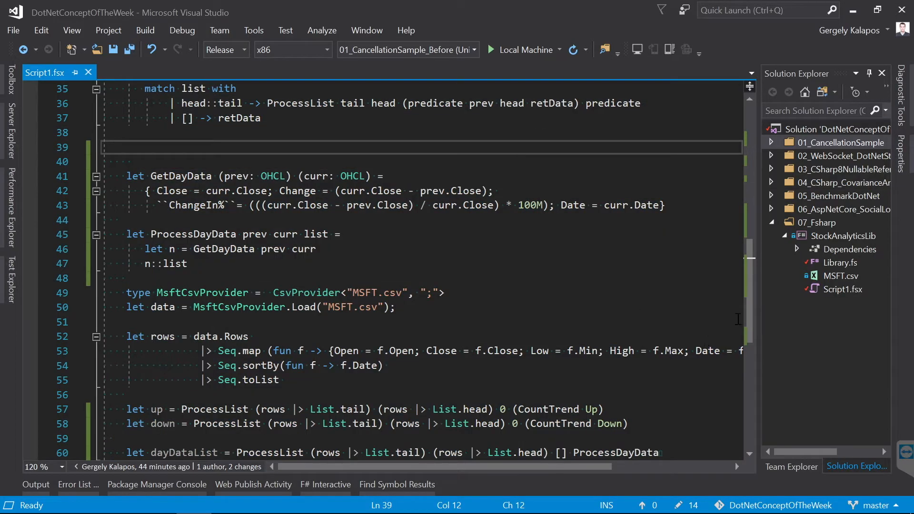
pyautogui.scroll(-3)
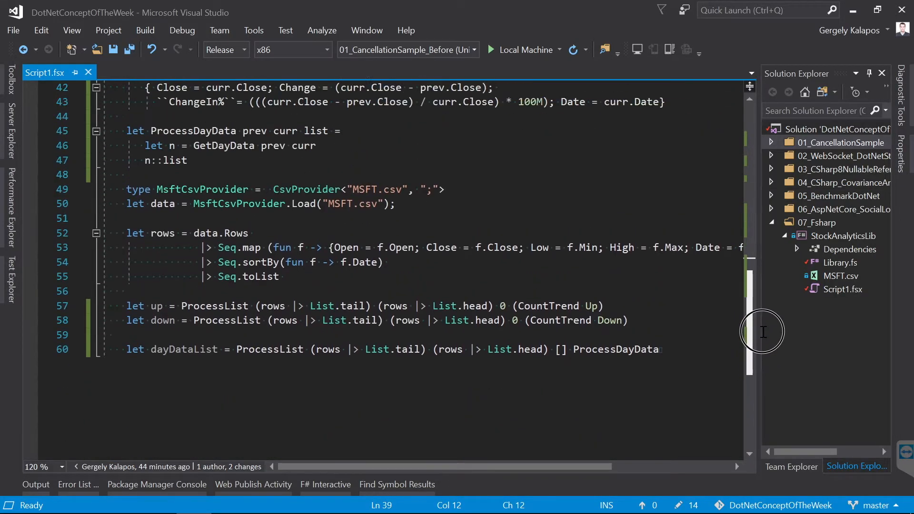
pyautogui.doubleClick(615, 363)
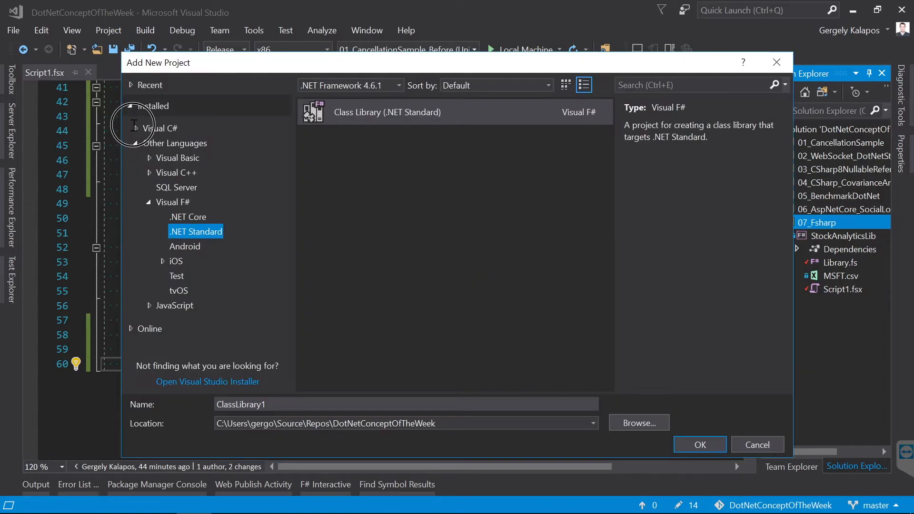
# Create the CsharpAppUsingFsharpLib C# console project, glance at its Program.cs and return to the F# code
pyautogui.click(699, 445)
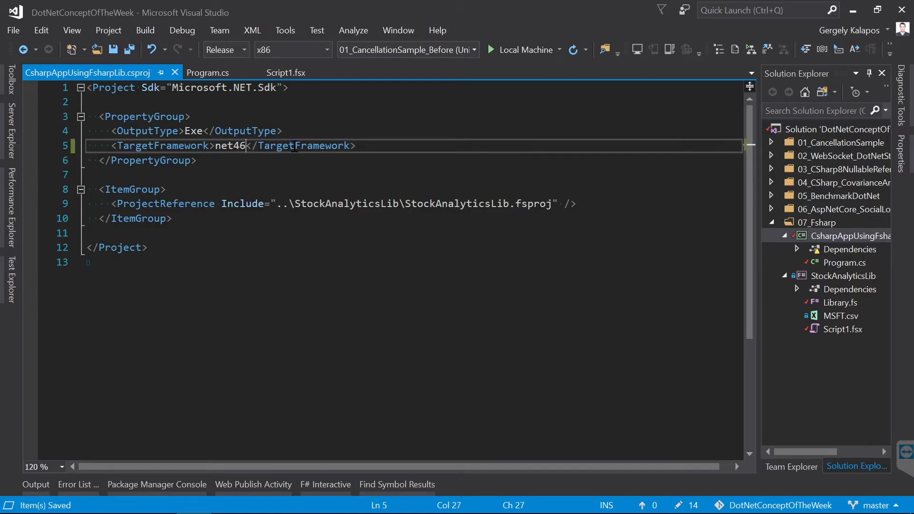
pyautogui.click(46, 72)
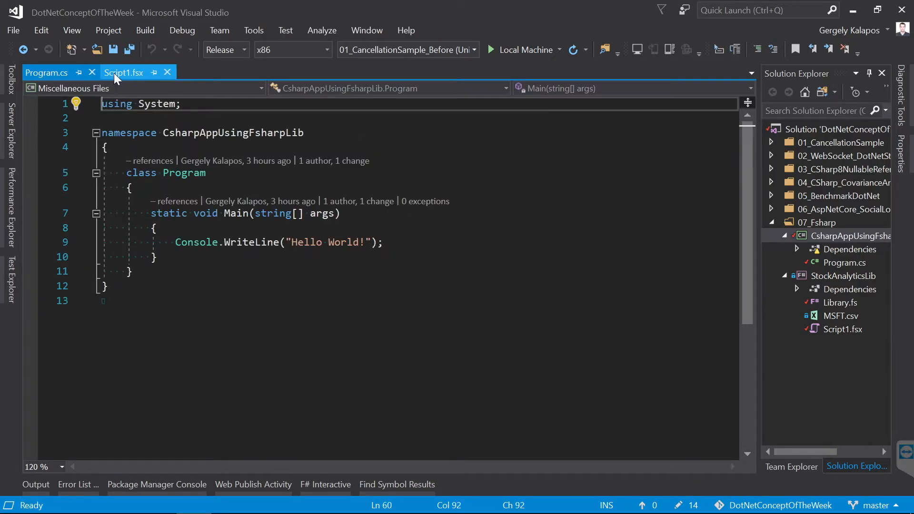
pyautogui.click(124, 72)
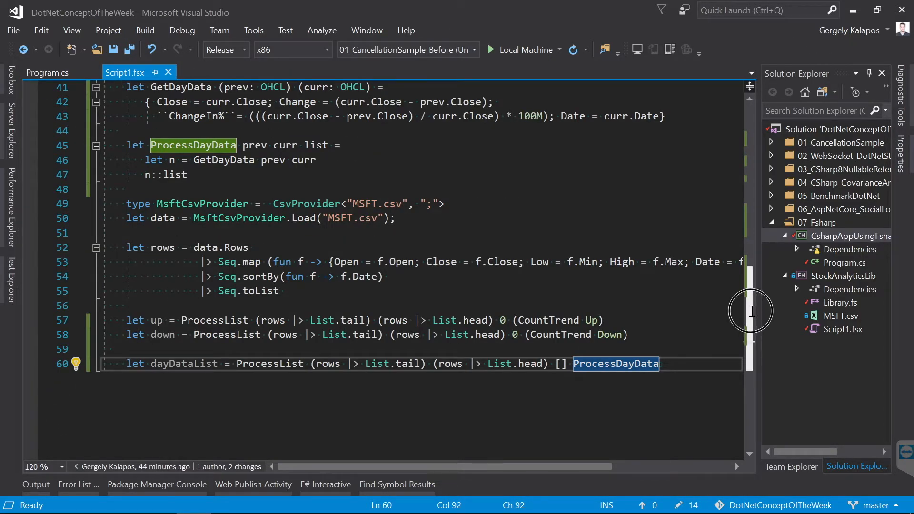
pyautogui.scroll(3)
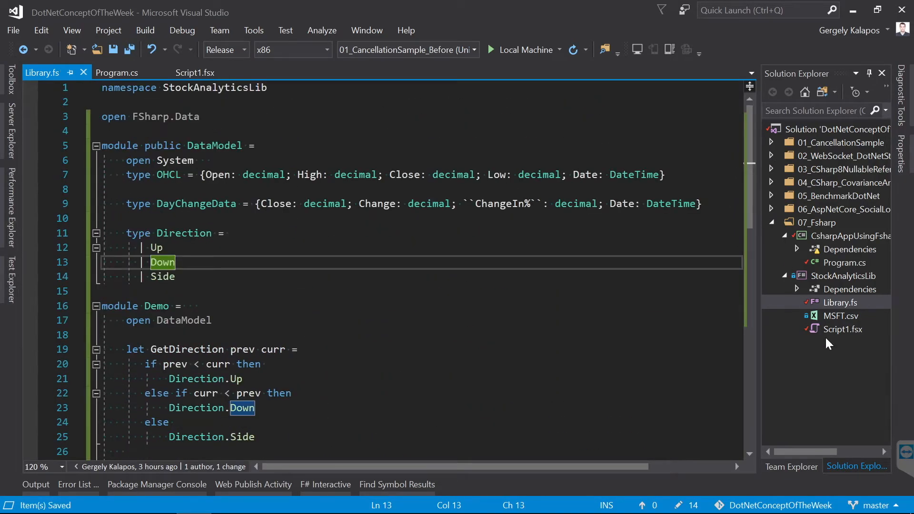
# Review the public DataModel module with the Direction type's Up and Down cases
pyautogui.click(842, 328)
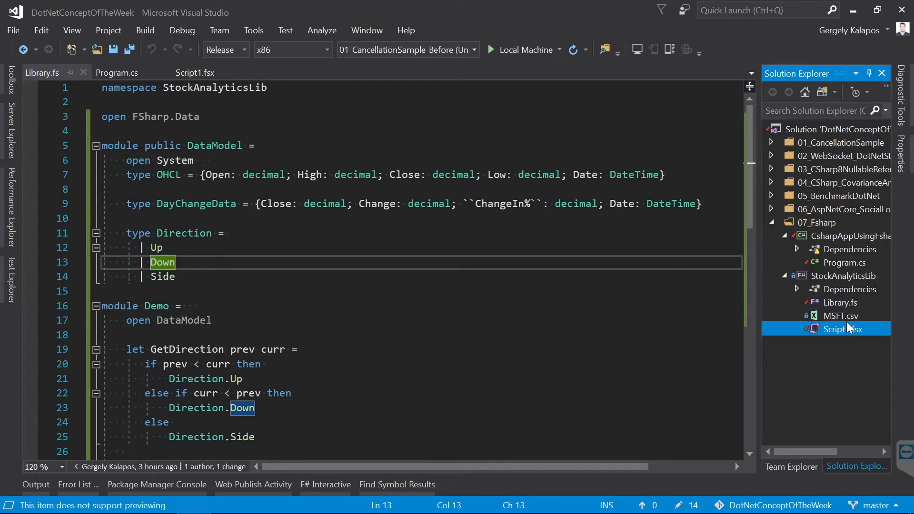
pyautogui.click(186, 132)
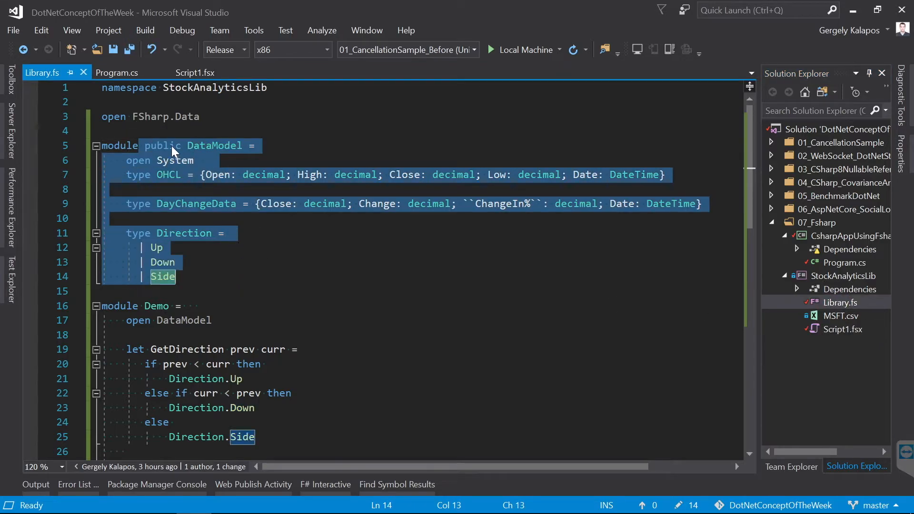
pyautogui.doubleClick(162, 145)
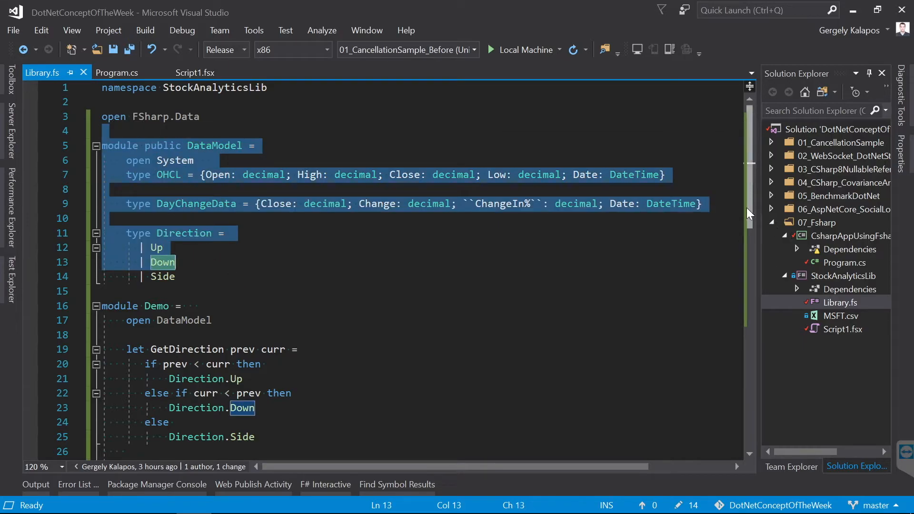
pyautogui.scroll(-3)
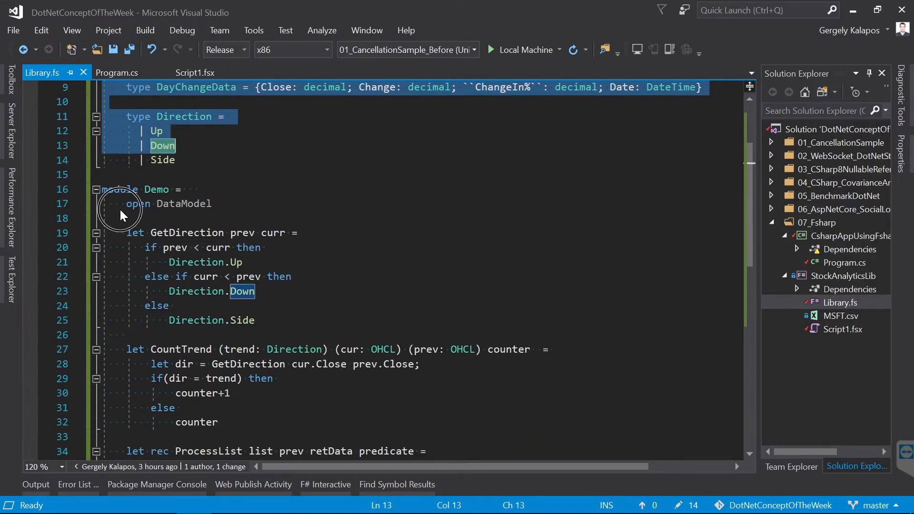
# Mark module Demo internal, add the MSFT.csv CsvProvider lines and save Library.fs
pyautogui.click(146, 190)
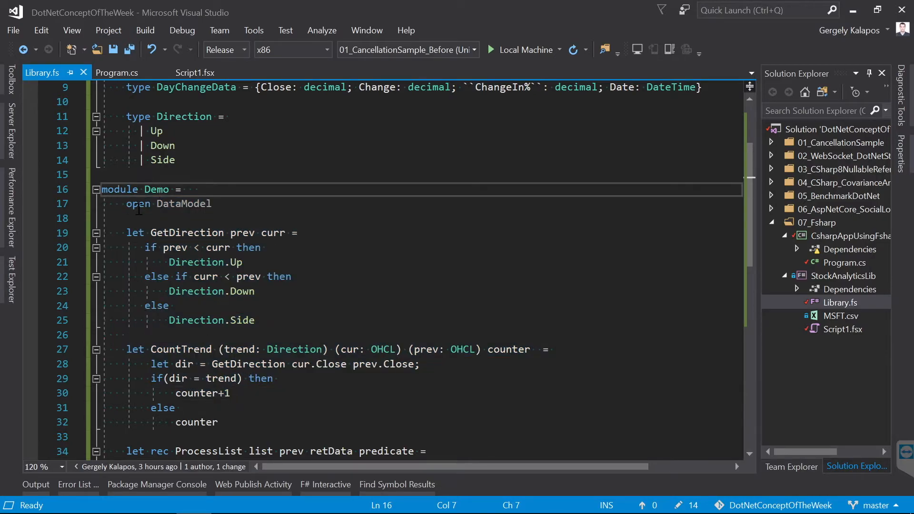
pyautogui.write('internal')
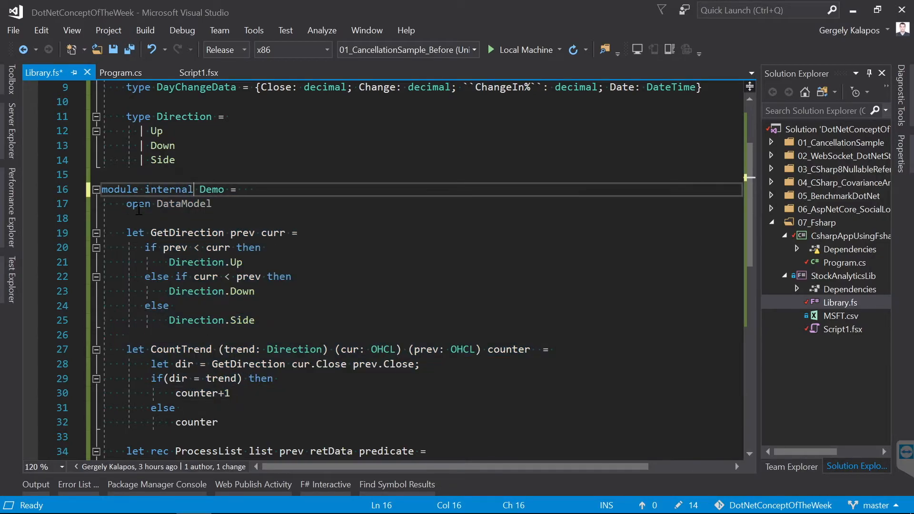
pyautogui.press('ctrl+s')
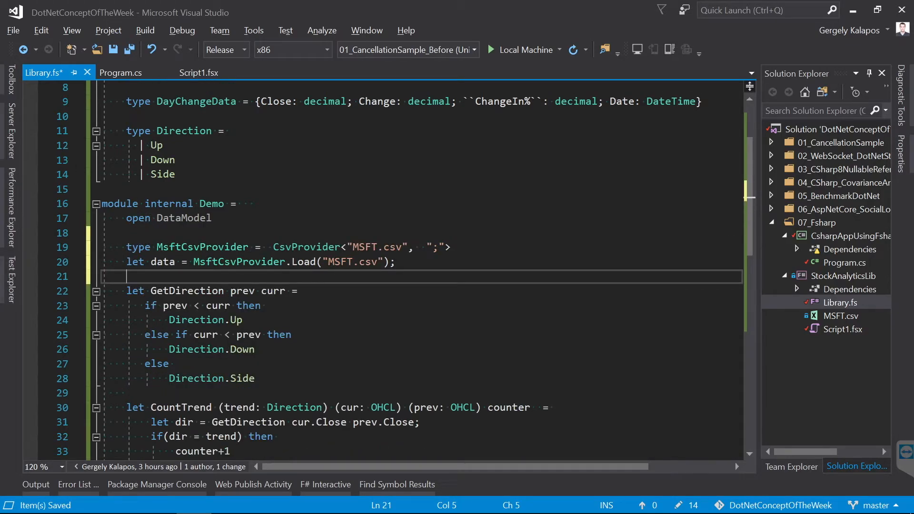
pyautogui.moveTo(409, 277)
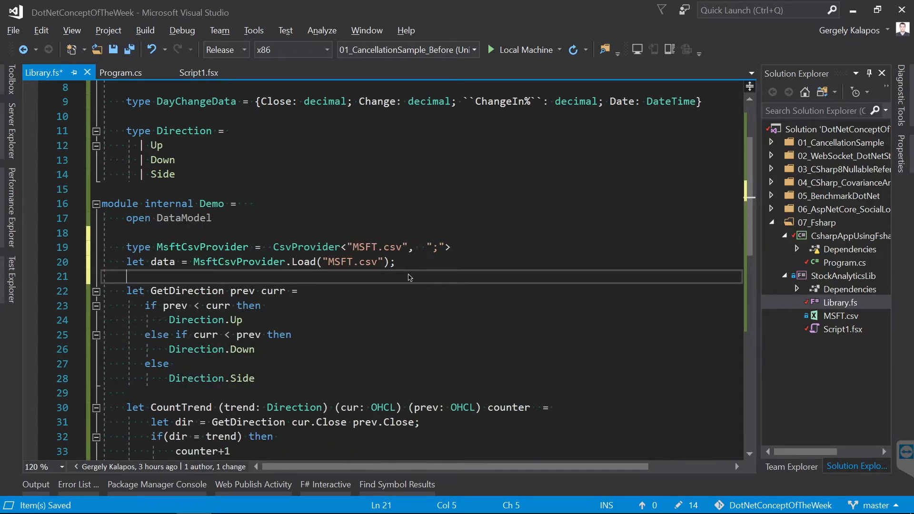
pyautogui.scroll(-3)
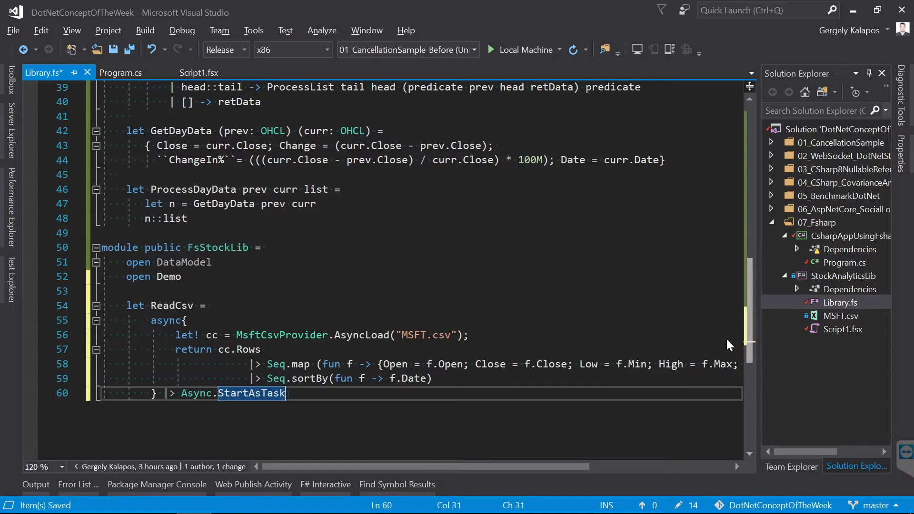
# Review ReadCsv's let! AsyncLoad binding and position below it for NumberOfDaysInPlus
pyautogui.click(245, 334)
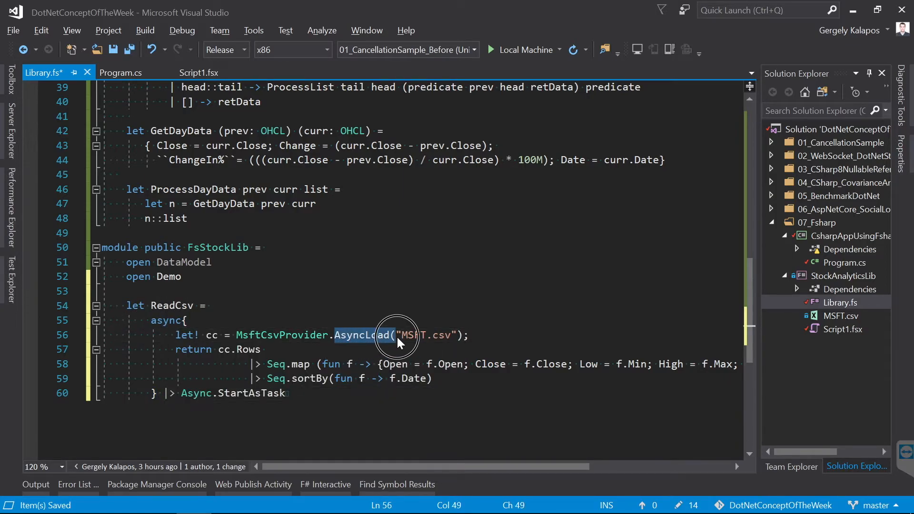
pyautogui.click(195, 334)
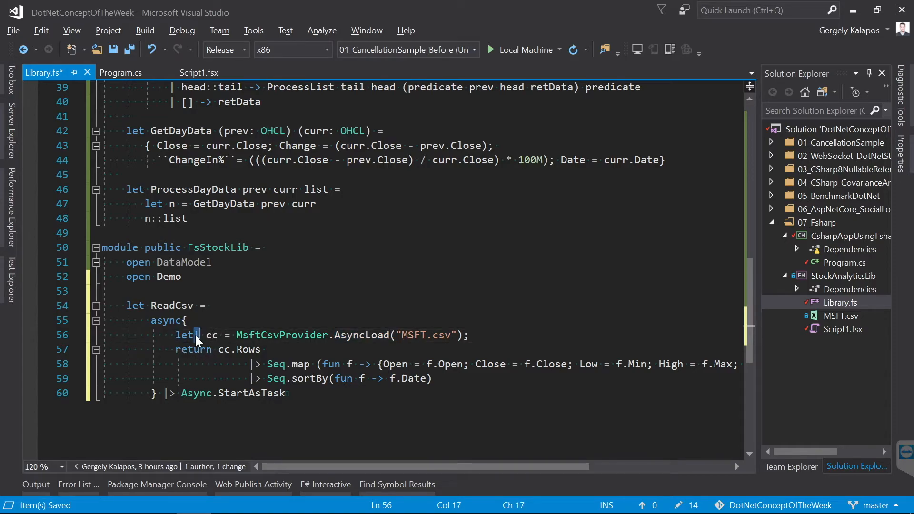
pyautogui.moveTo(147, 319)
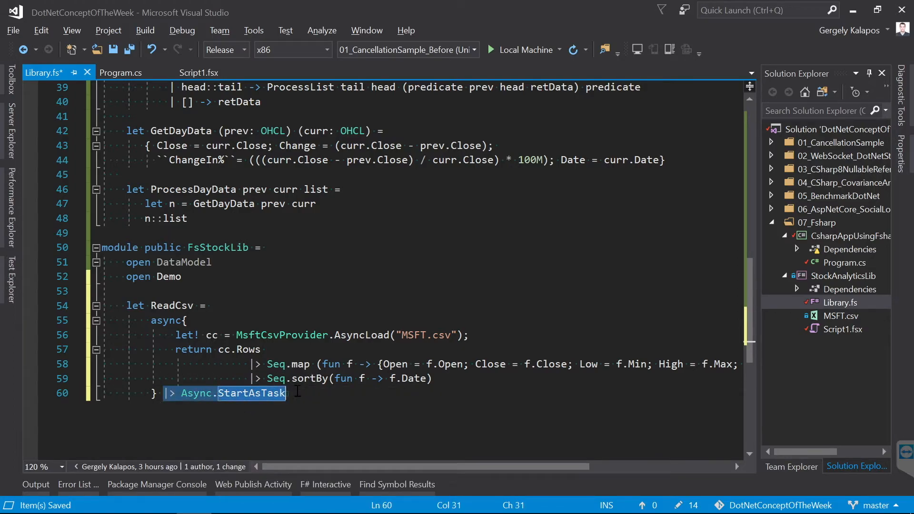
pyautogui.click(178, 393)
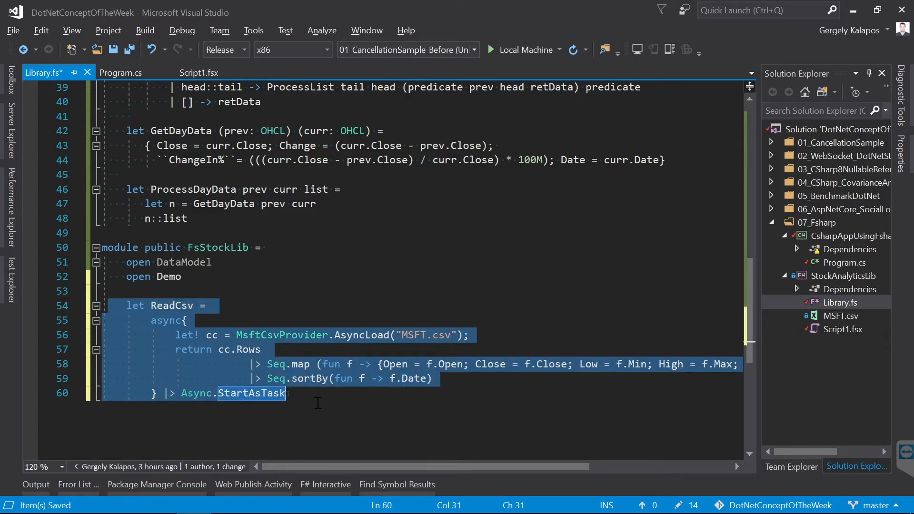
pyautogui.click(317, 393)
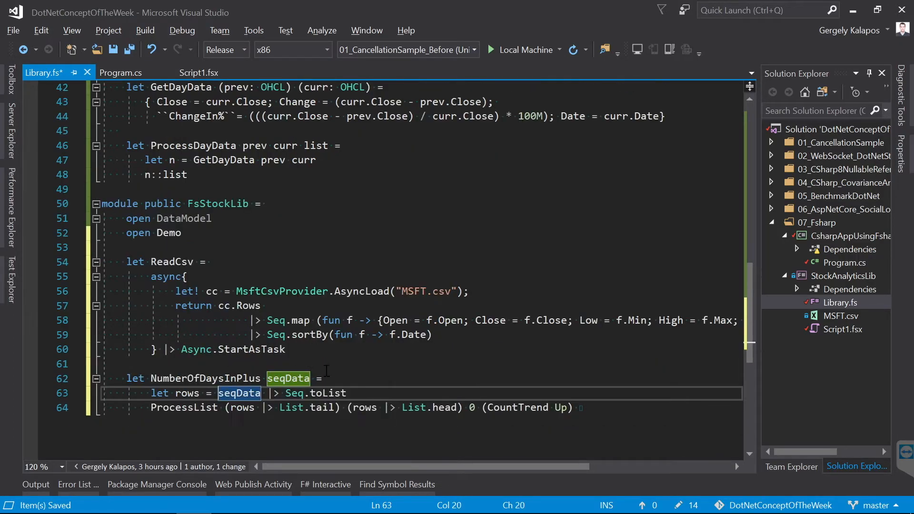
# Add NumberOfDaysInNegative with CountTrend Down and async ChangesPerDayAsync using ProcessDayData after ReadCsv
pyautogui.click(160, 378)
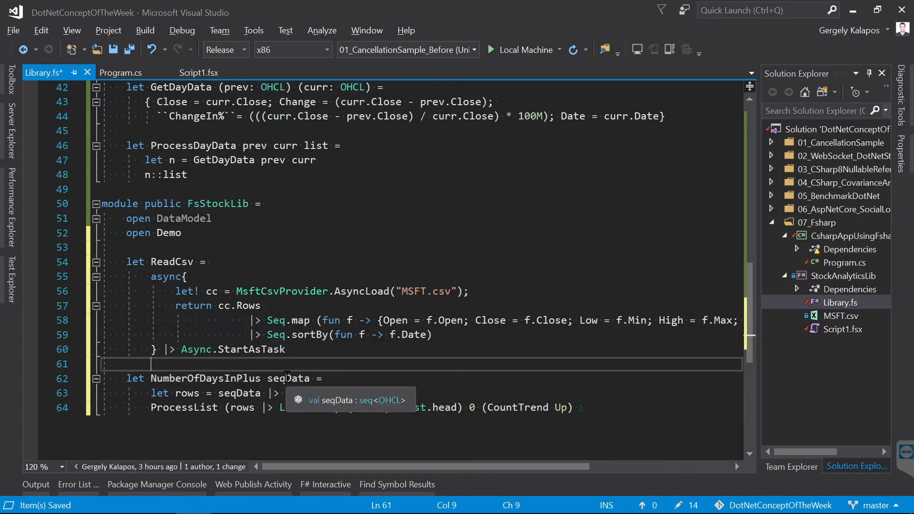
pyautogui.moveTo(364, 409)
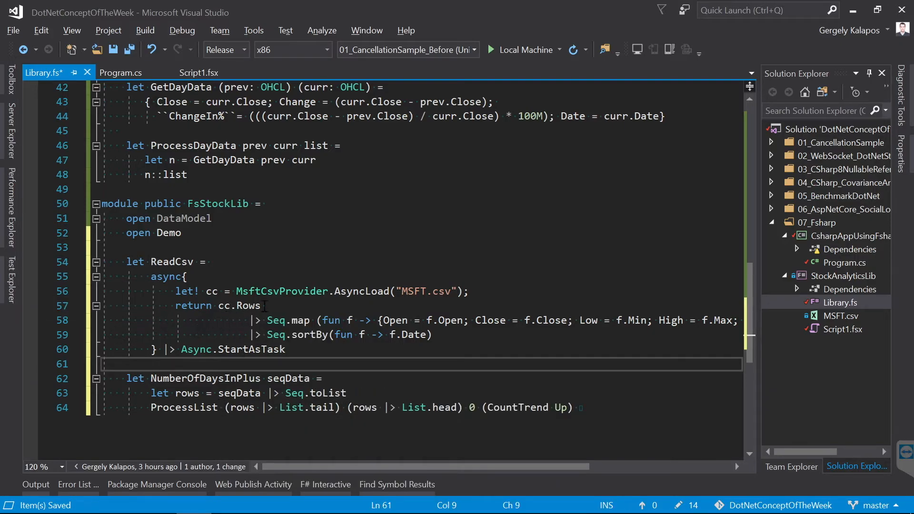
pyautogui.moveTo(283, 378)
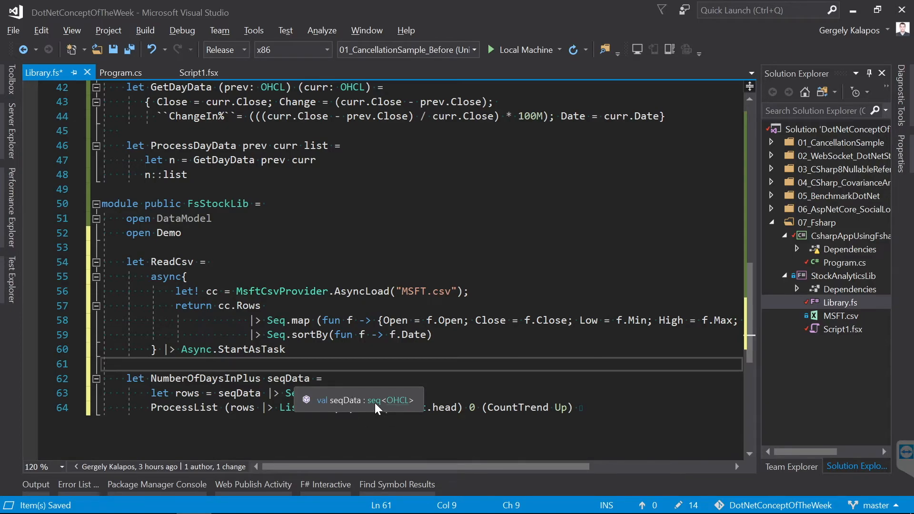
pyautogui.moveTo(382, 402)
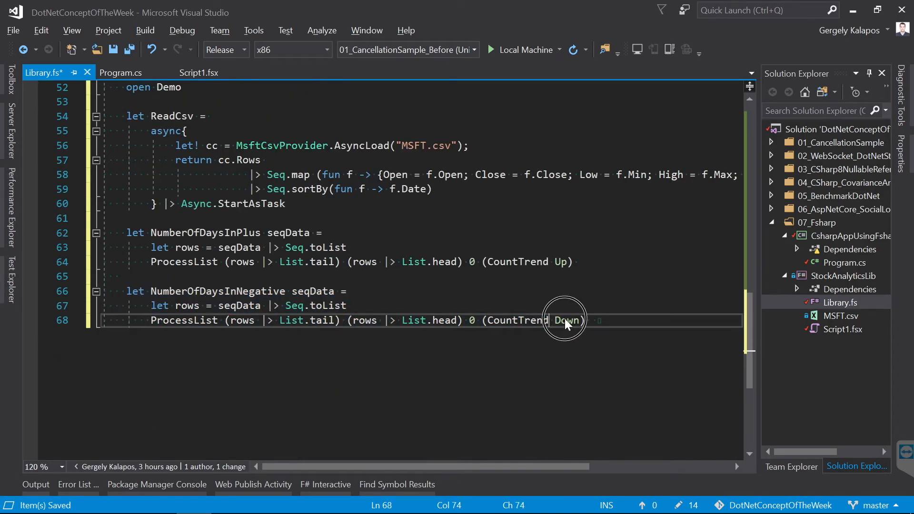
pyautogui.press('Return')
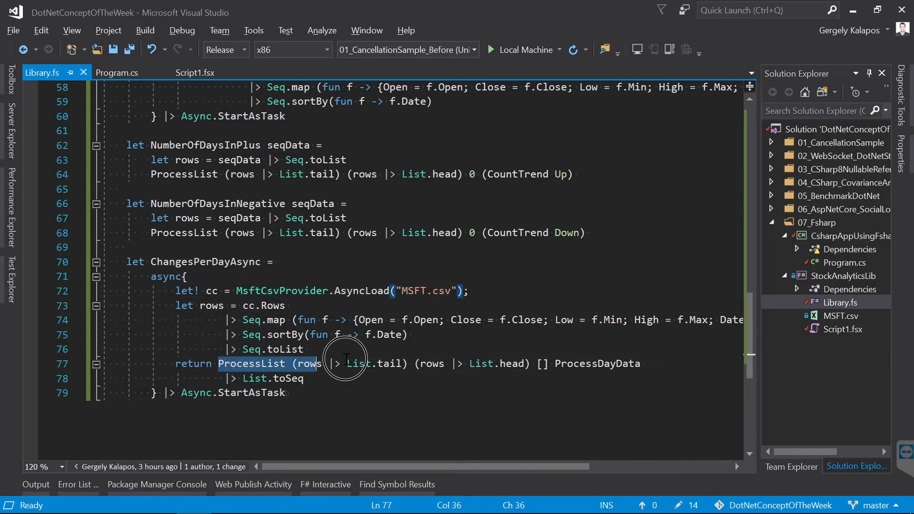
# Check the List.toSeq ending of ChangesPerDayAsync, then switch to the console app's Program.cs
pyautogui.doubleClick(597, 363)
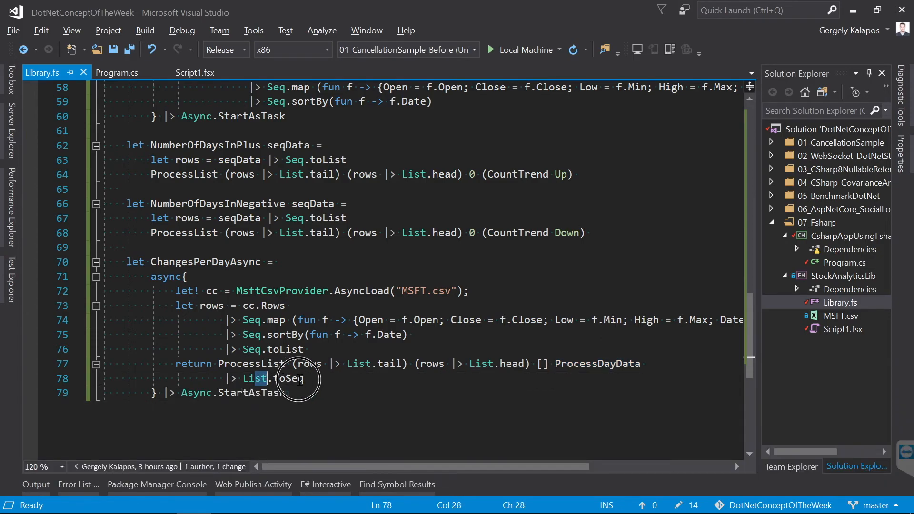
pyautogui.doubleClick(288, 378)
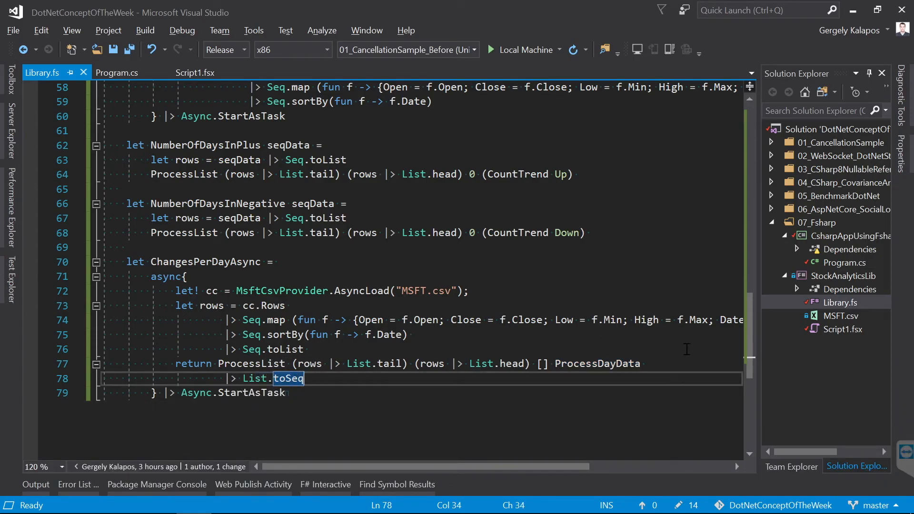
pyautogui.click(117, 73)
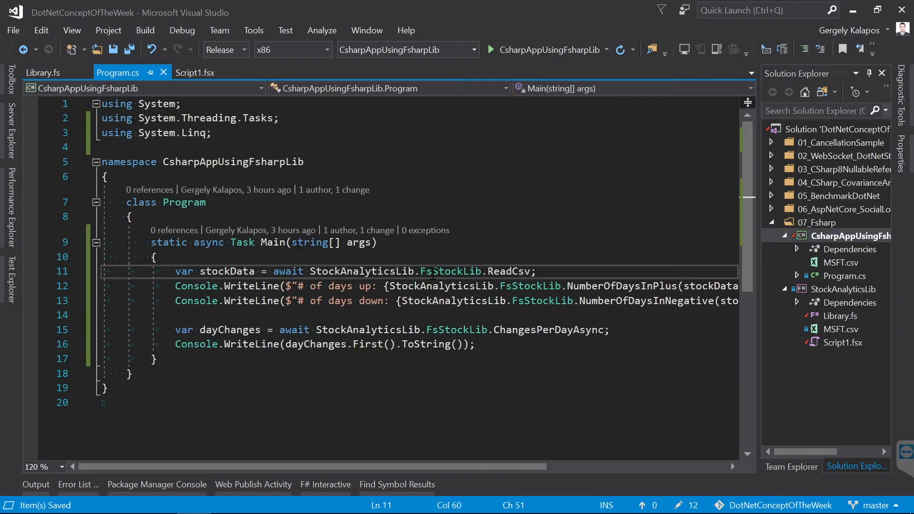
# Review Main in Program.cs and start CsharpAppUsingFsharpLib to print 3925 up, 3791 down and the first day change
pyautogui.click(163, 257)
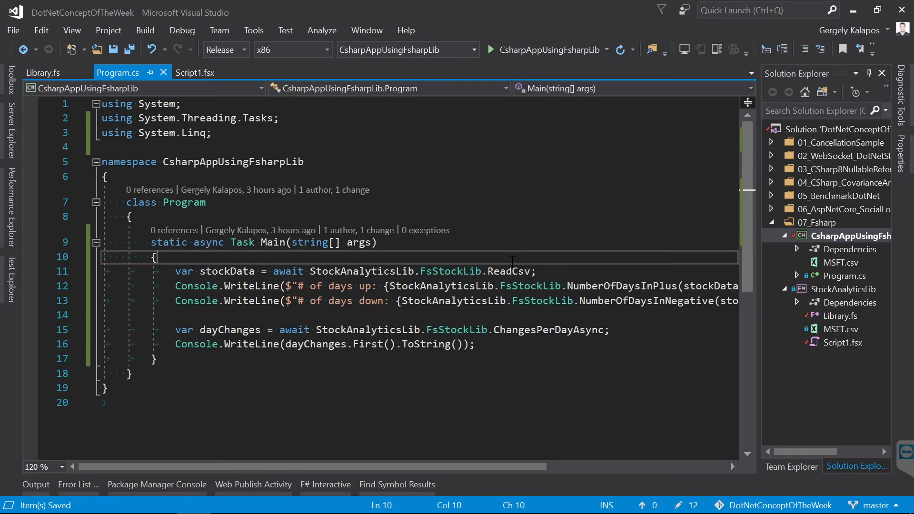
pyautogui.moveTo(511, 271)
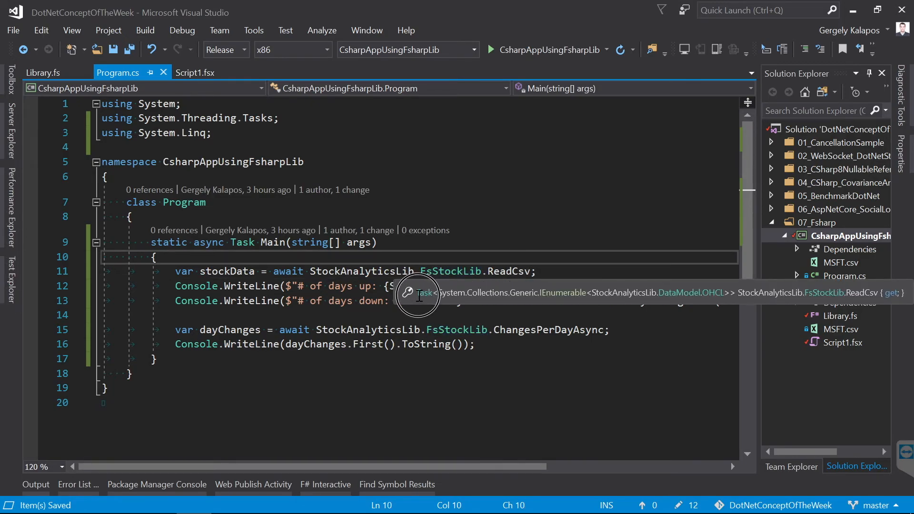
pyautogui.moveTo(712, 293)
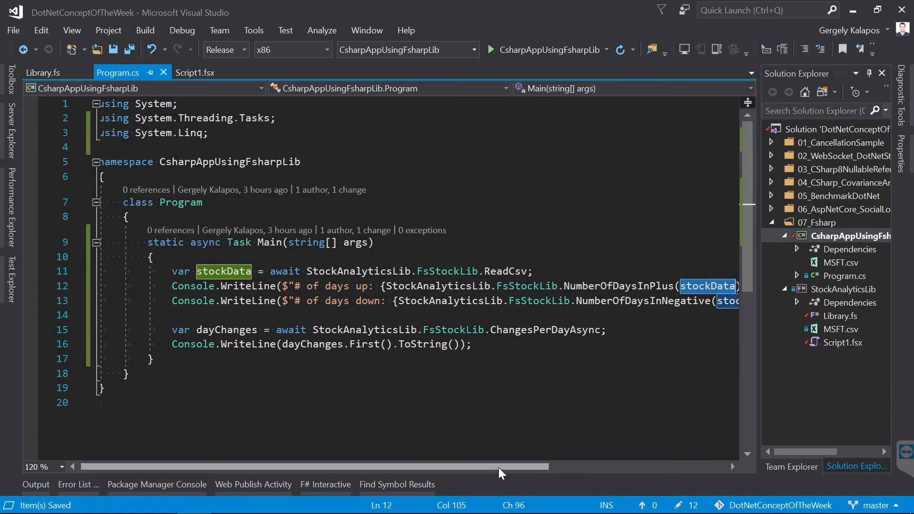
pyautogui.hscroll(-3)
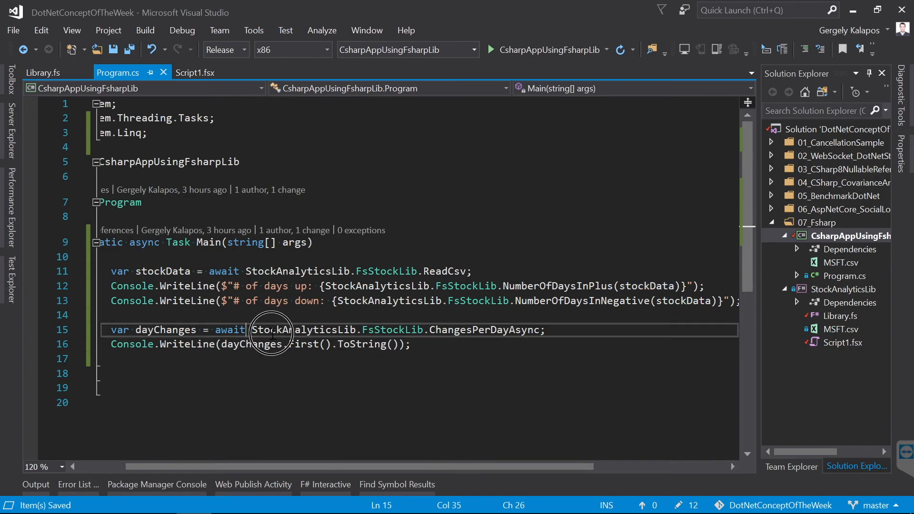
pyautogui.moveTo(484, 330)
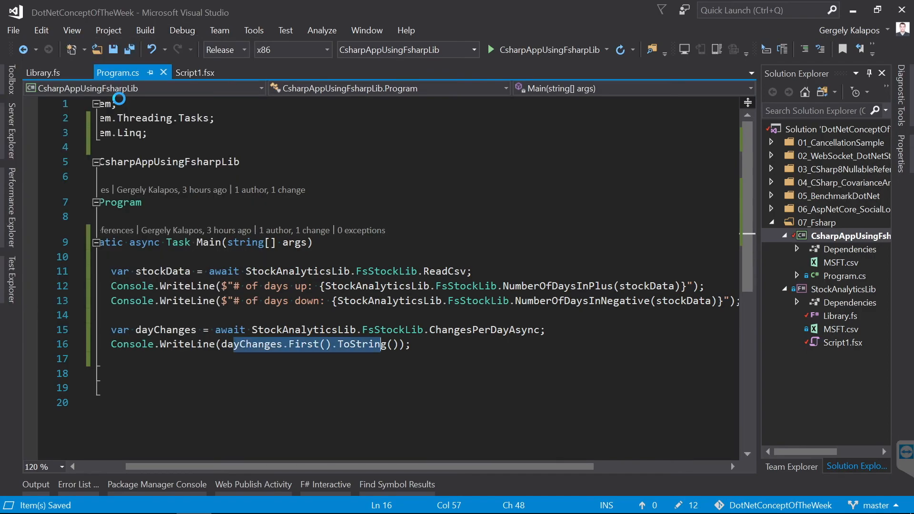
pyautogui.click(492, 49)
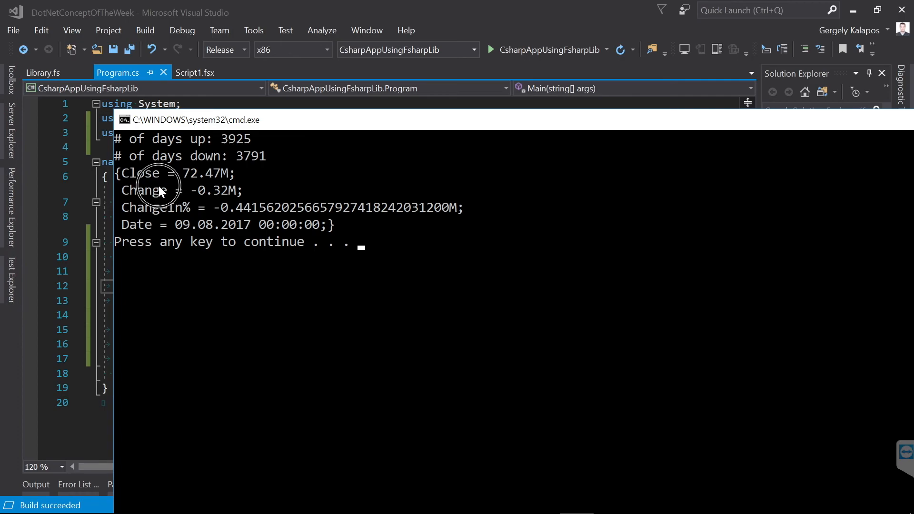
# Dismiss the console window after reviewing the first day change and refocus the Program.cs editor
pyautogui.click(341, 228)
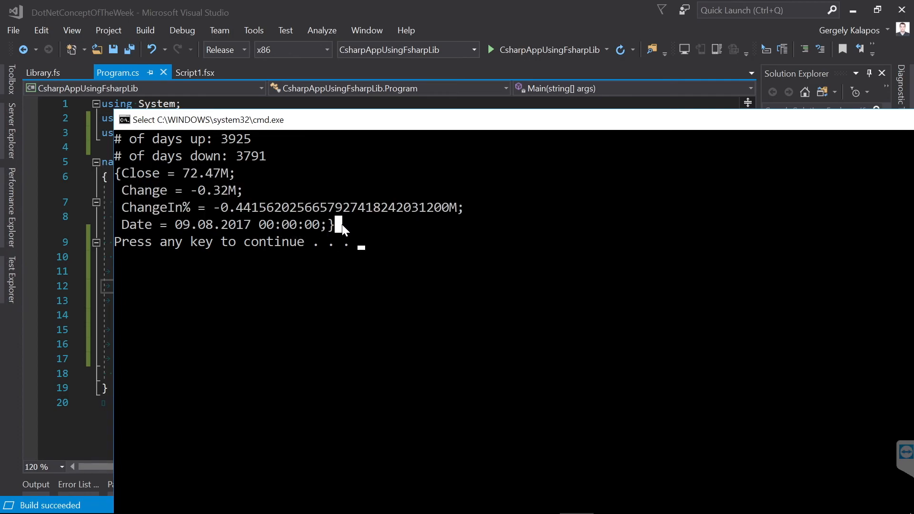
pyautogui.moveTo(355, 233)
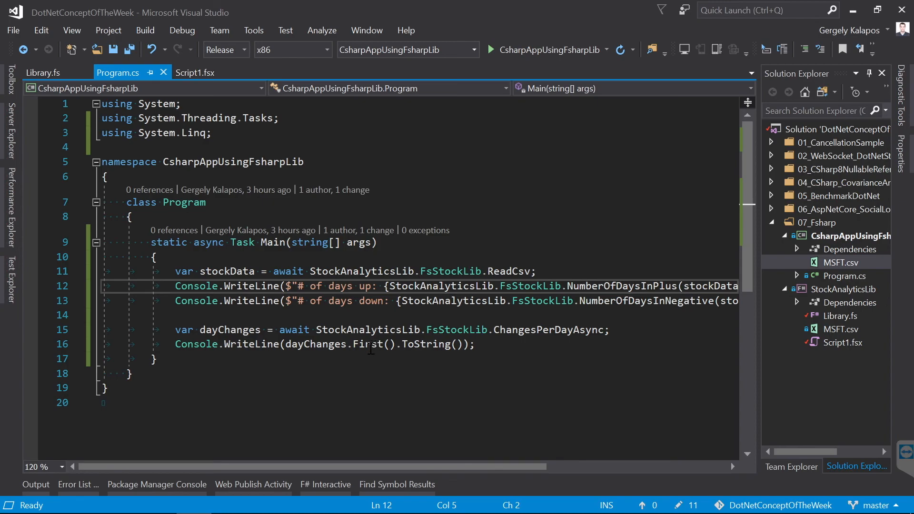
pyautogui.click(334, 315)
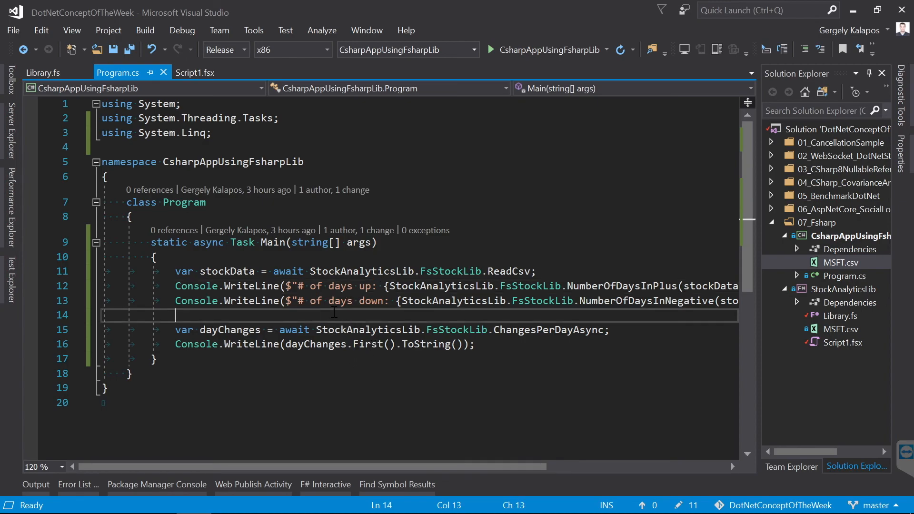